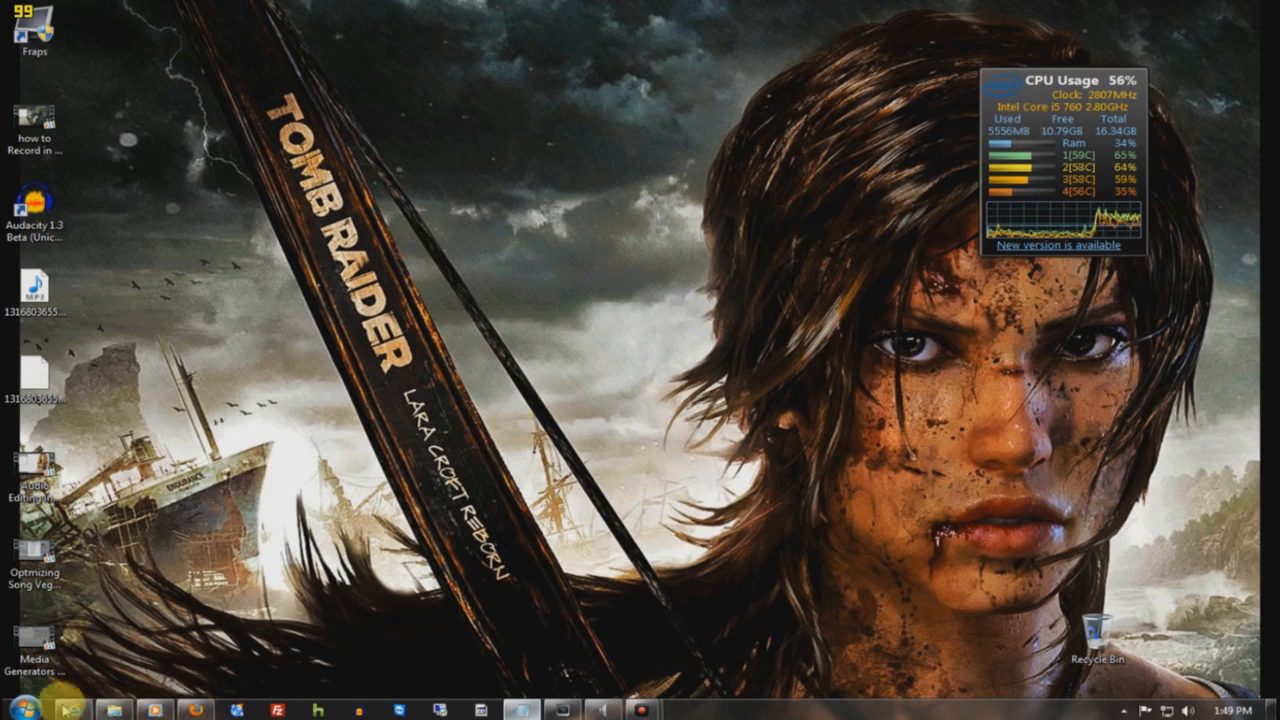
Launch CCleaner from the Start menu's All Programs list.
left_click(22, 708)
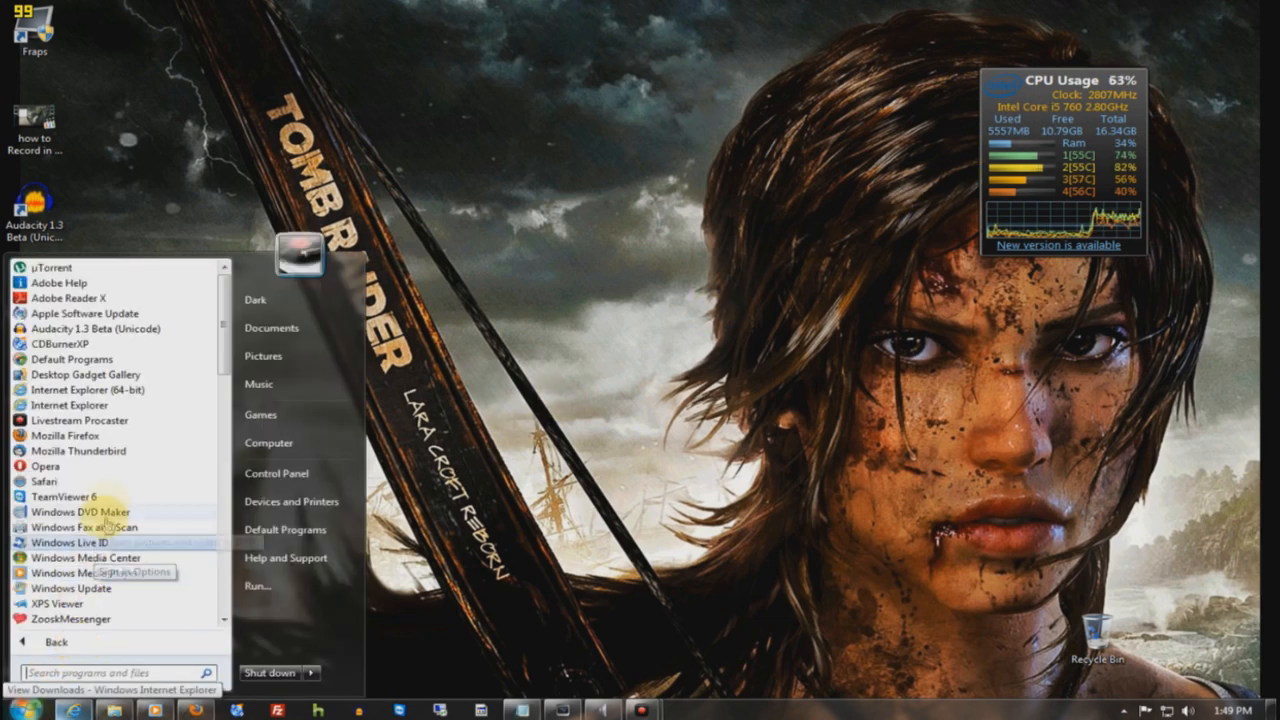
scroll("up", 3)
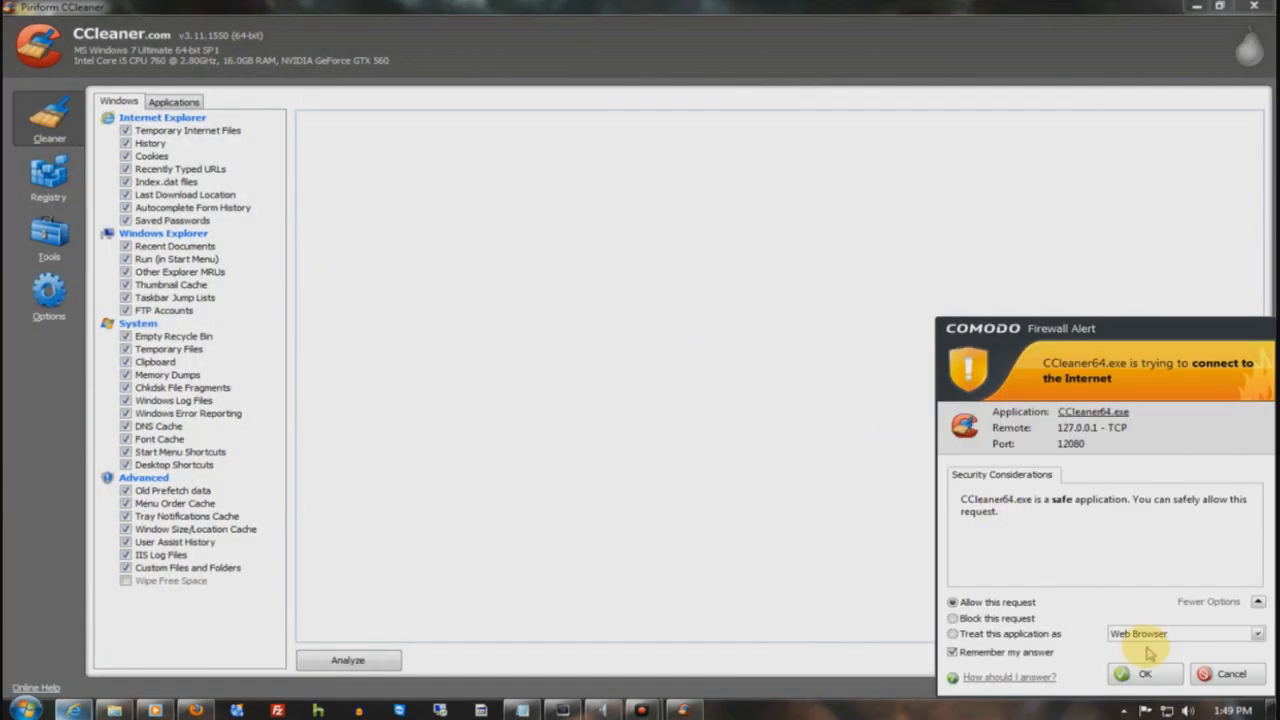
Allow CCleaner's connection request in the Comodo firewall alert.
left_click(1144, 672)
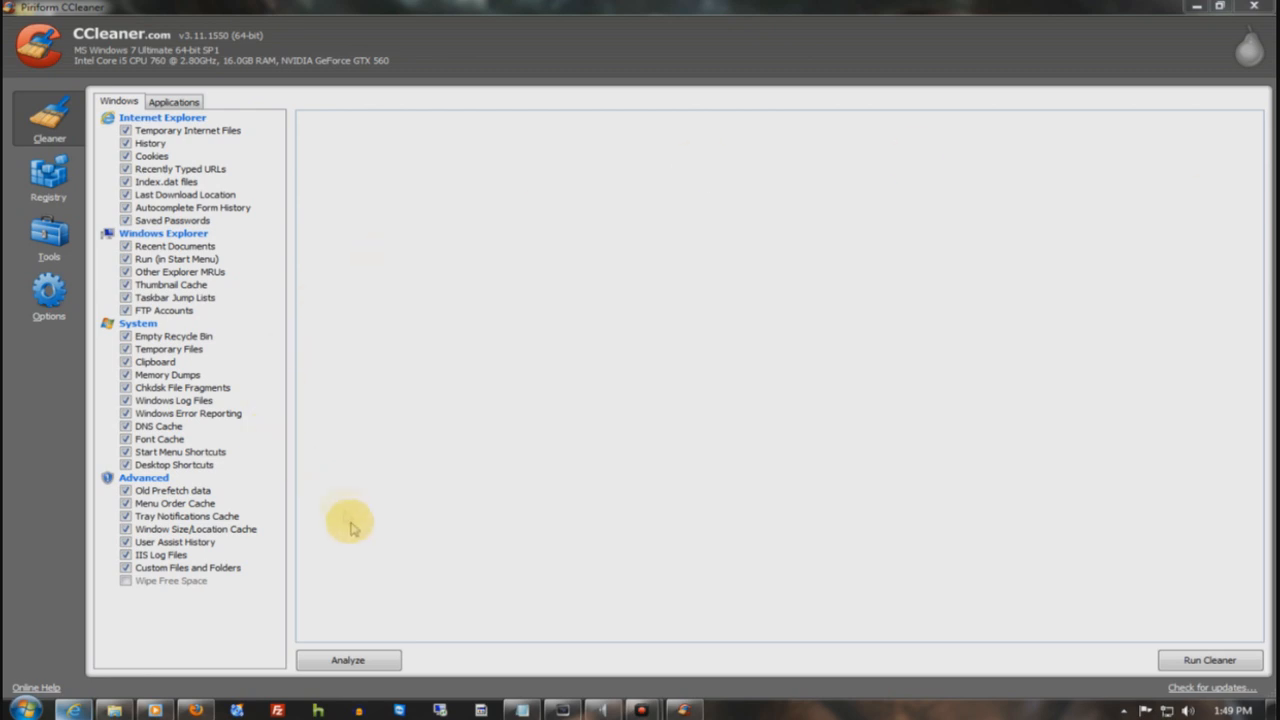
Analyse the Windows items and delete the found junk files.
left_click(348, 660)
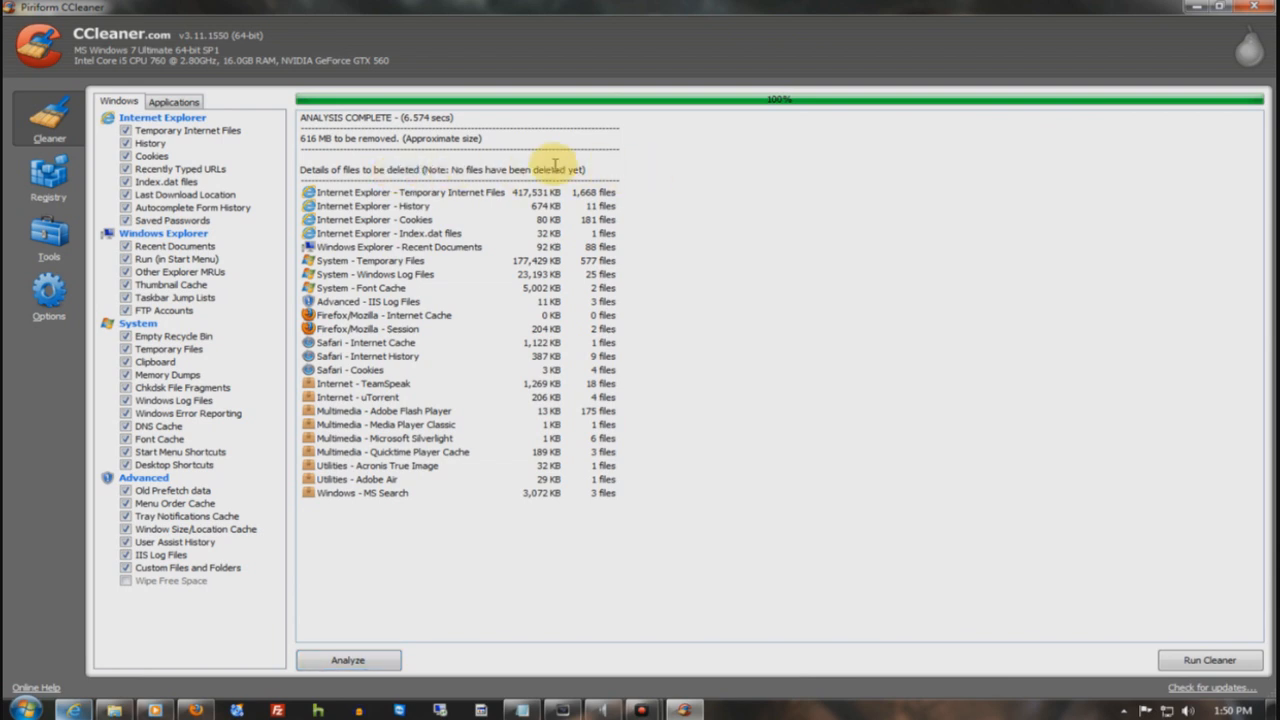
triple_click(440, 168)
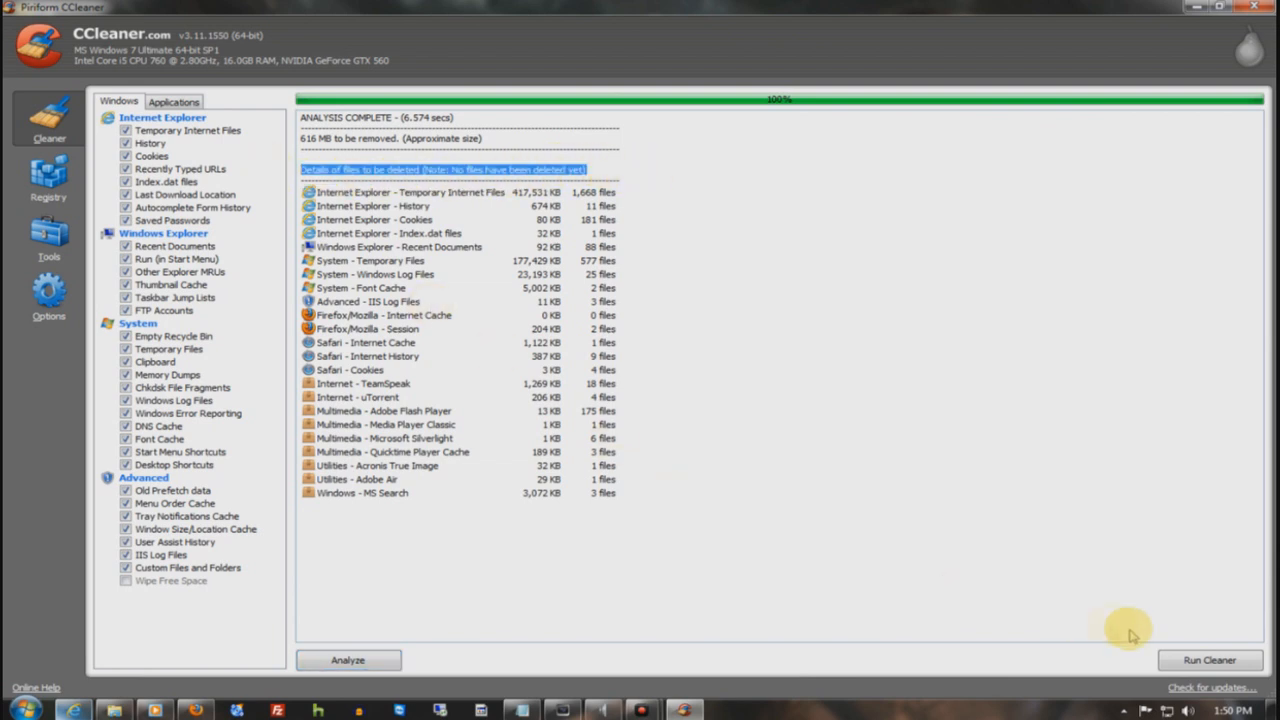
left_click(1208, 660)
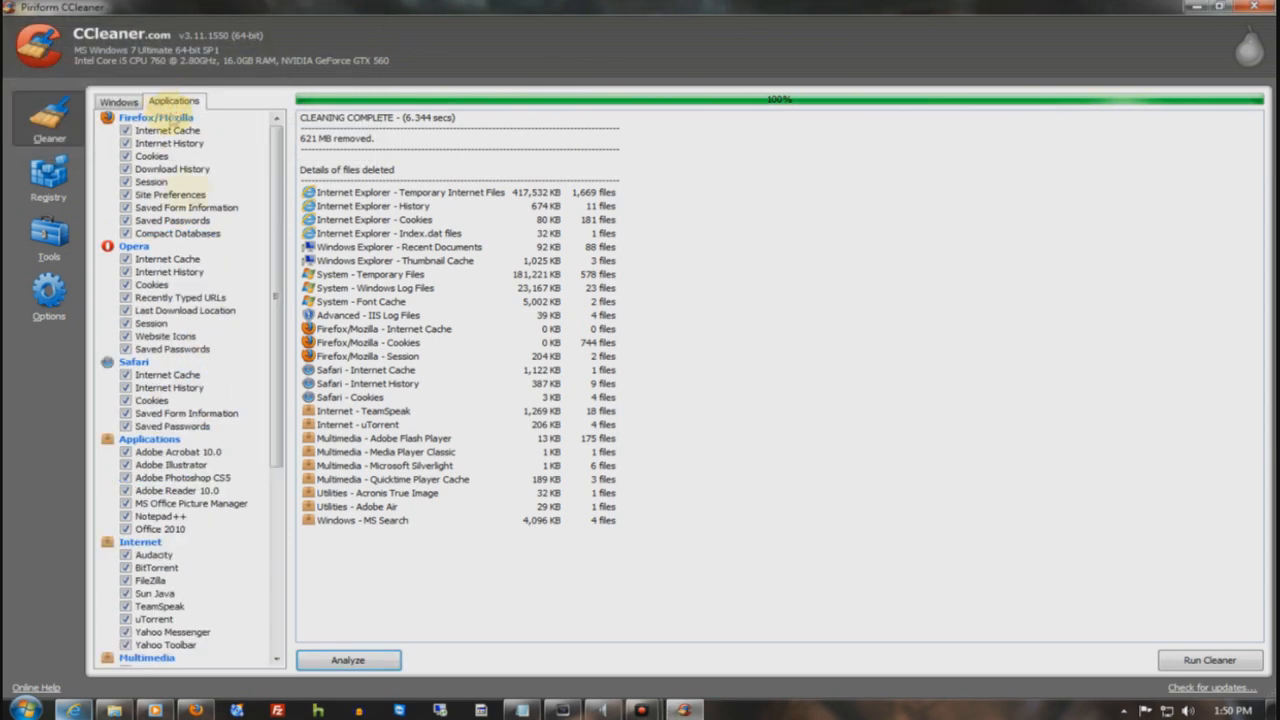
Analyse and clean the Applications items, finishing the roughly 621 MB cleanup.
left_click(348, 660)
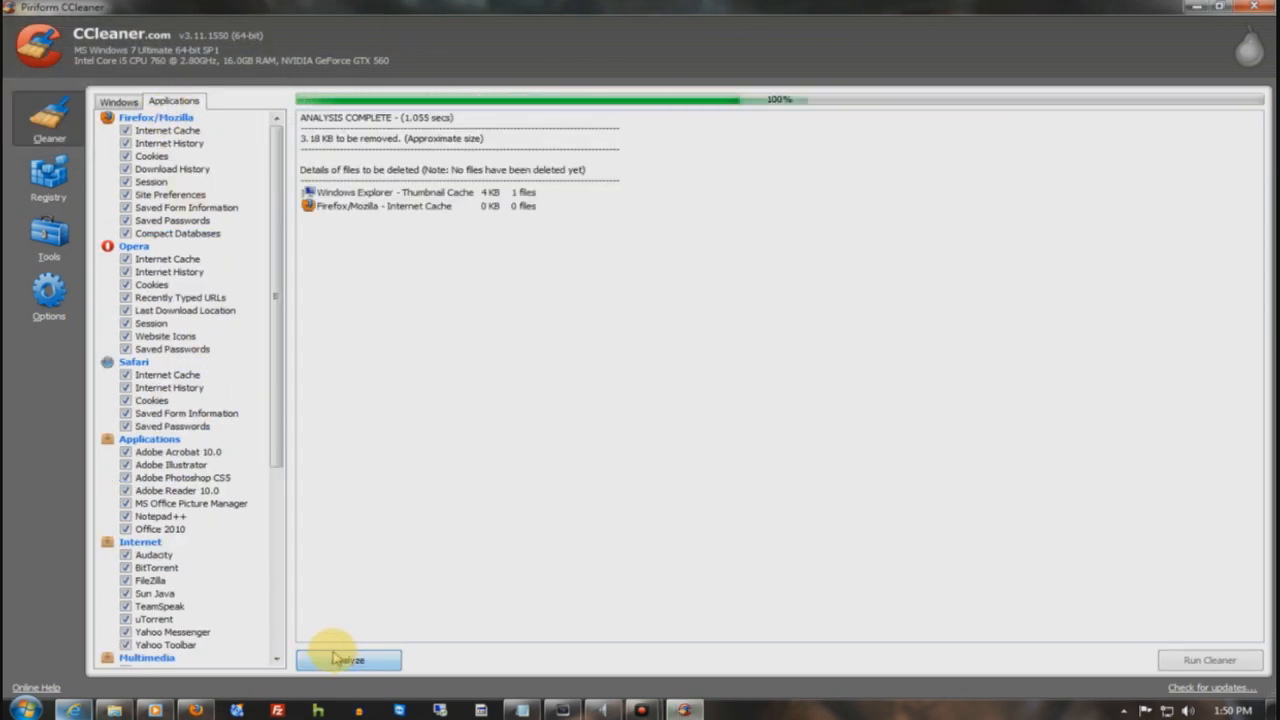
left_click(1208, 660)
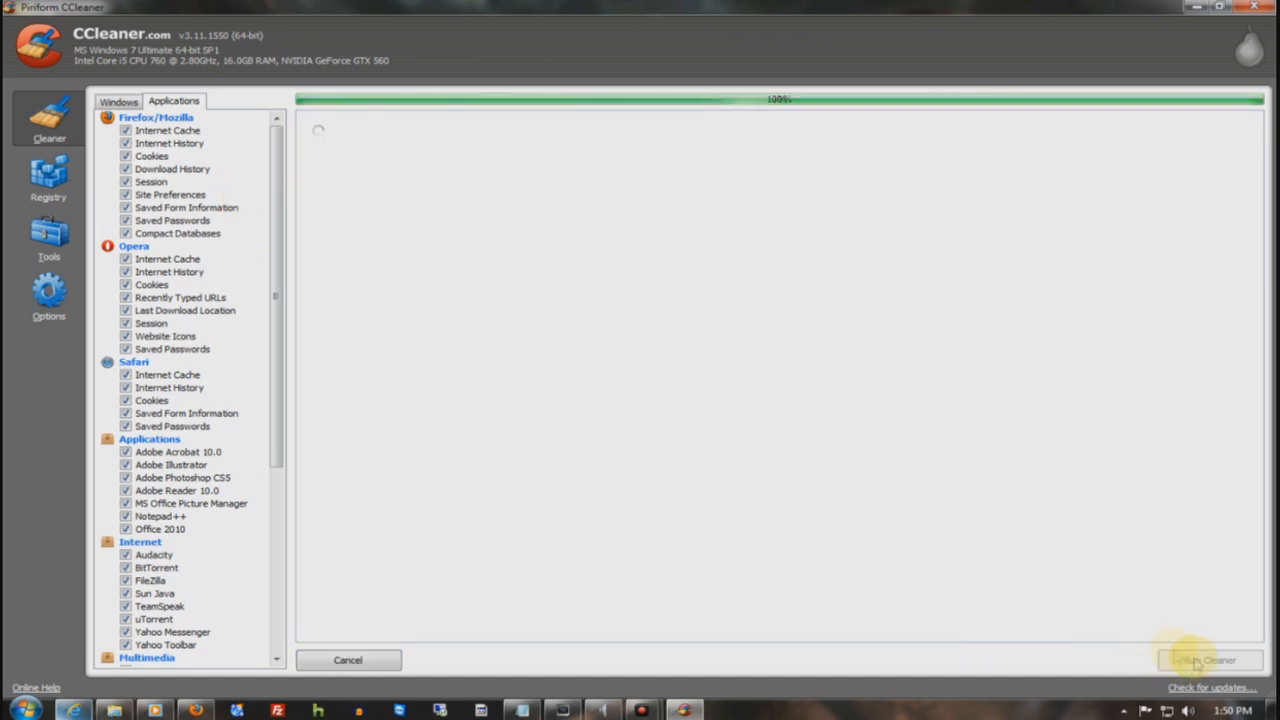
left_click(1208, 660)
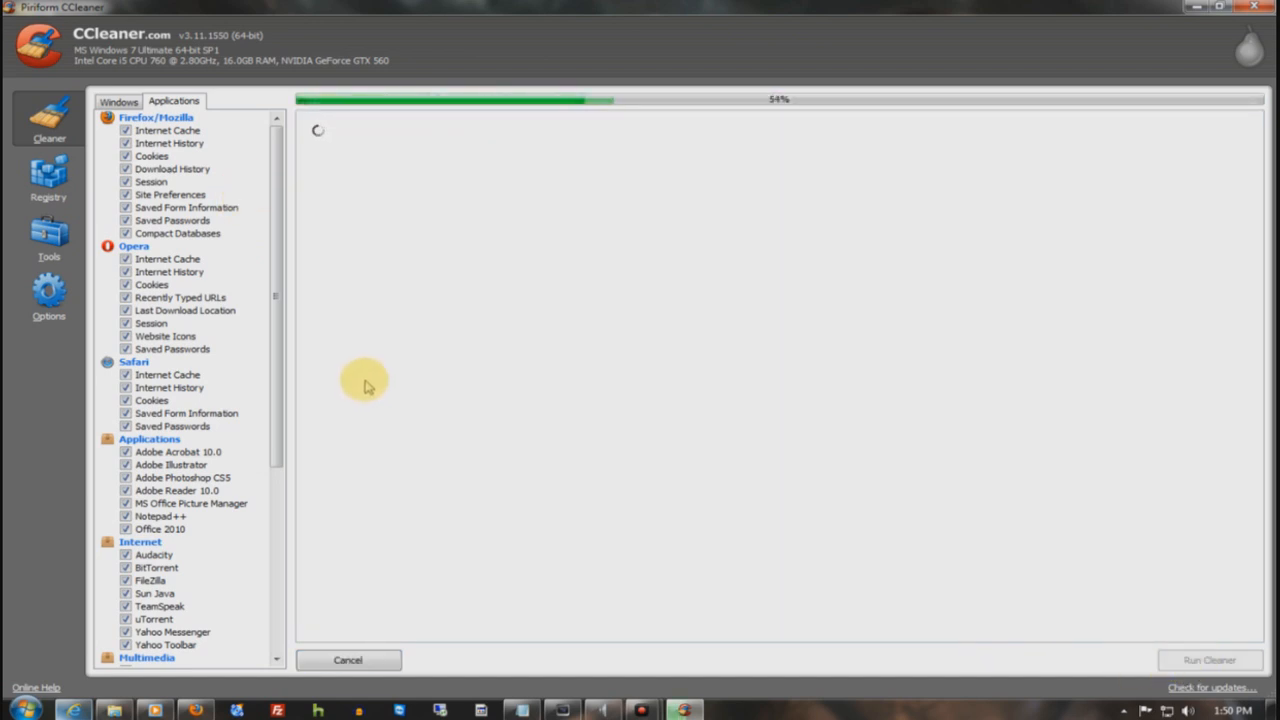
left_click(48, 180)
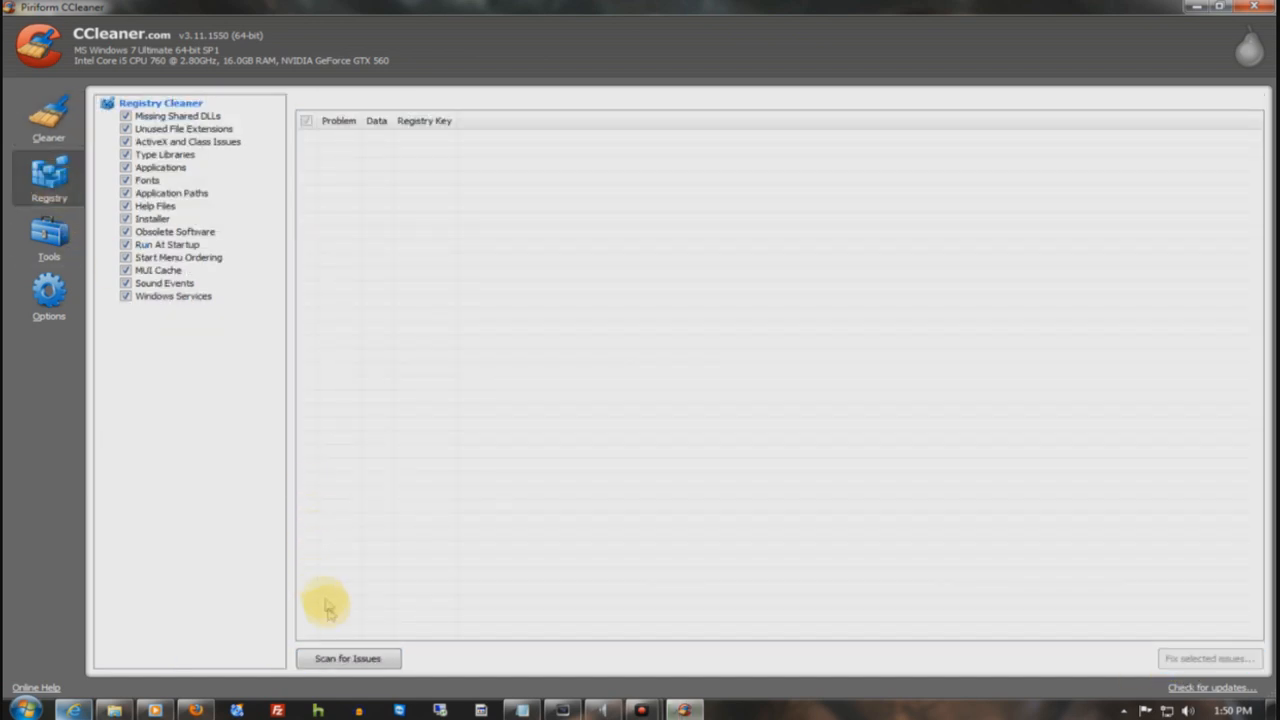
Scan the registry for issues, then move to the Tools Uninstall list.
left_click(348, 658)
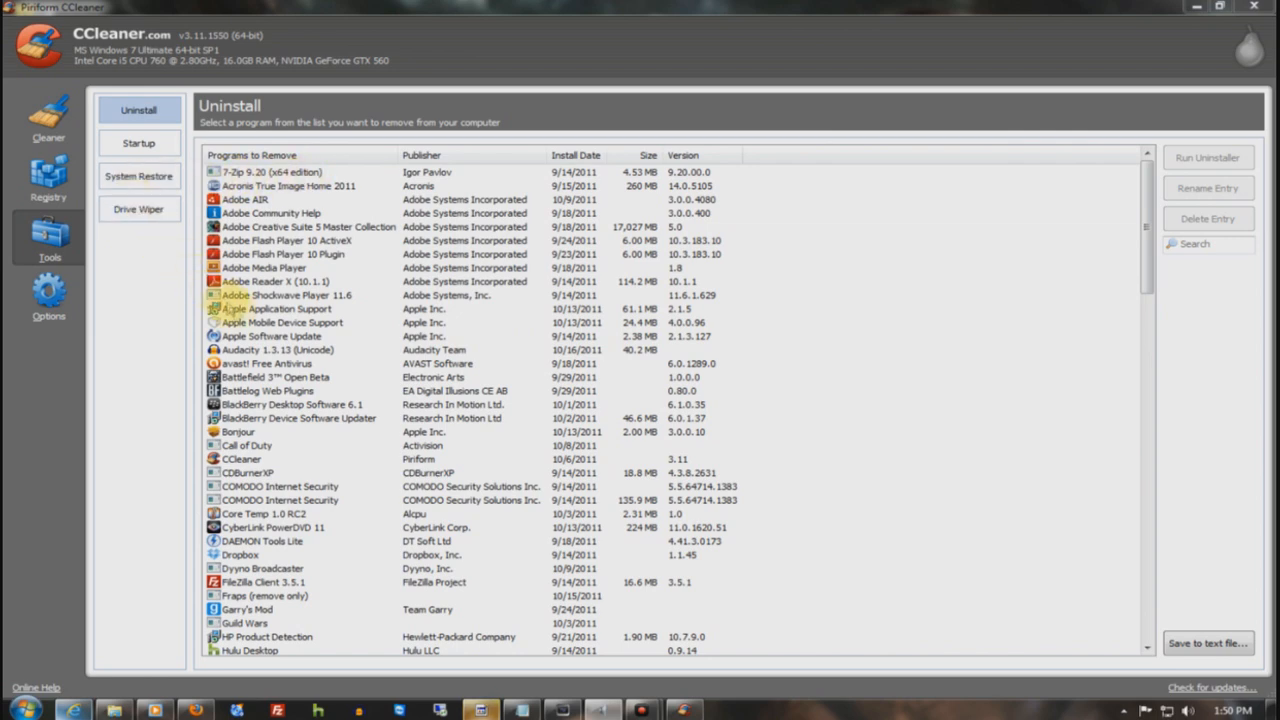
Review the Startup list of boot-time programs and close CCleaner.
left_click(140, 144)
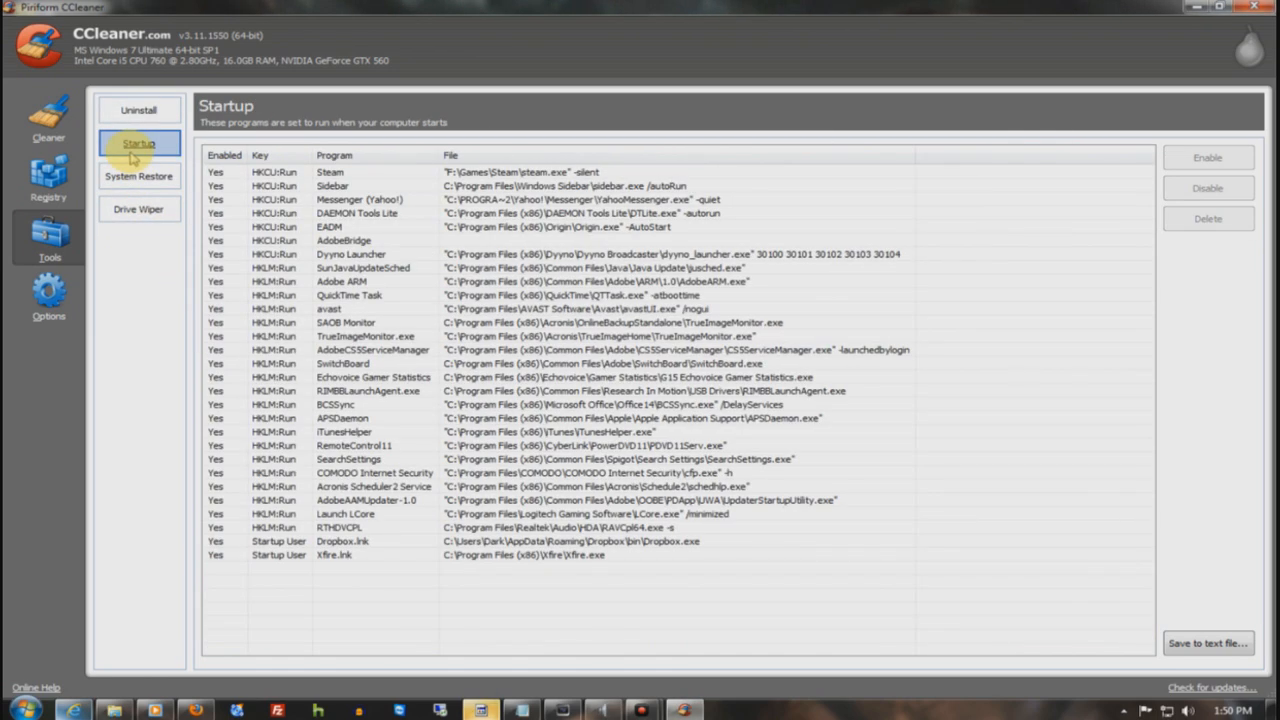
mouse_move(416, 264)
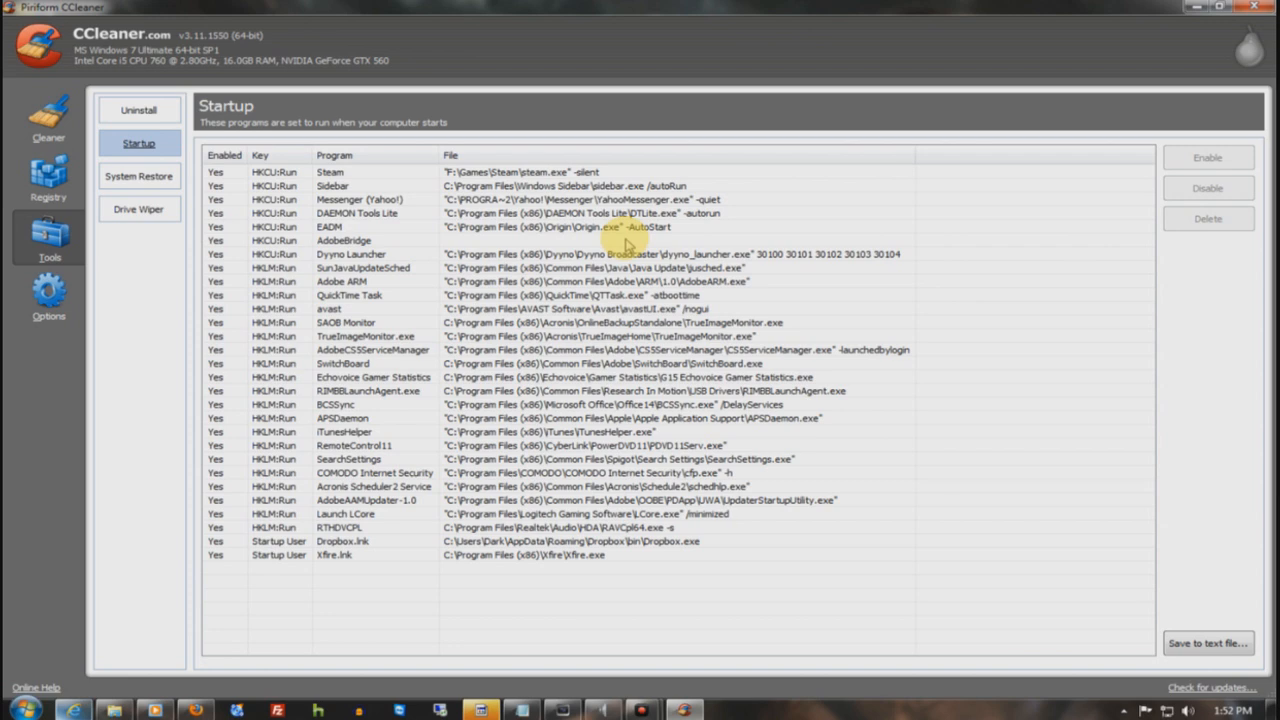
left_click(48, 118)
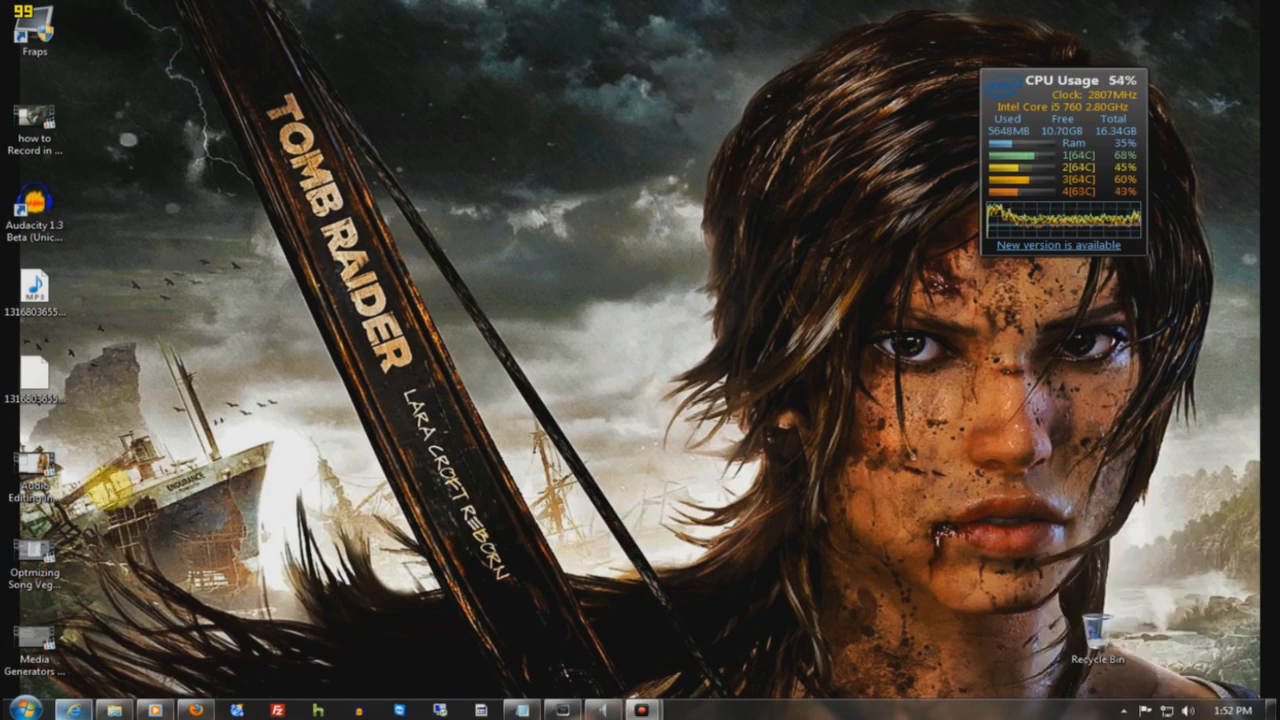
Launch Smart Defrag 2 from the Start menu and select the Games (F:) drive.
left_click(20, 710)
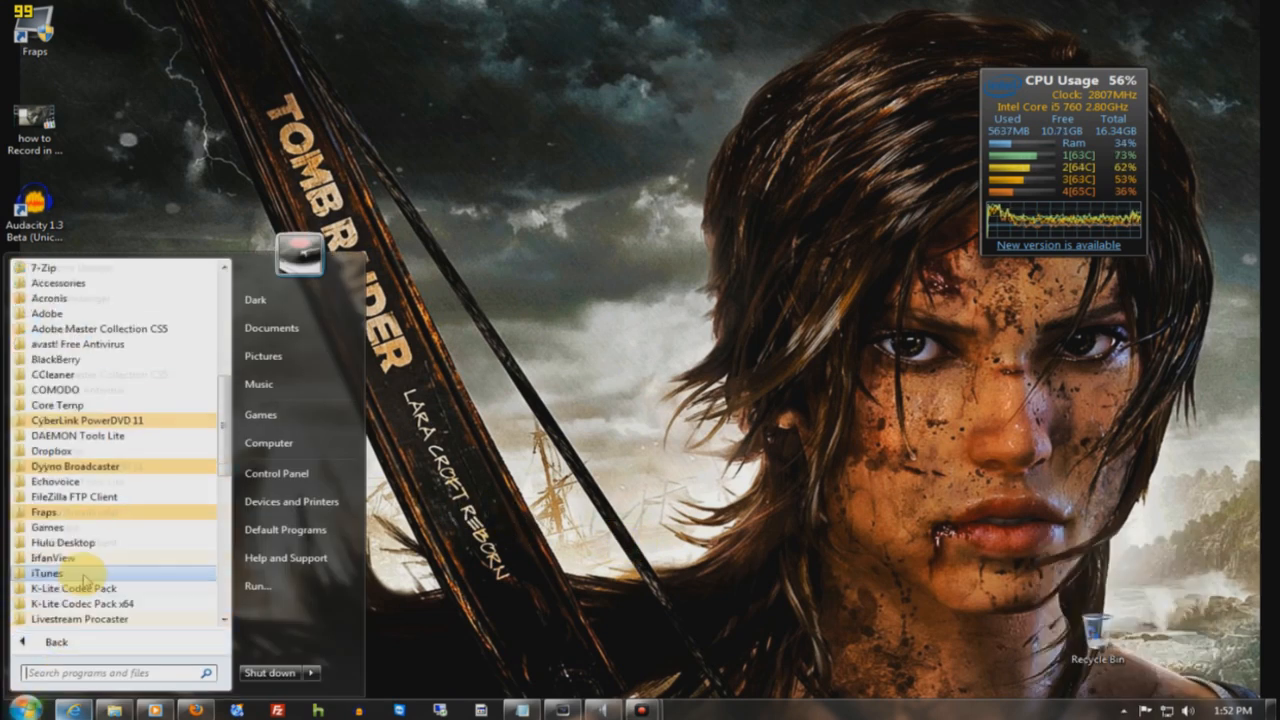
scroll("down", 3)
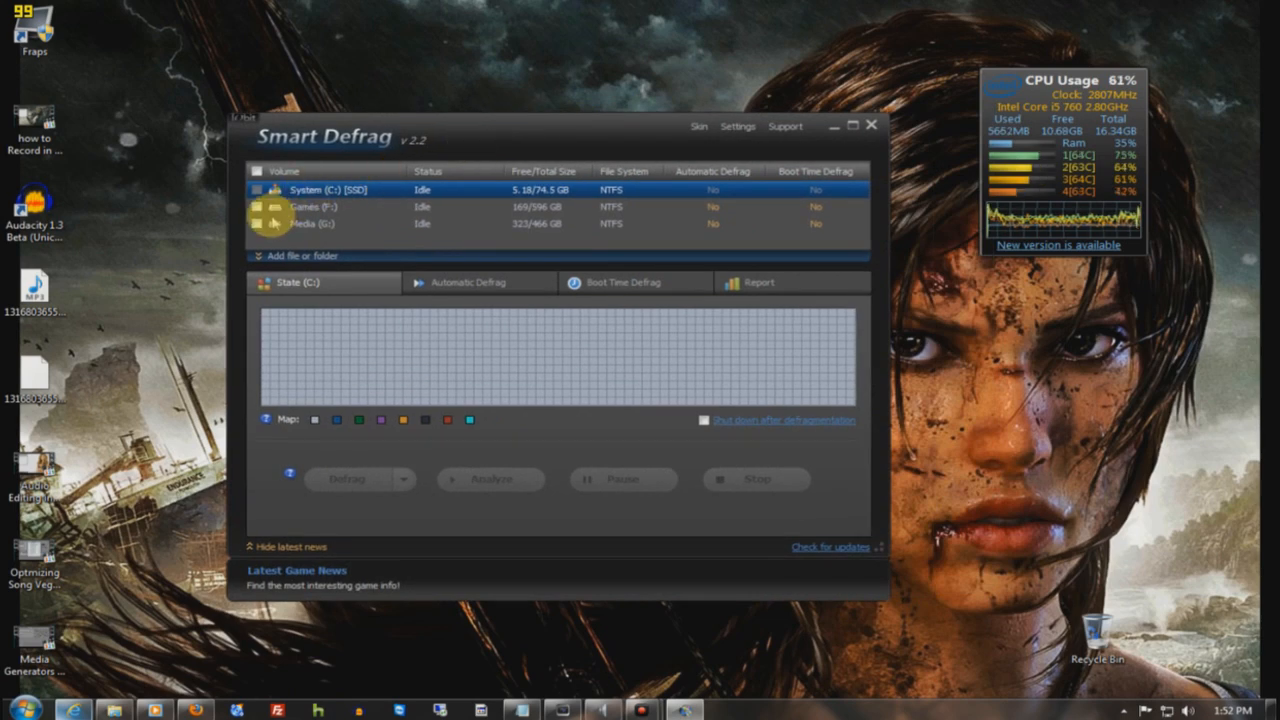
left_click(468, 282)
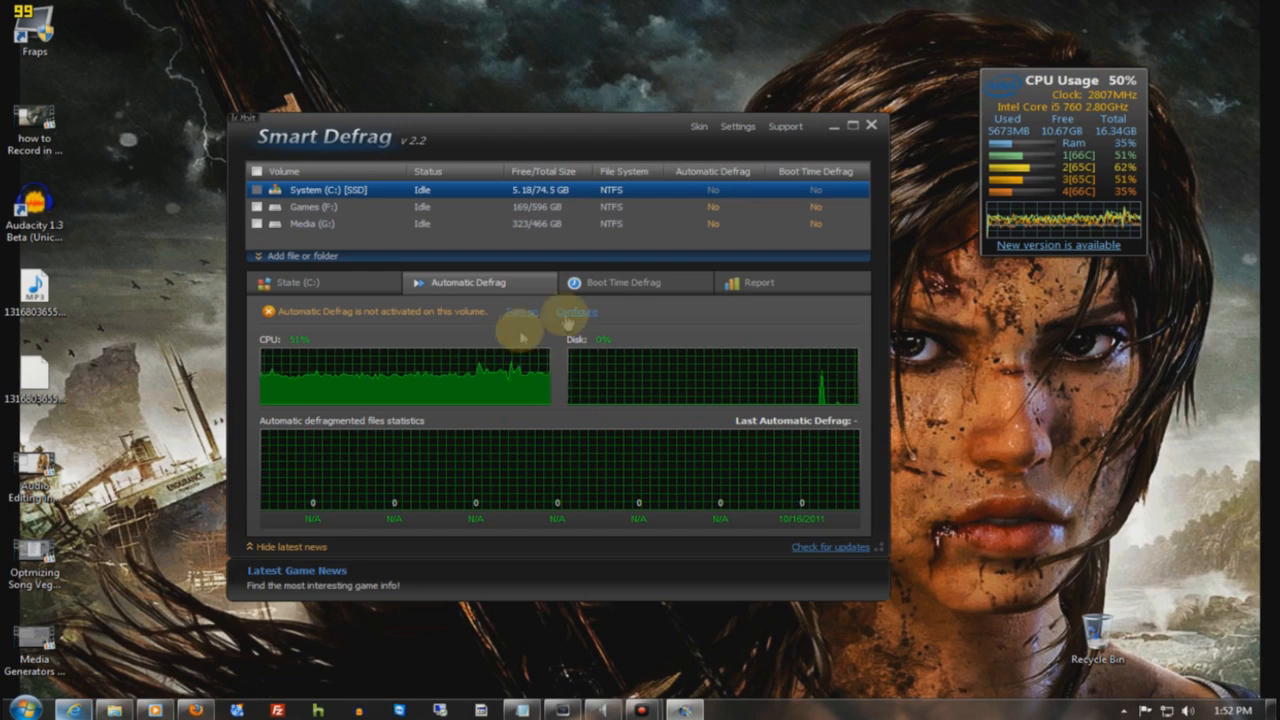
left_click(324, 282)
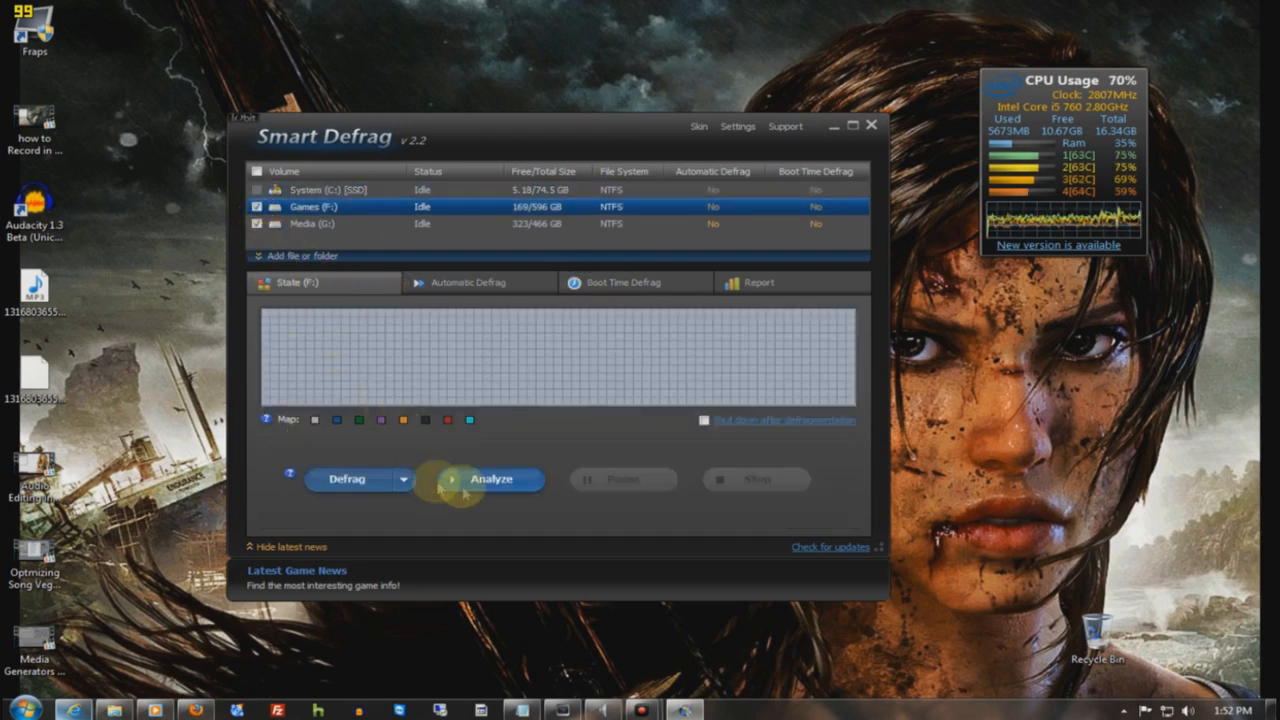
Analyse the Games (F:) drive, reporting 613 fragments at 0.49%, and show its fragmentation map.
left_click(402, 480)
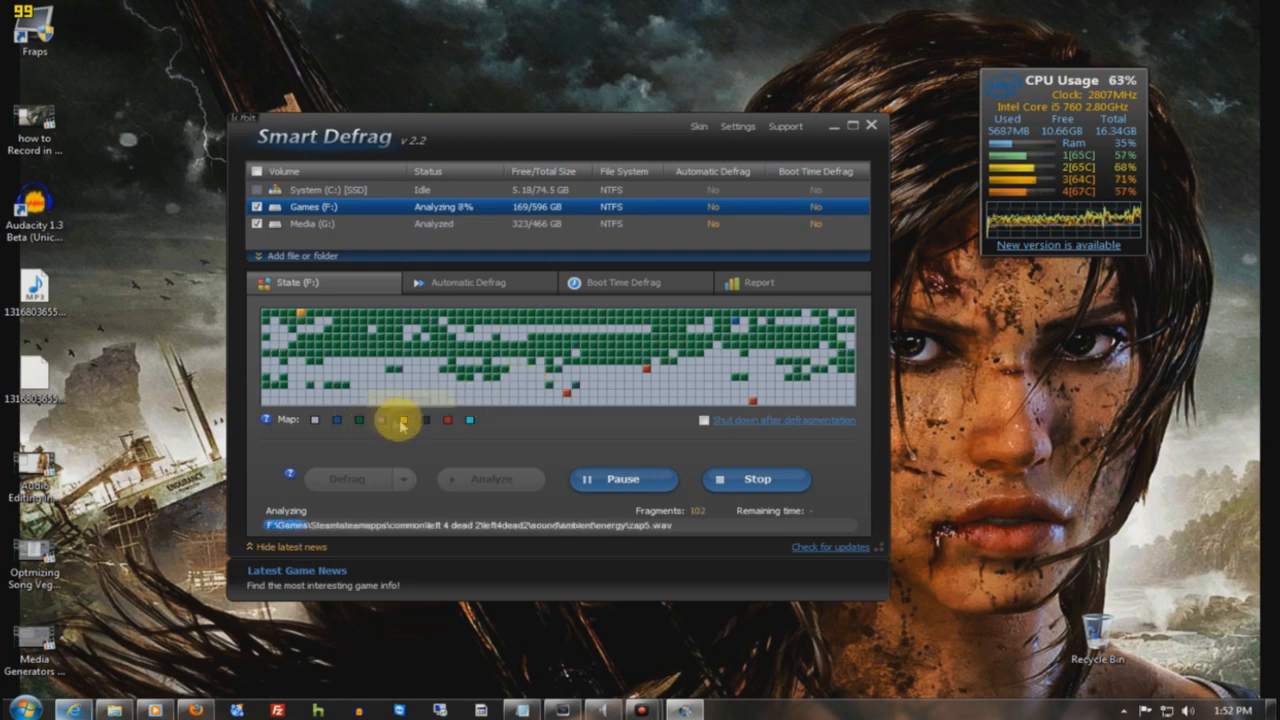
mouse_move(424, 420)
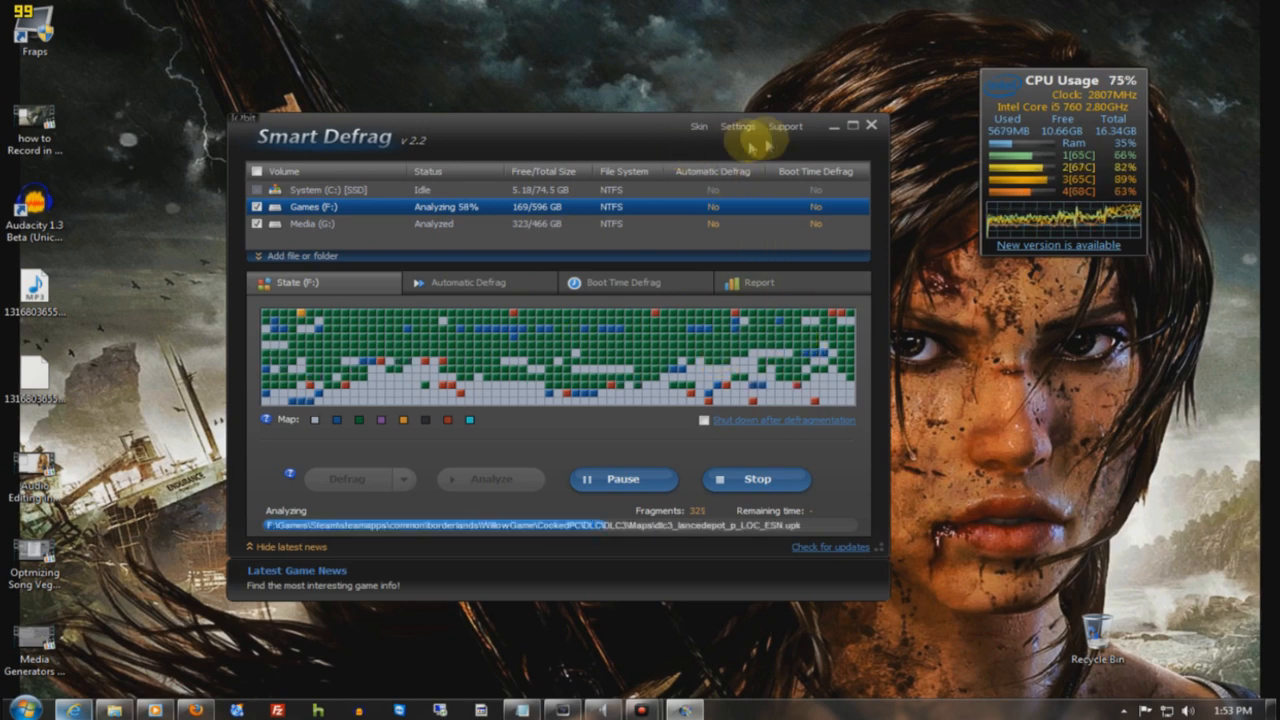
mouse_move(402, 448)
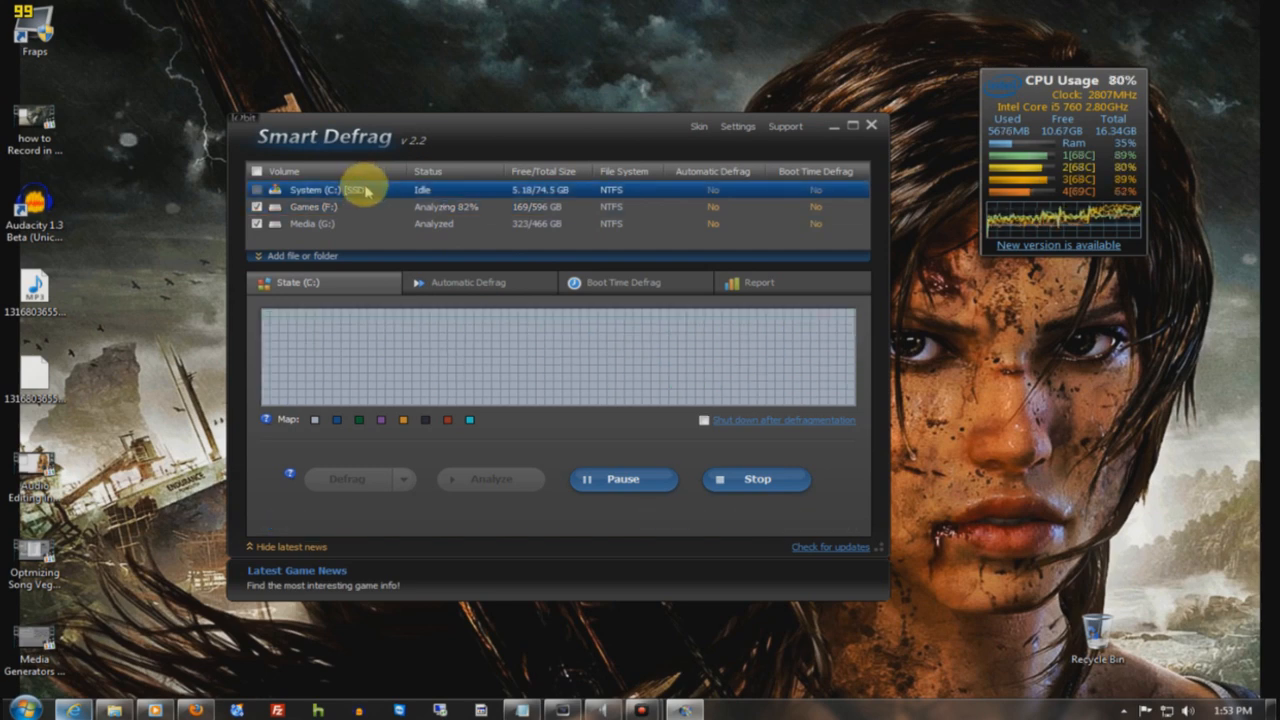
left_click(758, 282)
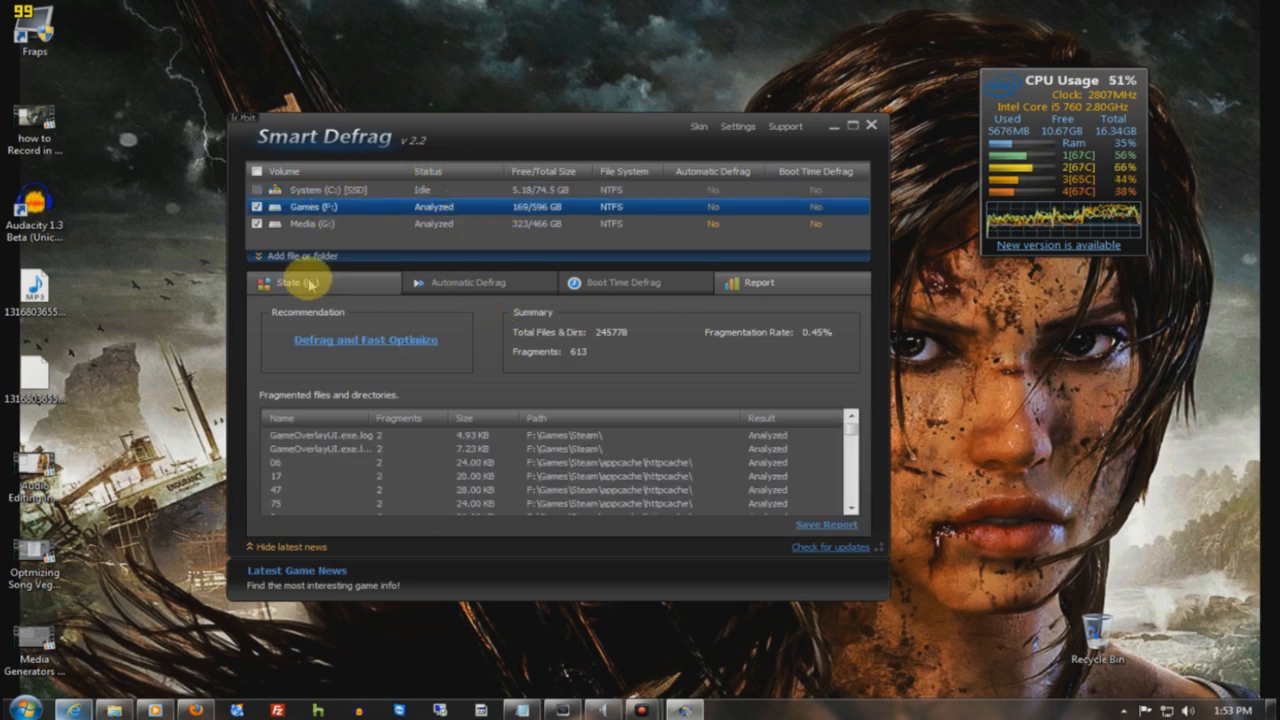
left_click(290, 282)
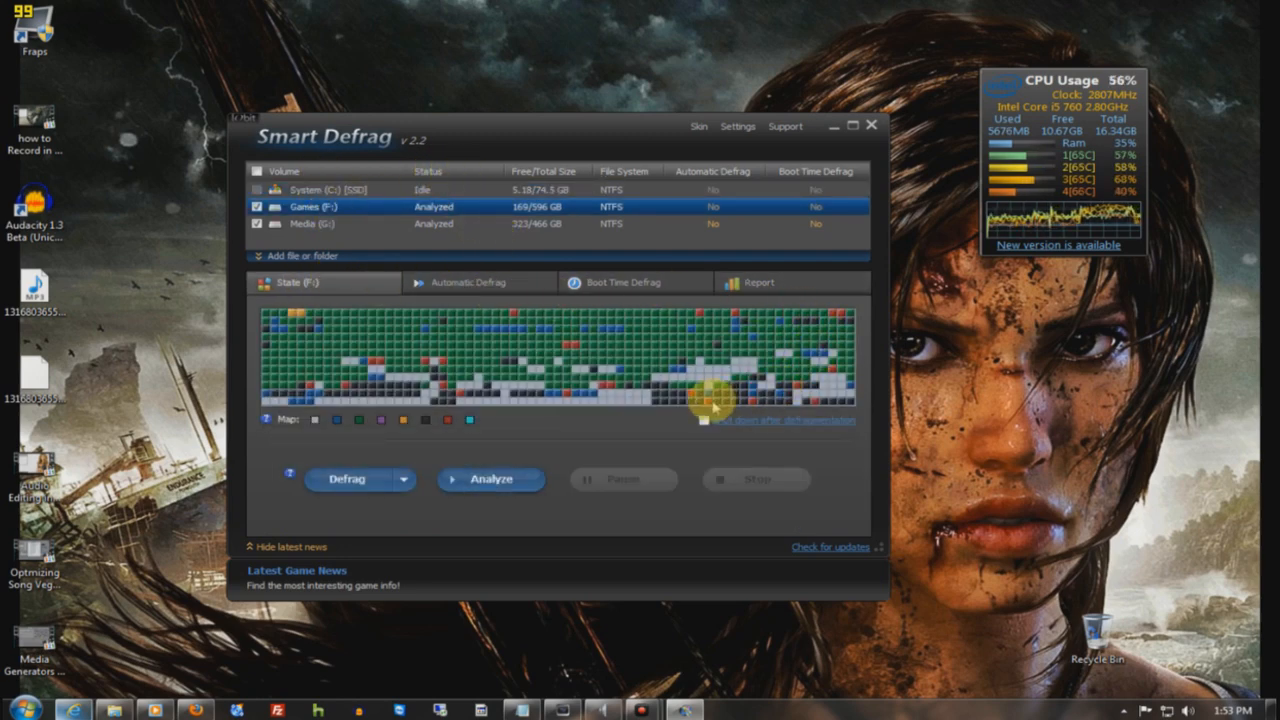
mouse_move(576, 340)
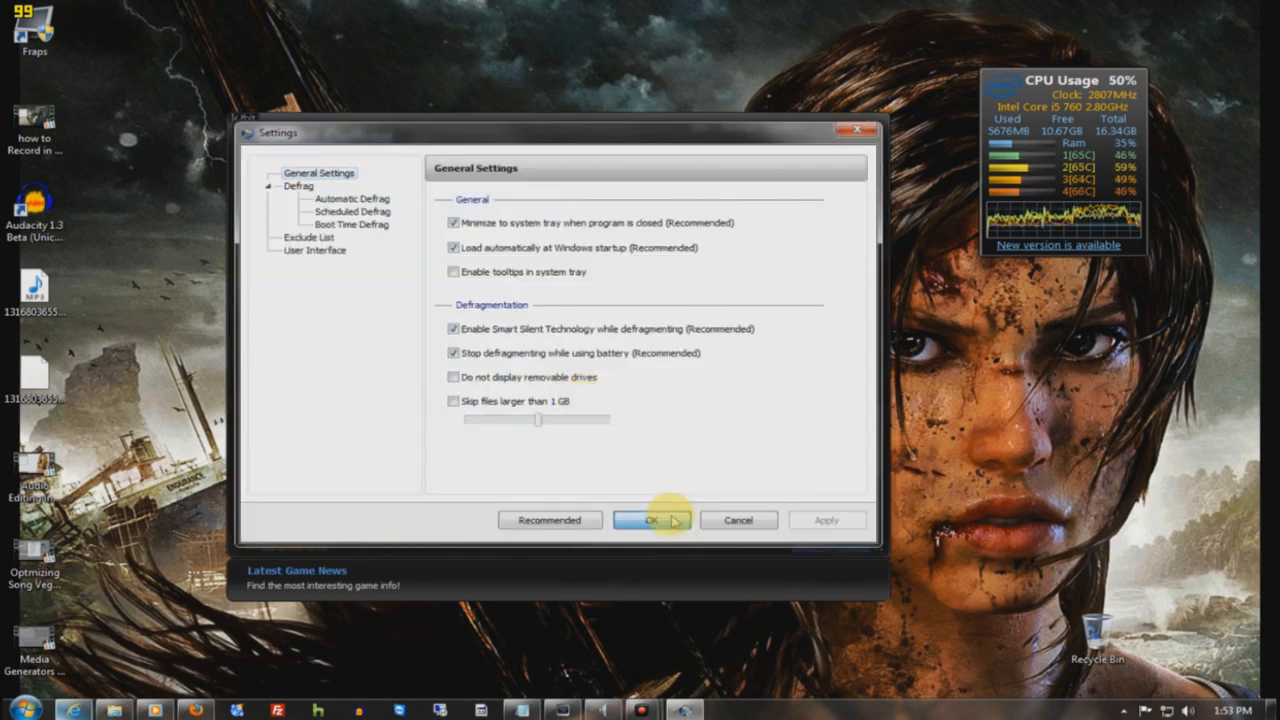
Confirm Smart Defrag's General Settings and return to the drive map.
left_click(648, 520)
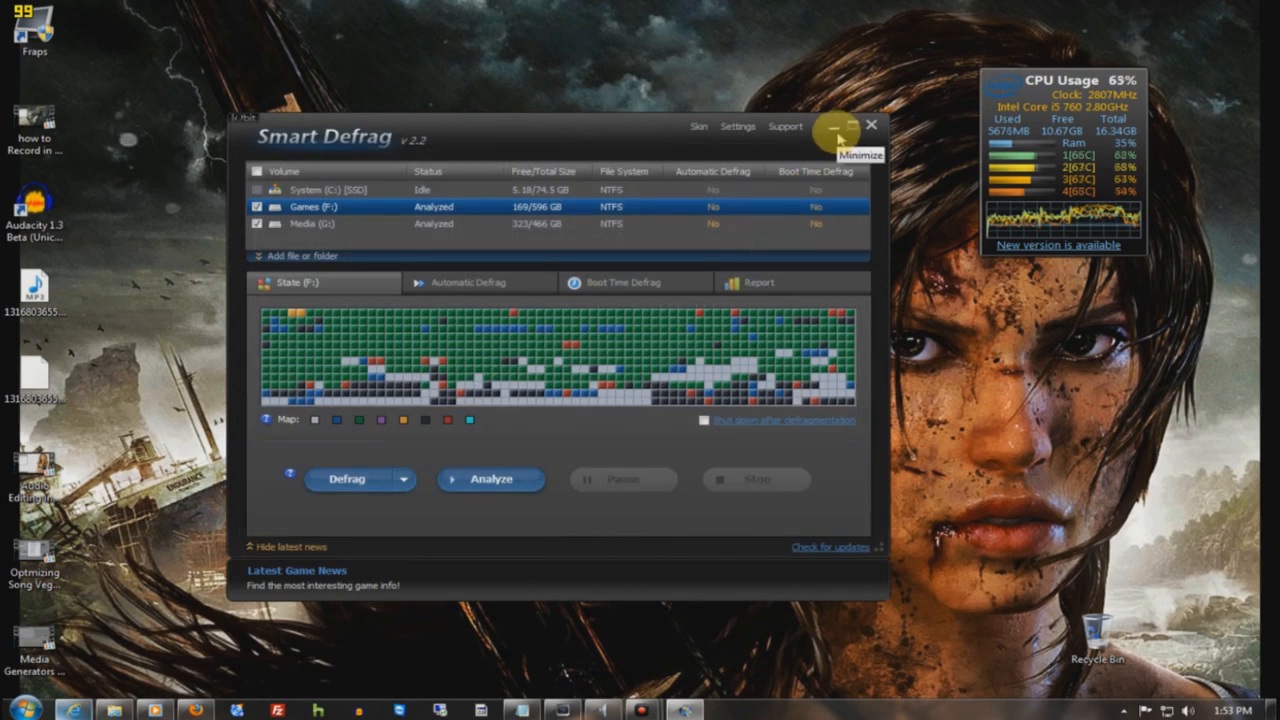
mouse_move(410, 510)
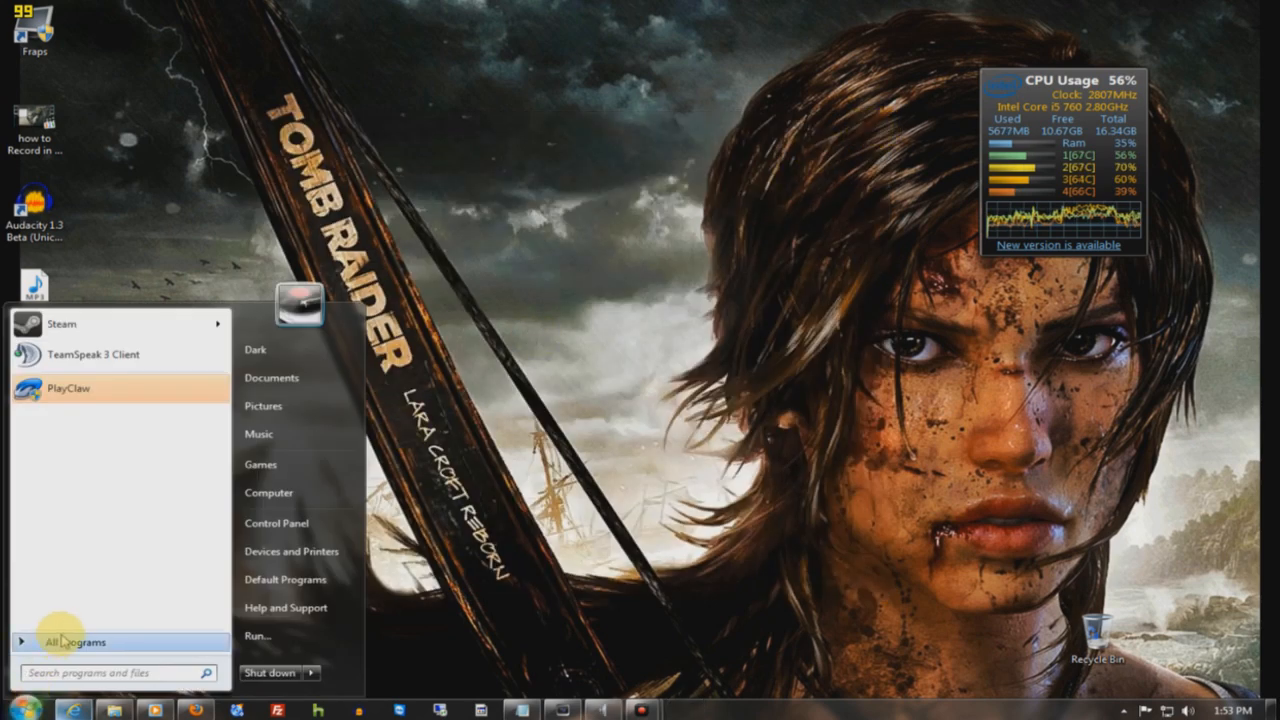
Launch Disk Cleanup from the Start menu and confirm System (C:) as the drive to clean.
left_click(72, 642)
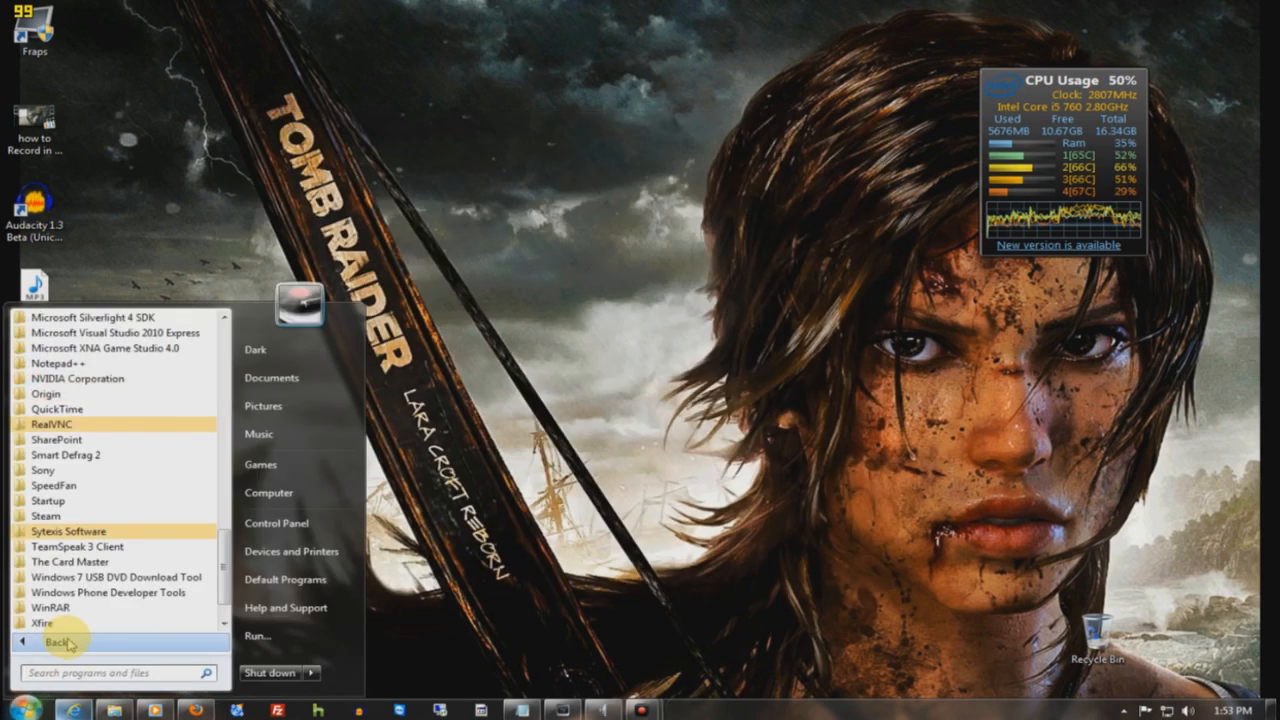
scroll("up", 3)
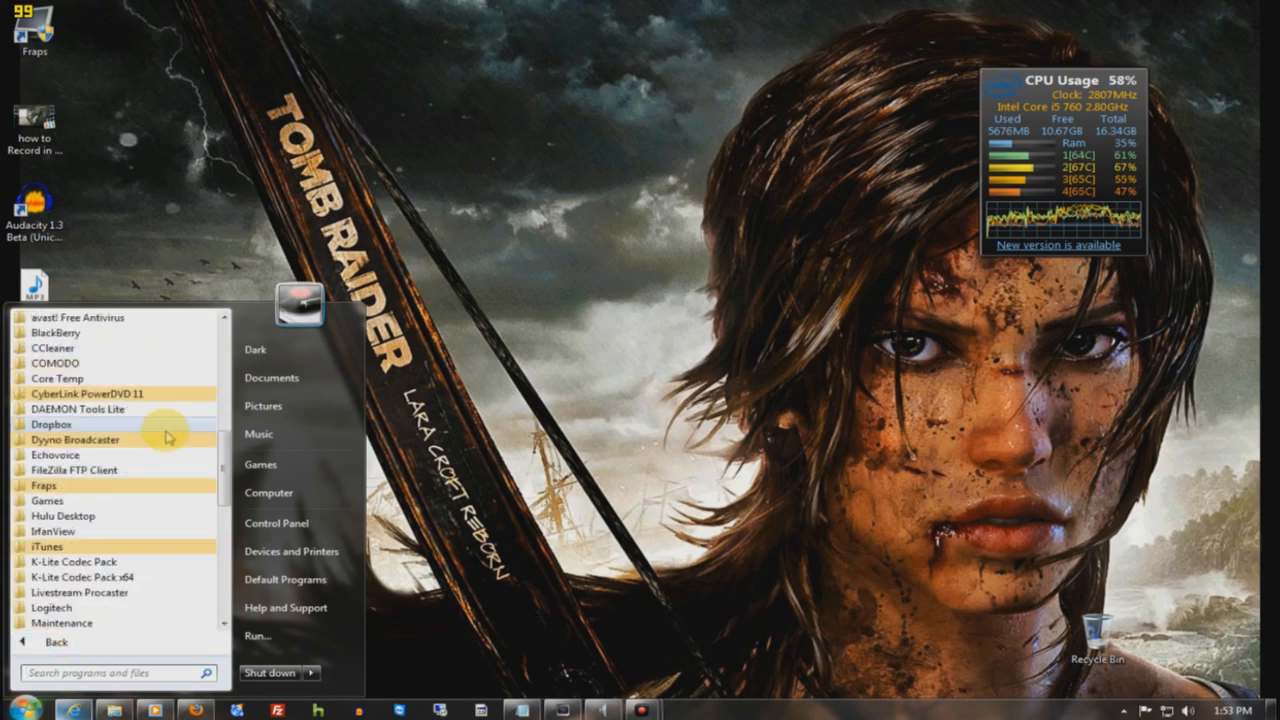
scroll("down", 3)
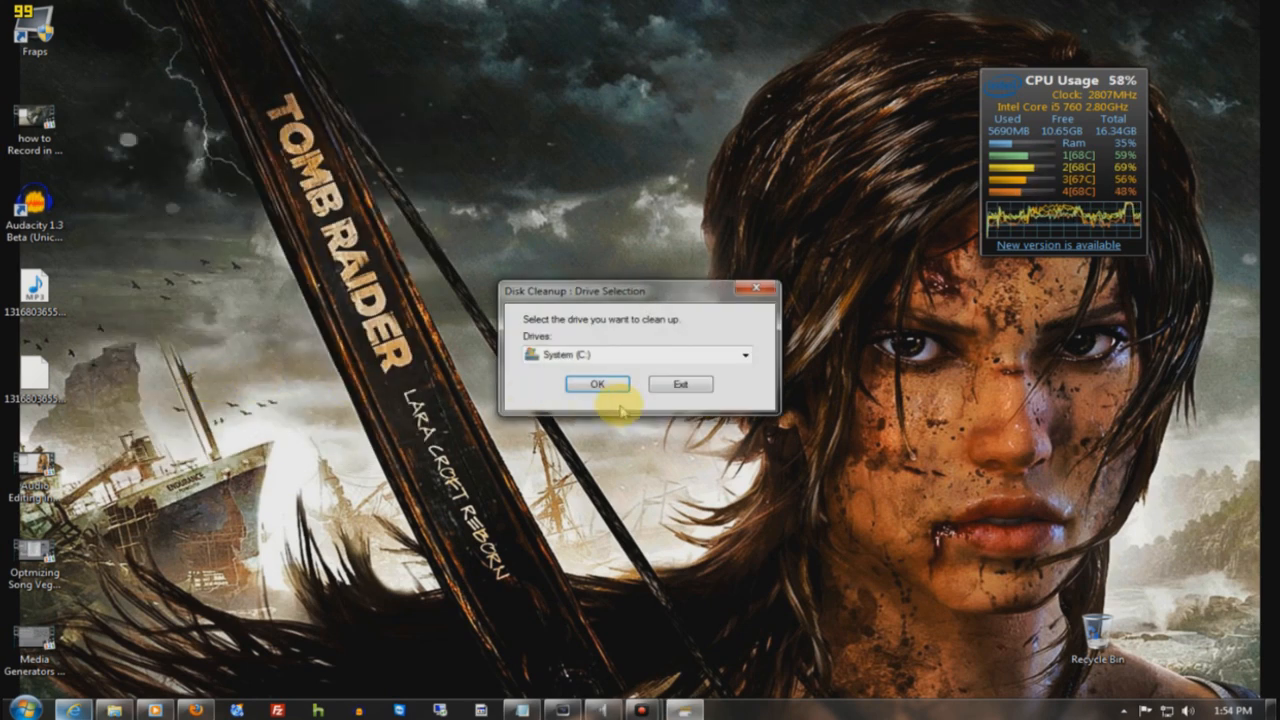
left_click(596, 384)
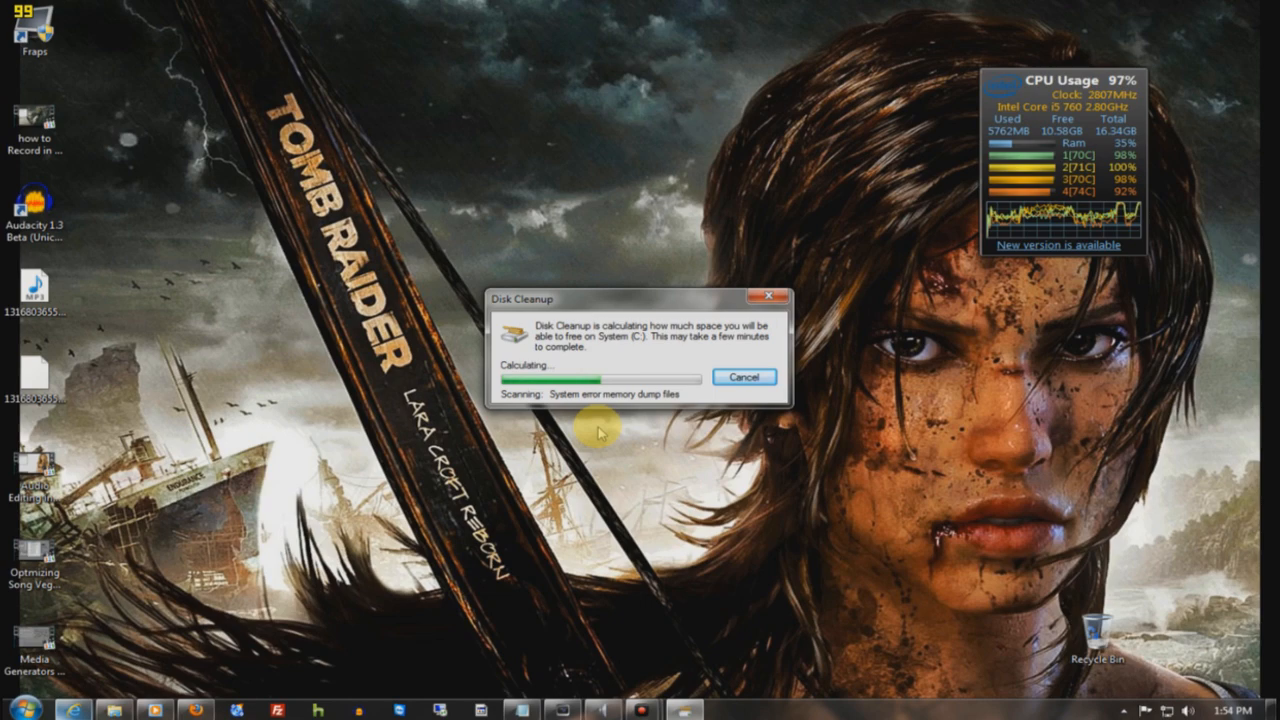
mouse_move(648, 308)
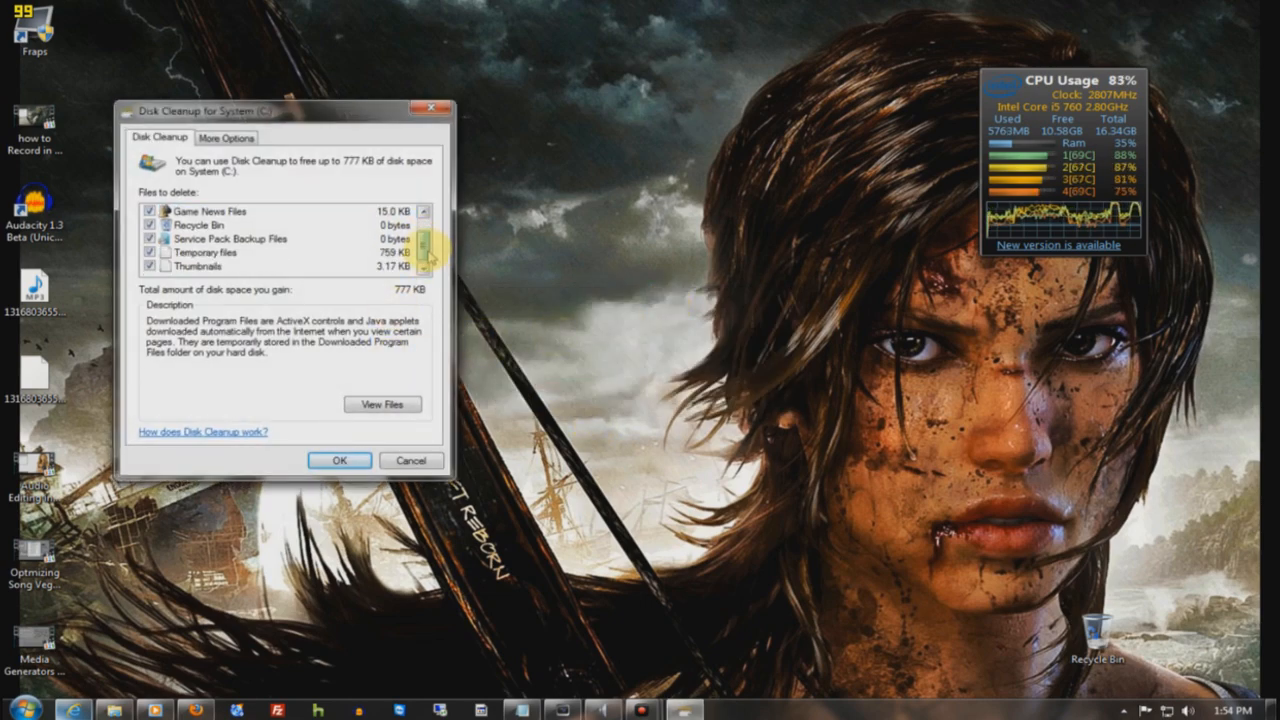
Accept the listed file types and permanently delete them, freeing about 777 KB.
left_click(340, 460)
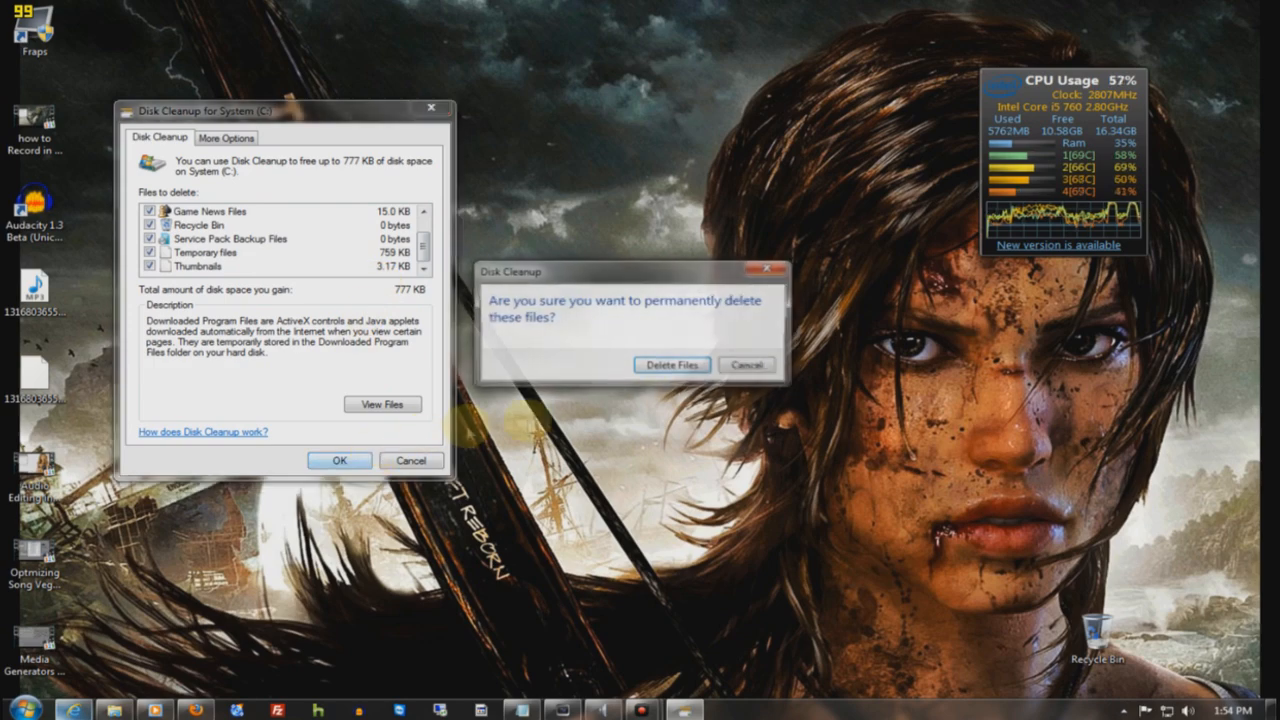
left_click(672, 364)
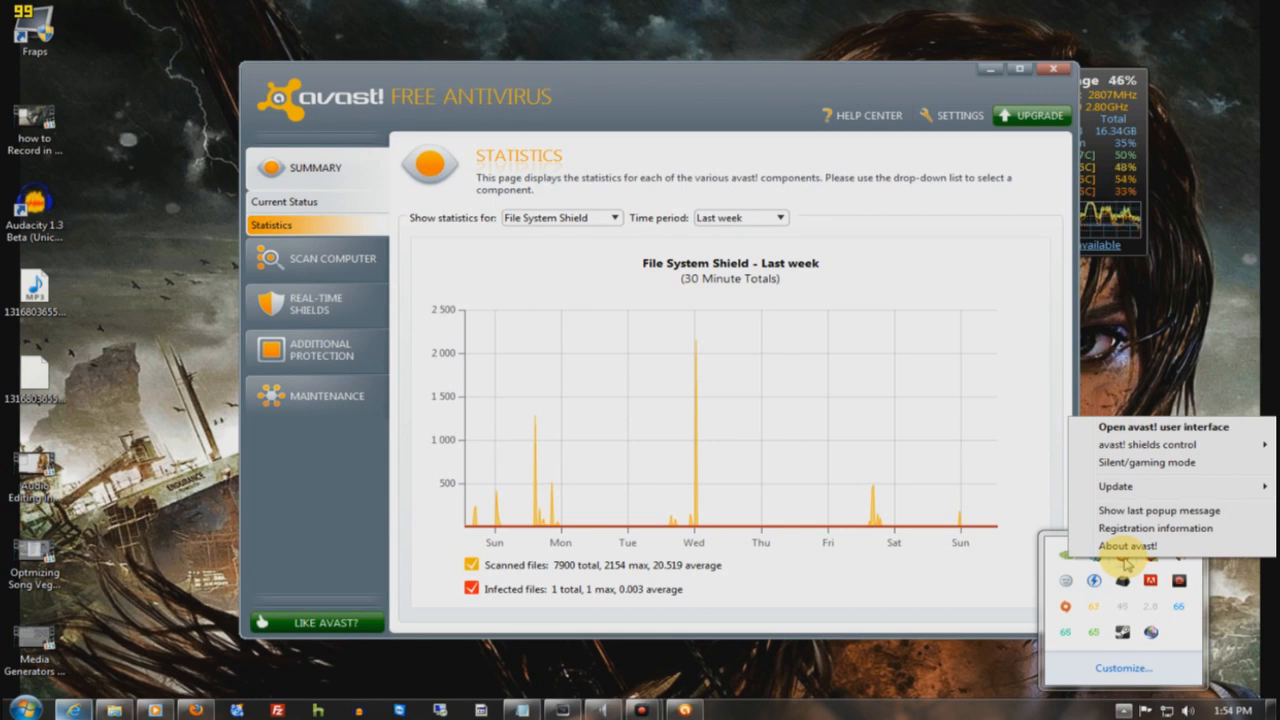
mouse_move(1148, 462)
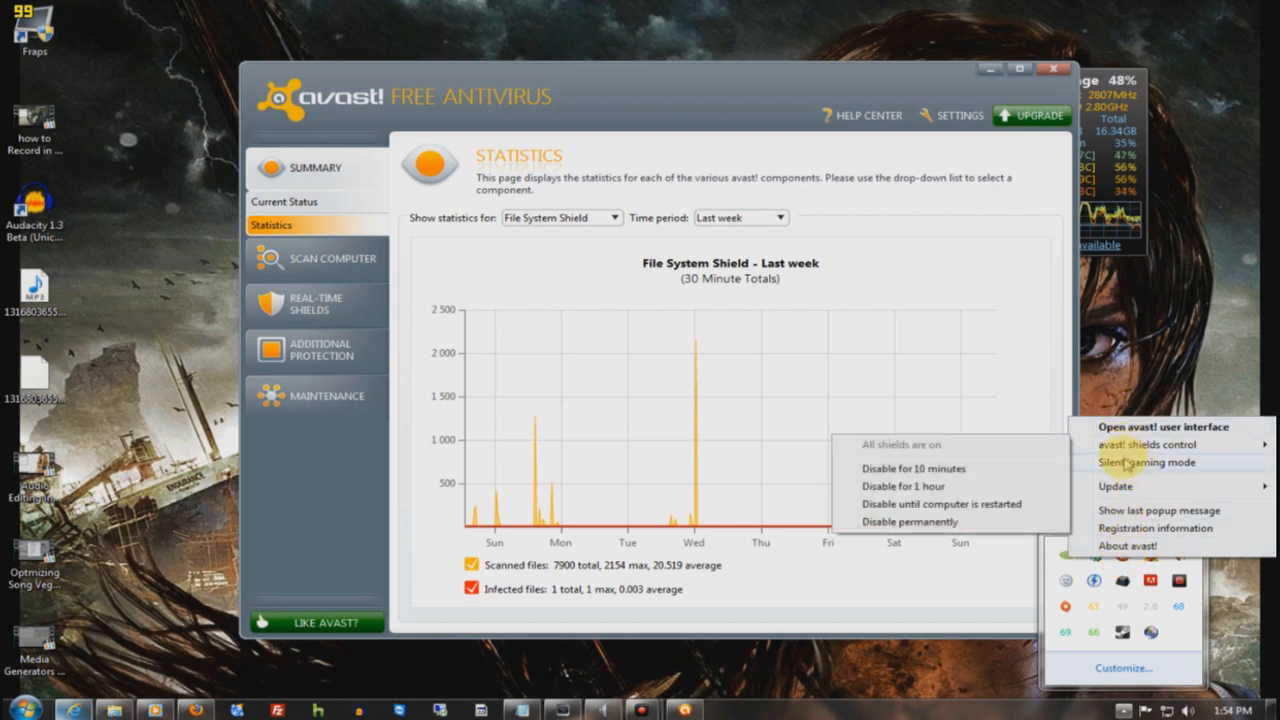
mouse_move(1144, 462)
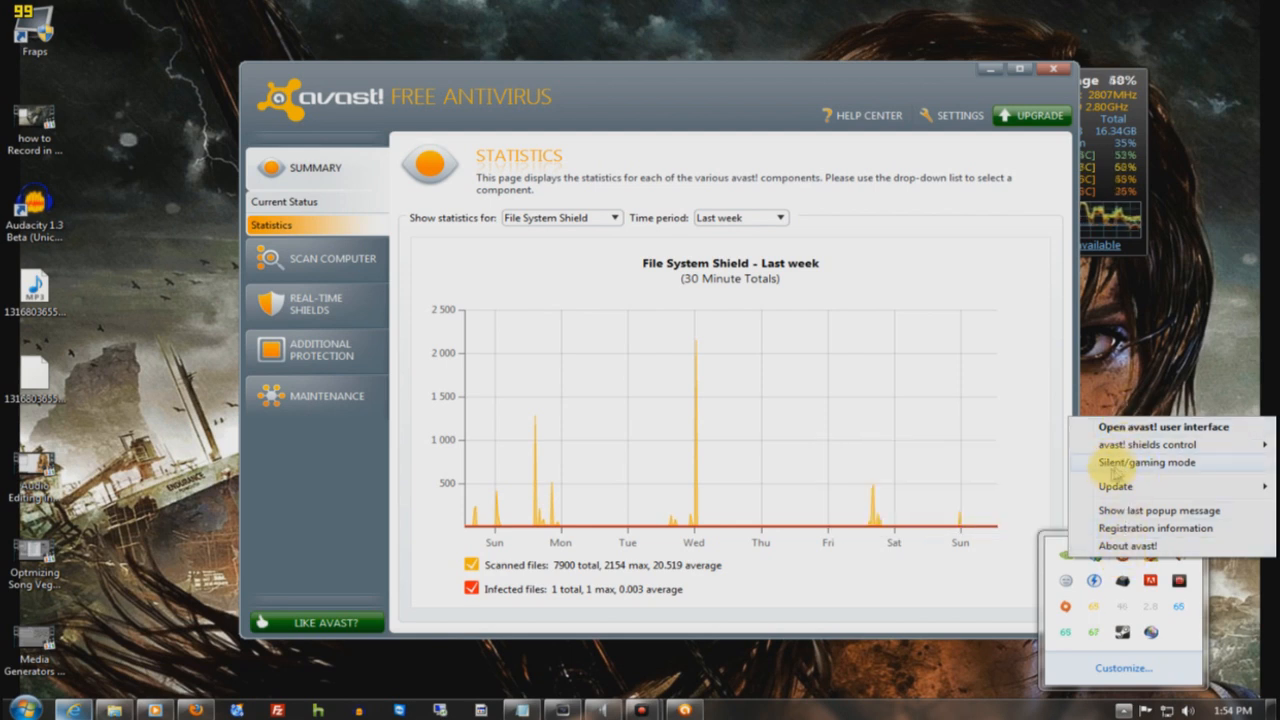
mouse_move(1152, 444)
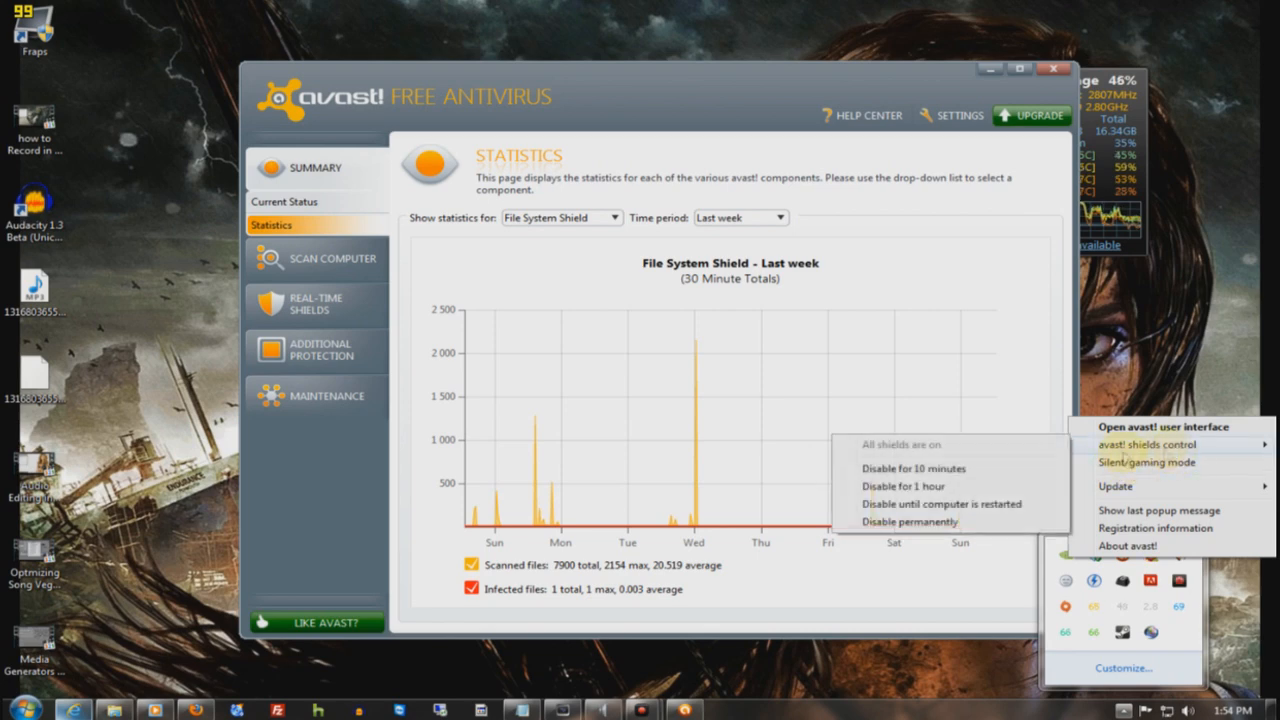
mouse_move(896, 522)
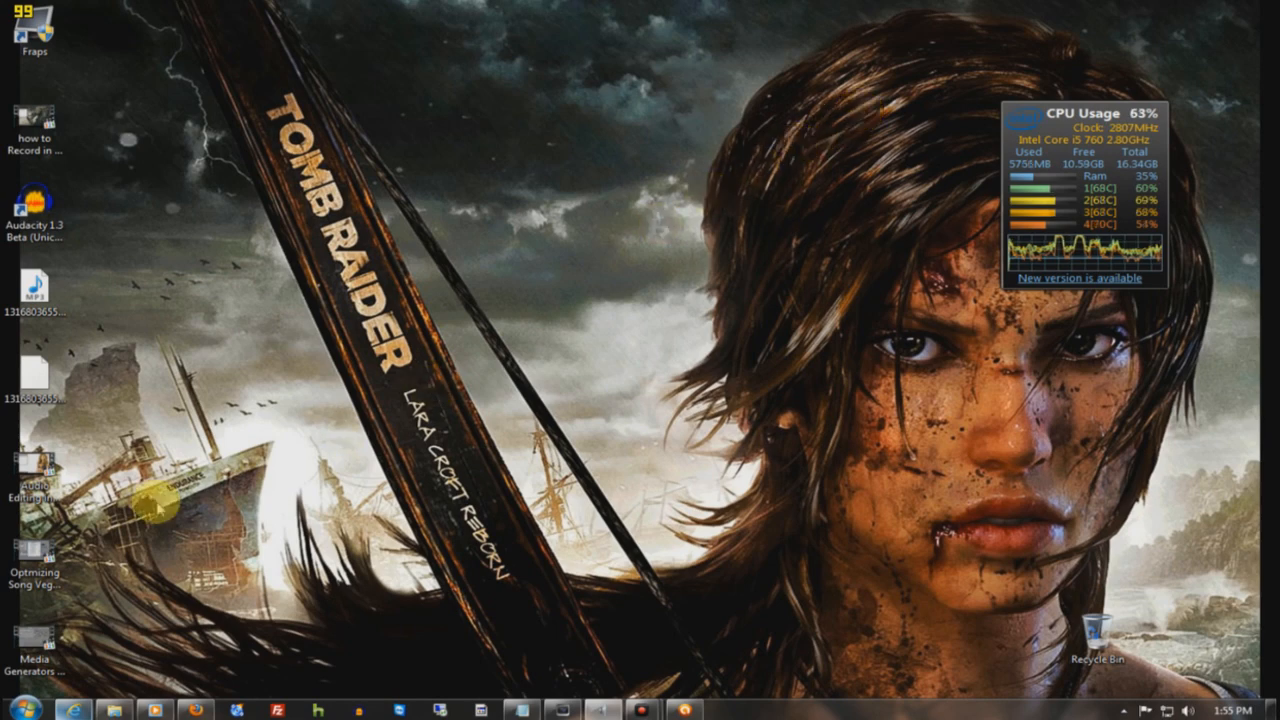
Launch Malwarebytes Anti-Malware from the Start menu's All Programs list.
left_click(12, 708)
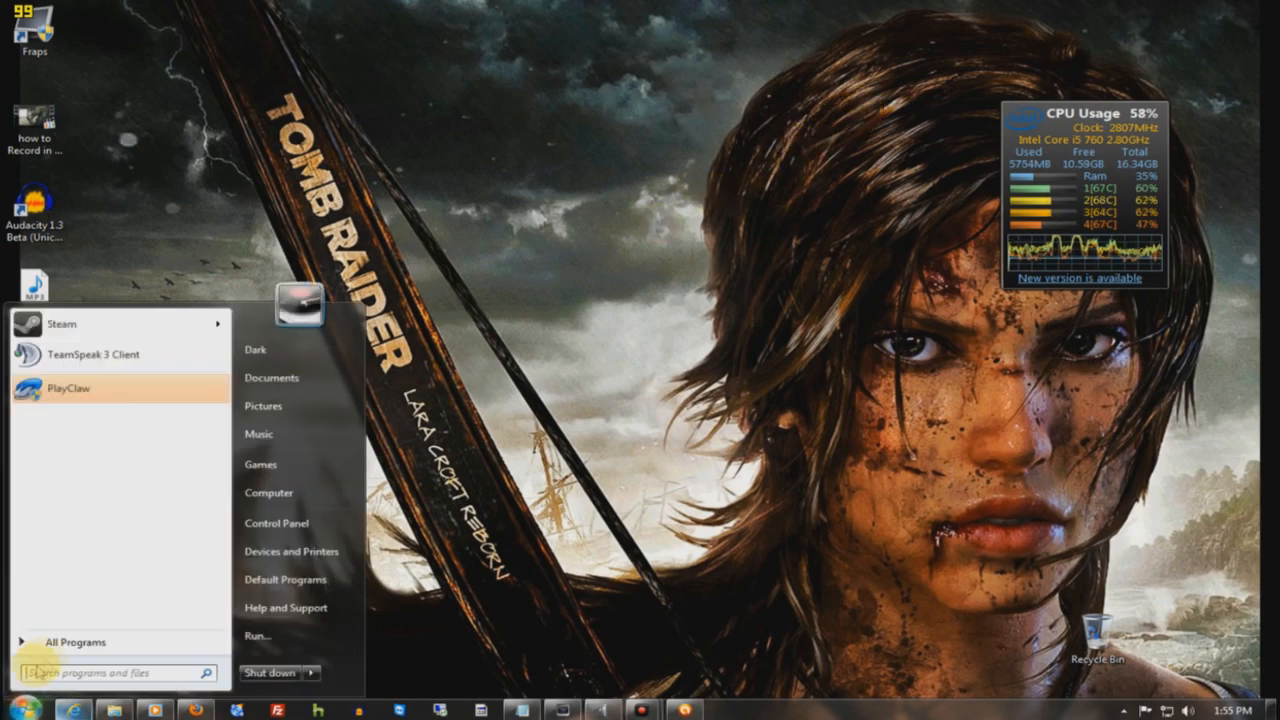
left_click(76, 640)
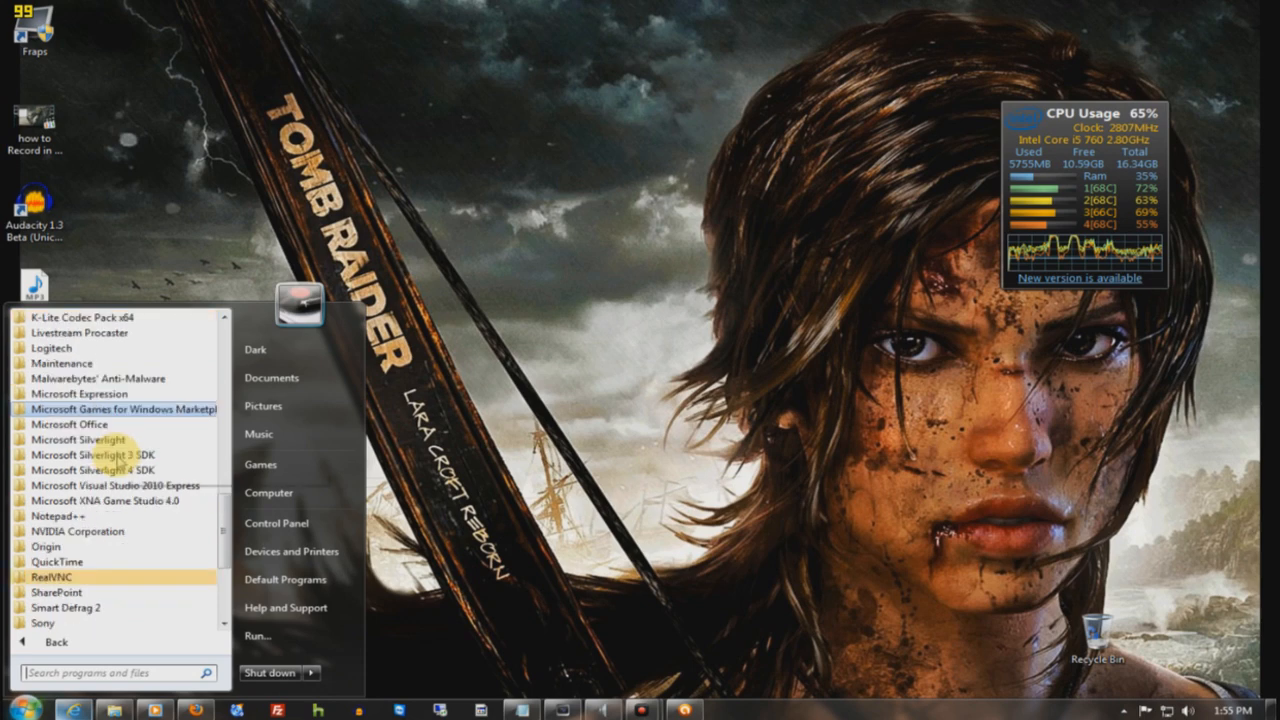
scroll("down", 3)
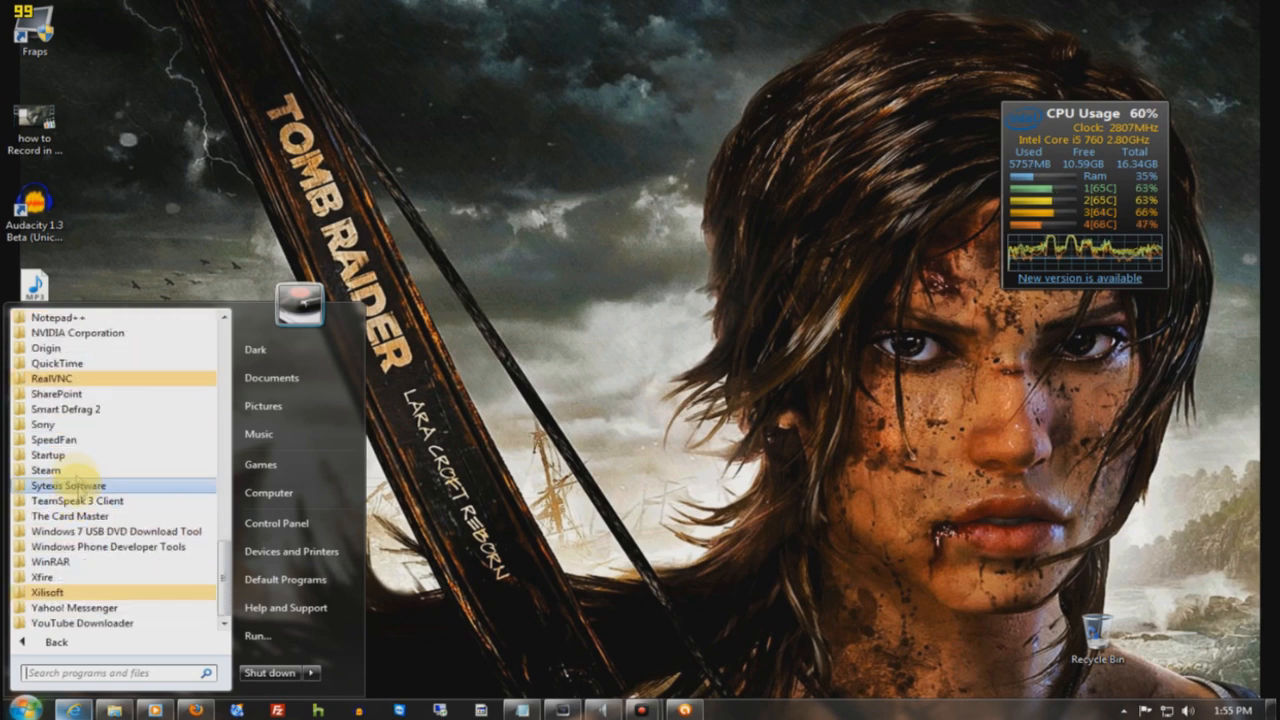
scroll("up", 3)
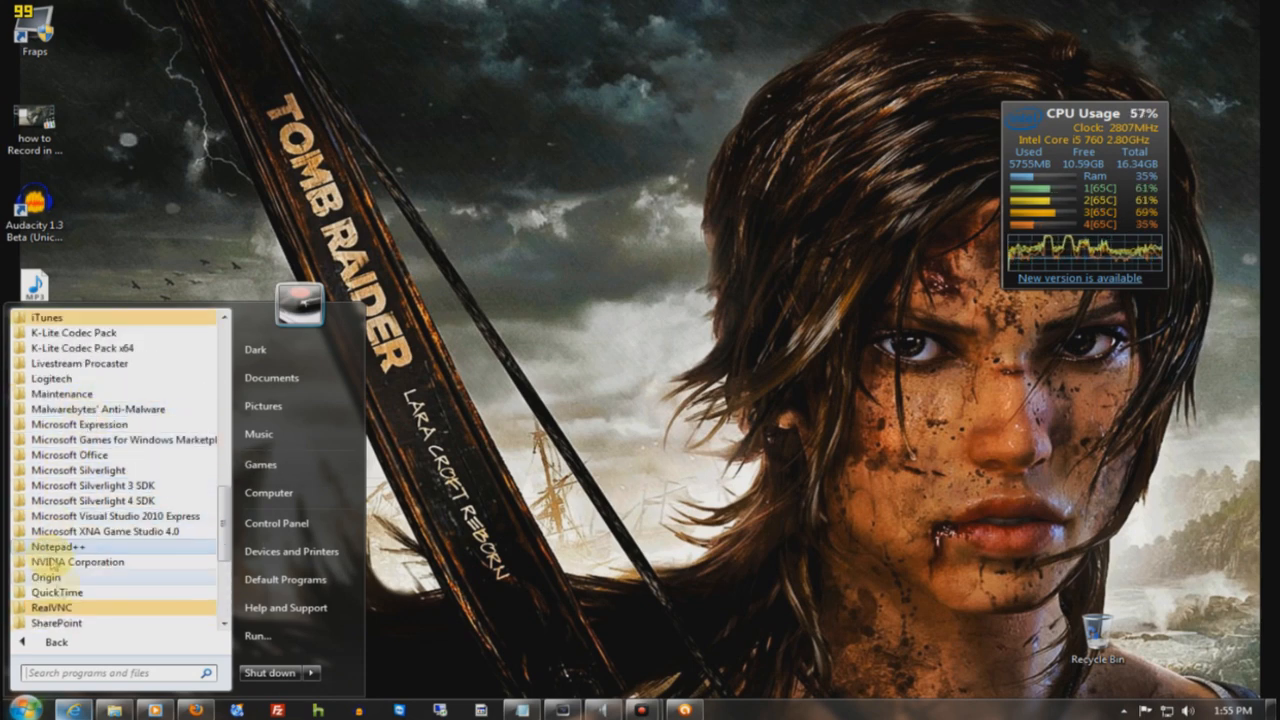
left_click(100, 408)
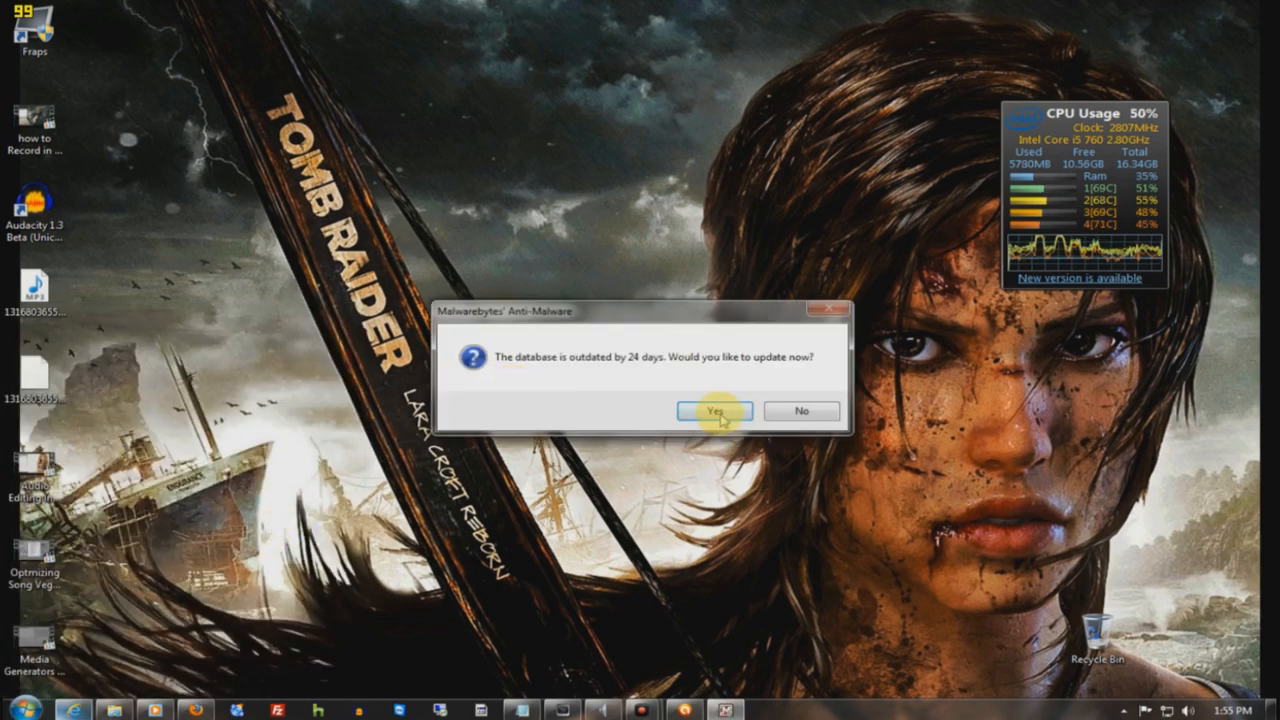
Update the outdated Malwarebytes database and return to the Scanner options.
left_click(712, 412)
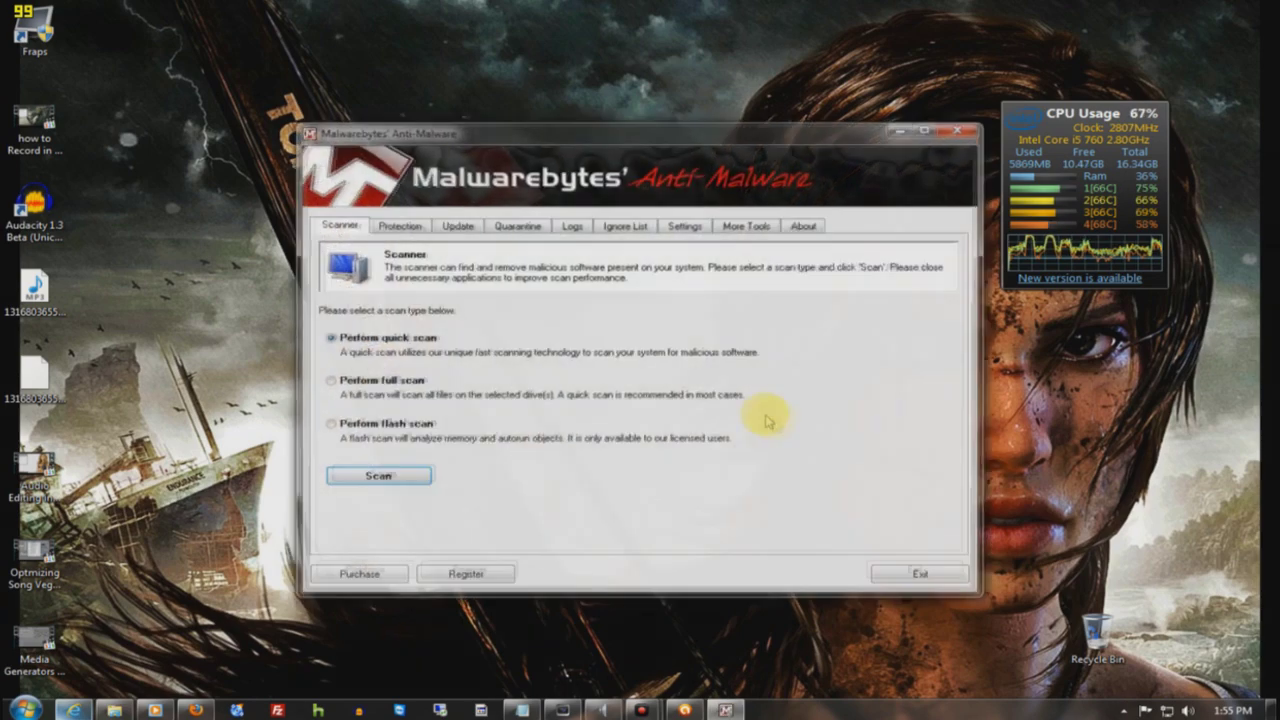
left_click(456, 224)
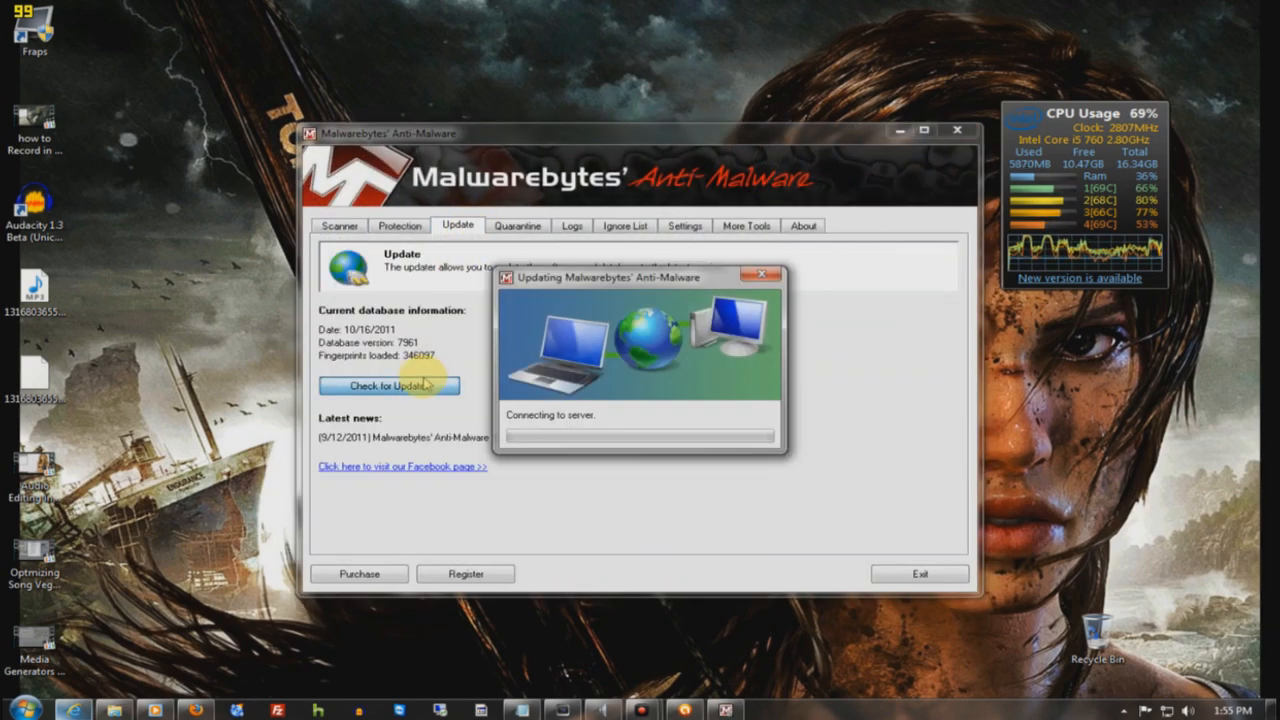
left_click(340, 224)
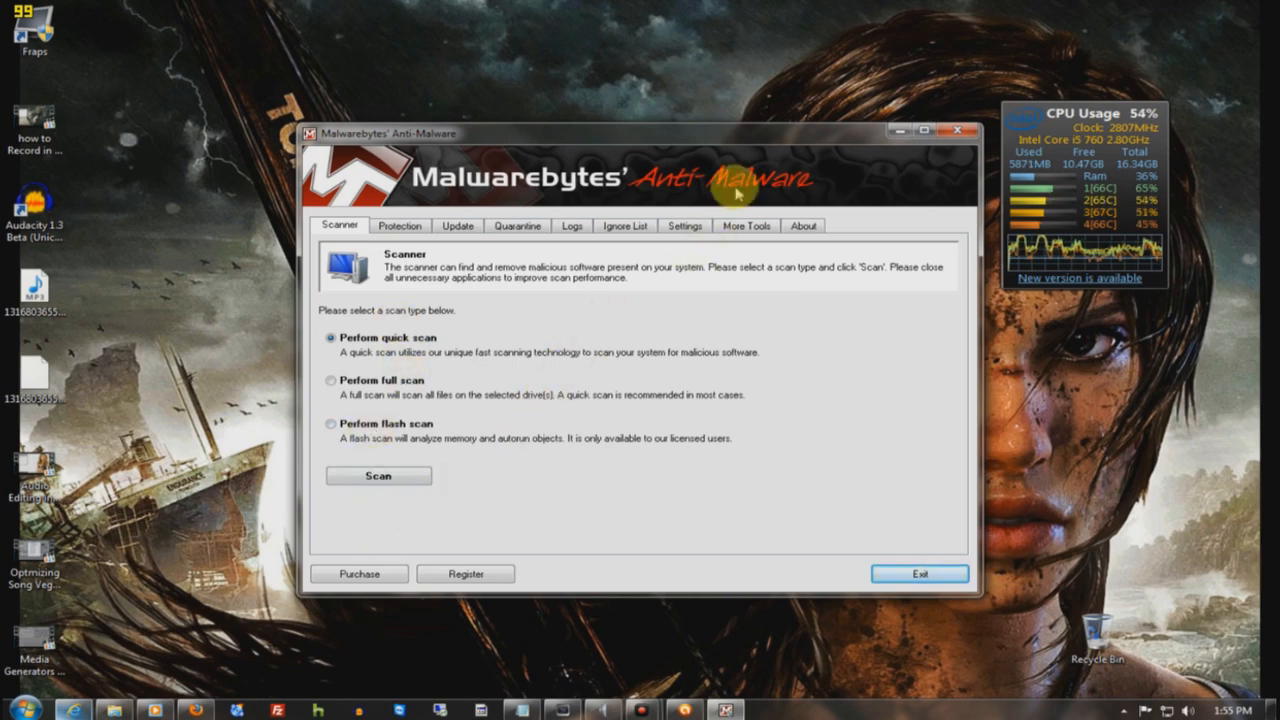
mouse_move(804, 458)
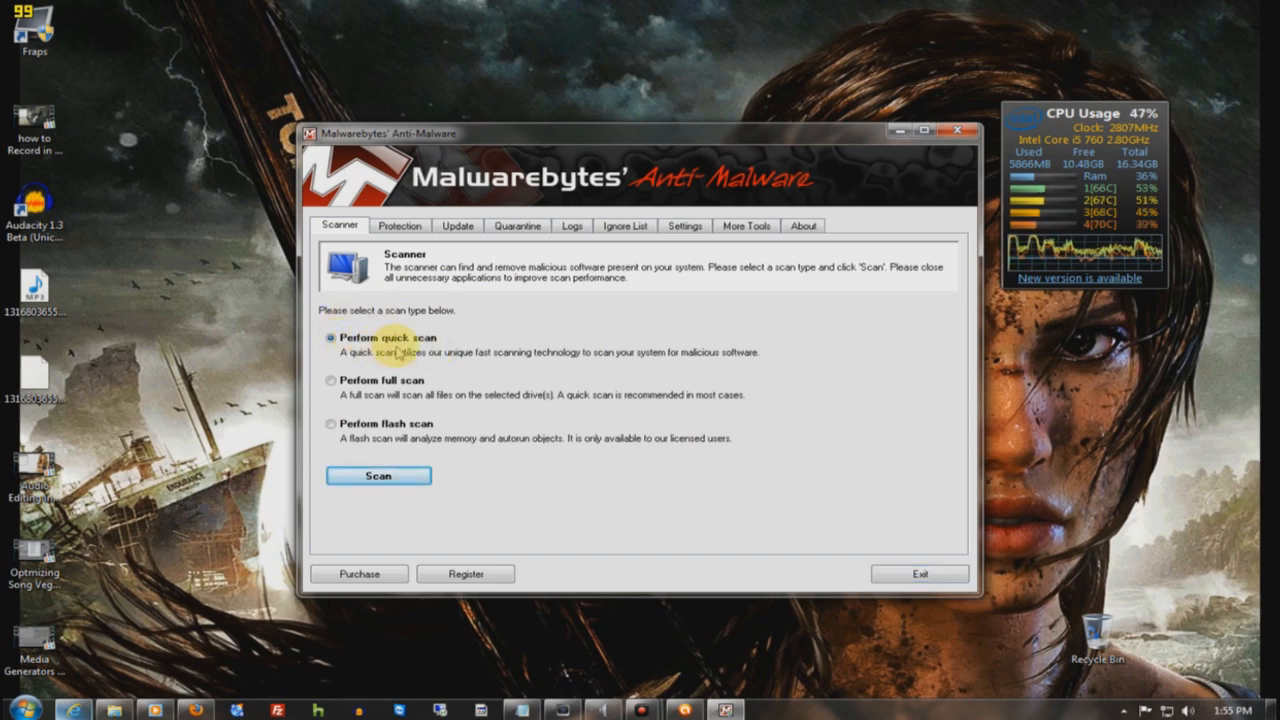
mouse_move(420, 372)
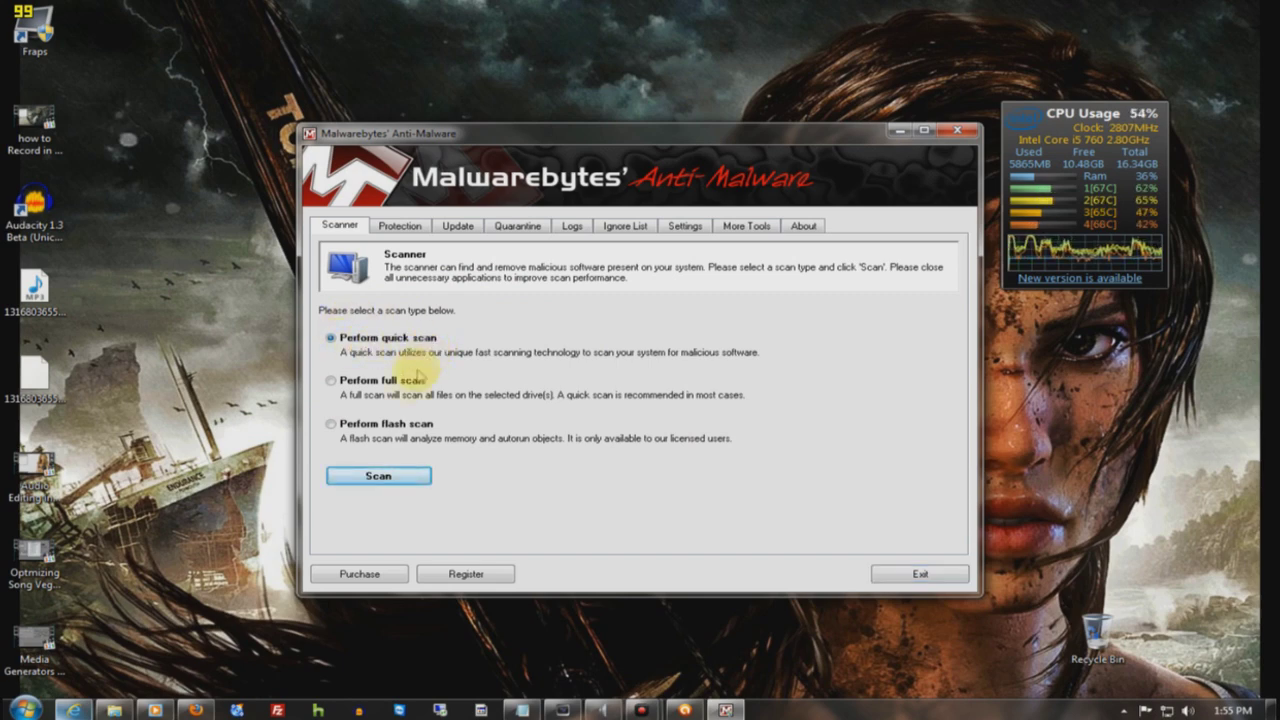
Run a quick scan, abort it with no threats found, and exit Malwarebytes.
left_click(378, 476)
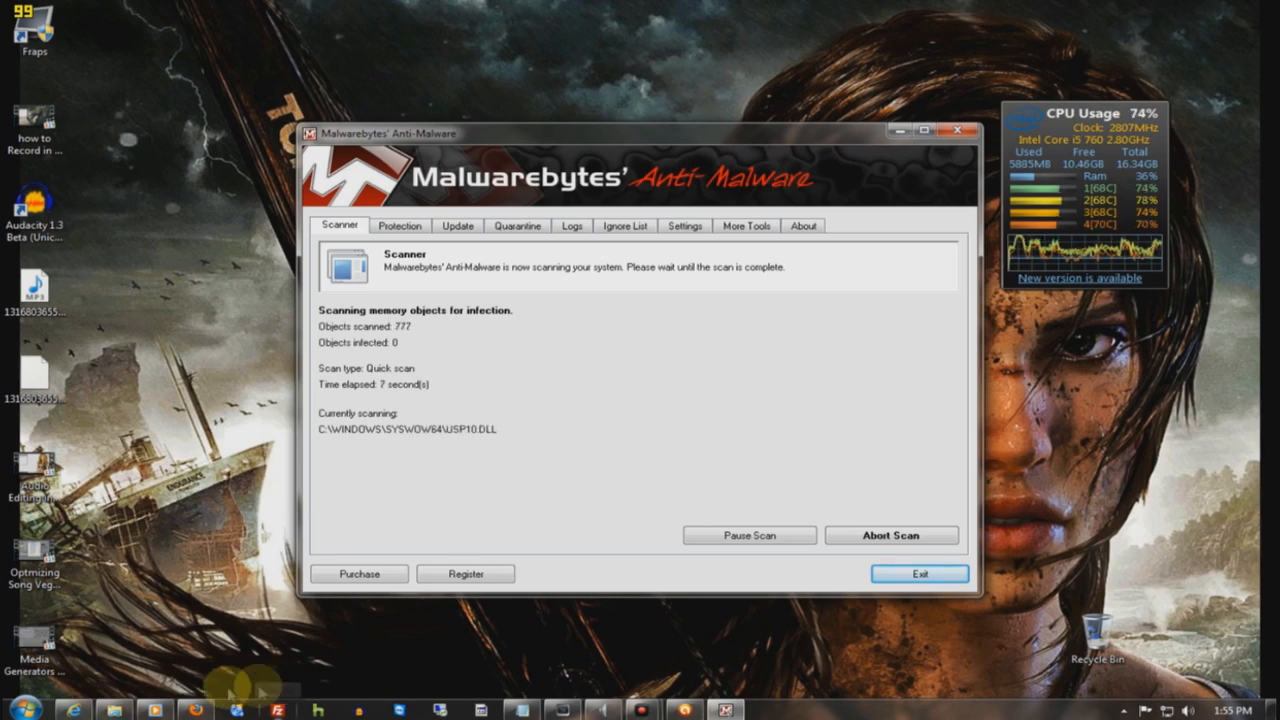
left_click(888, 536)
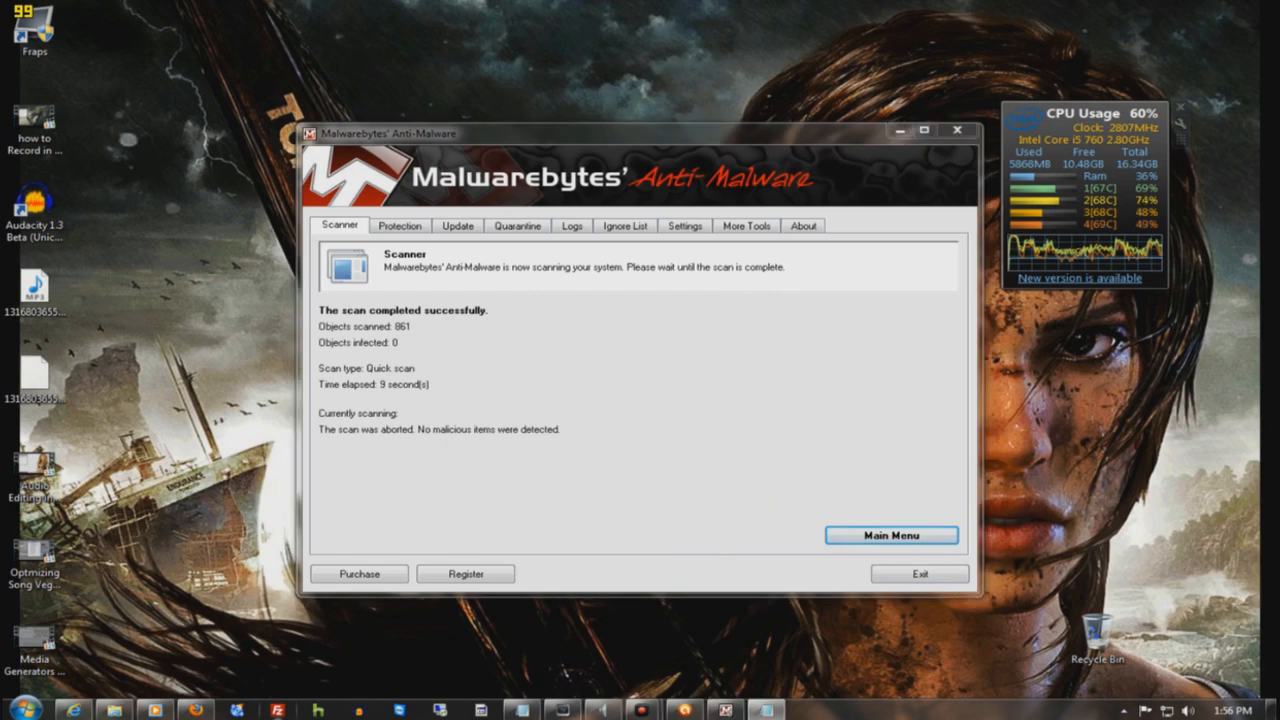
mouse_move(736, 336)
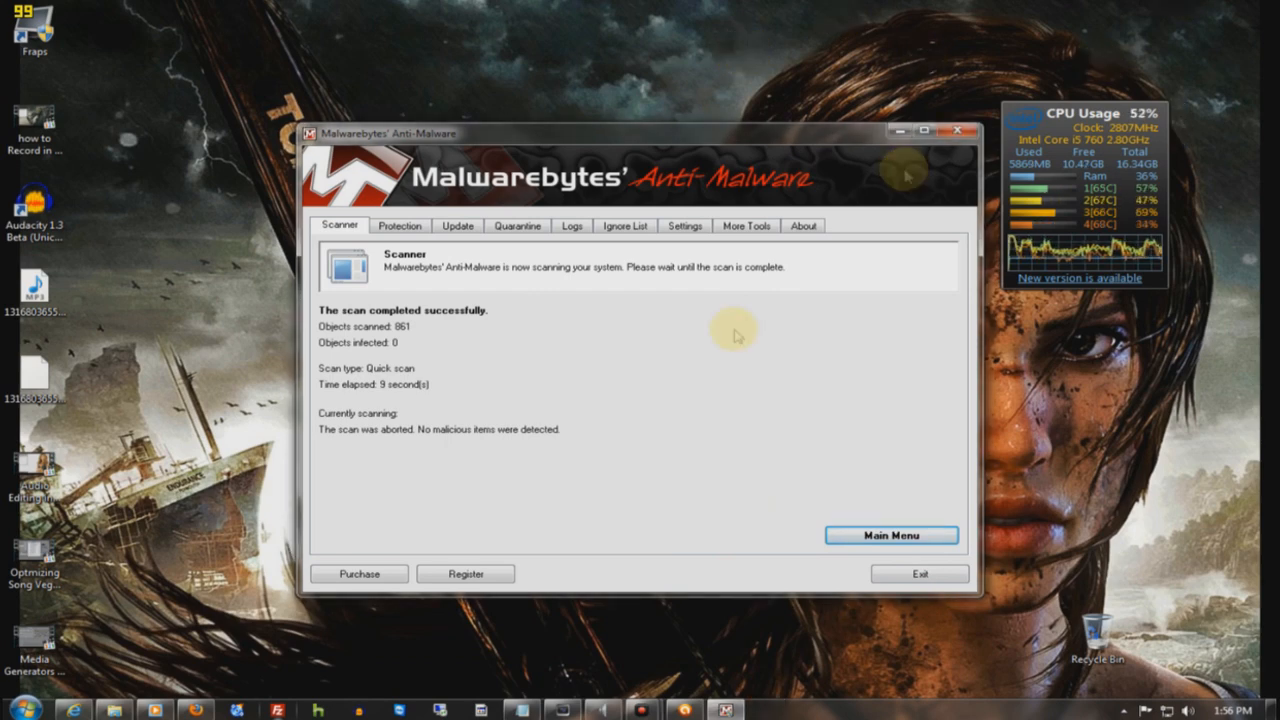
left_click(918, 572)
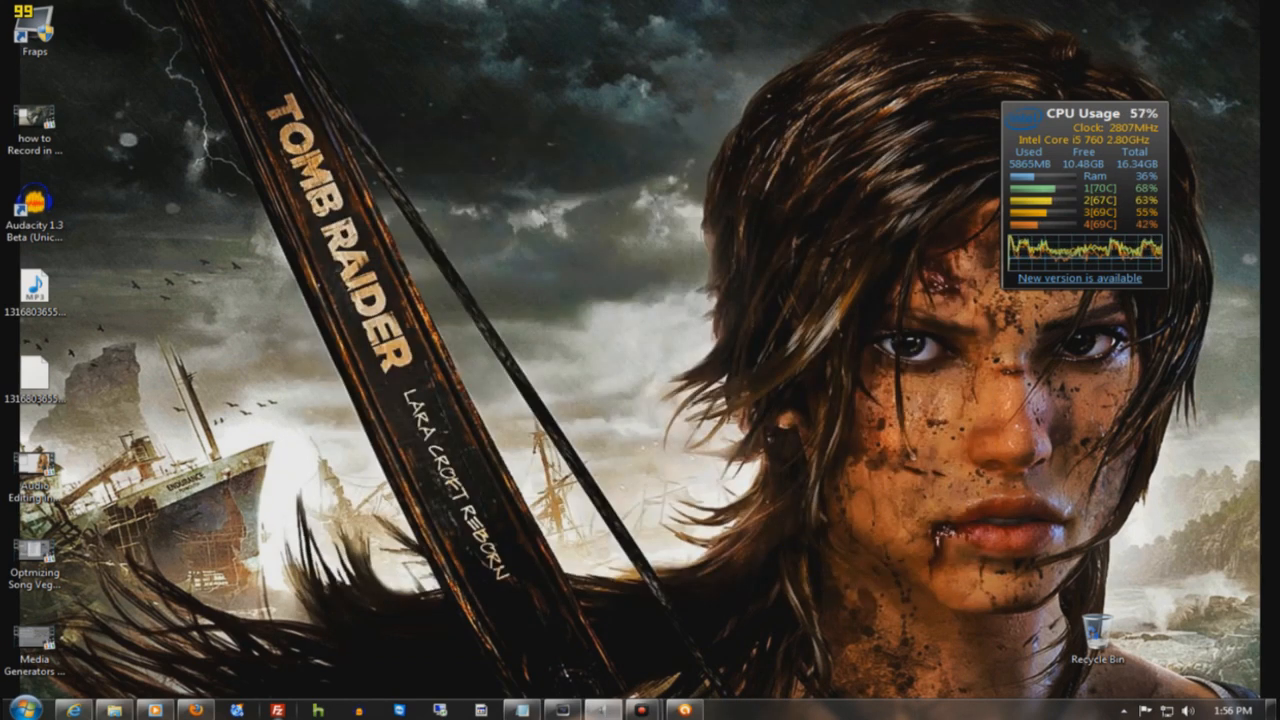
mouse_move(104, 676)
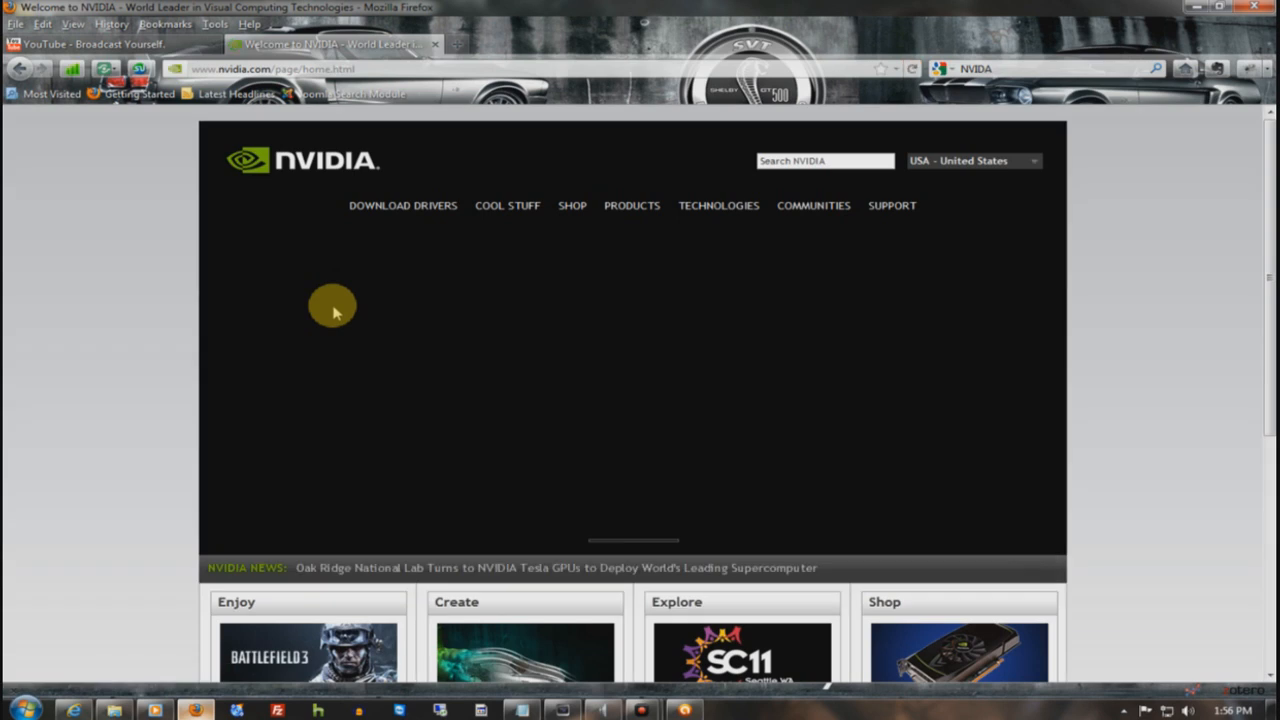
Go to the GeForce Drivers page on nvidia.com and start Auto-Detect Your GPU.
left_click(386, 228)
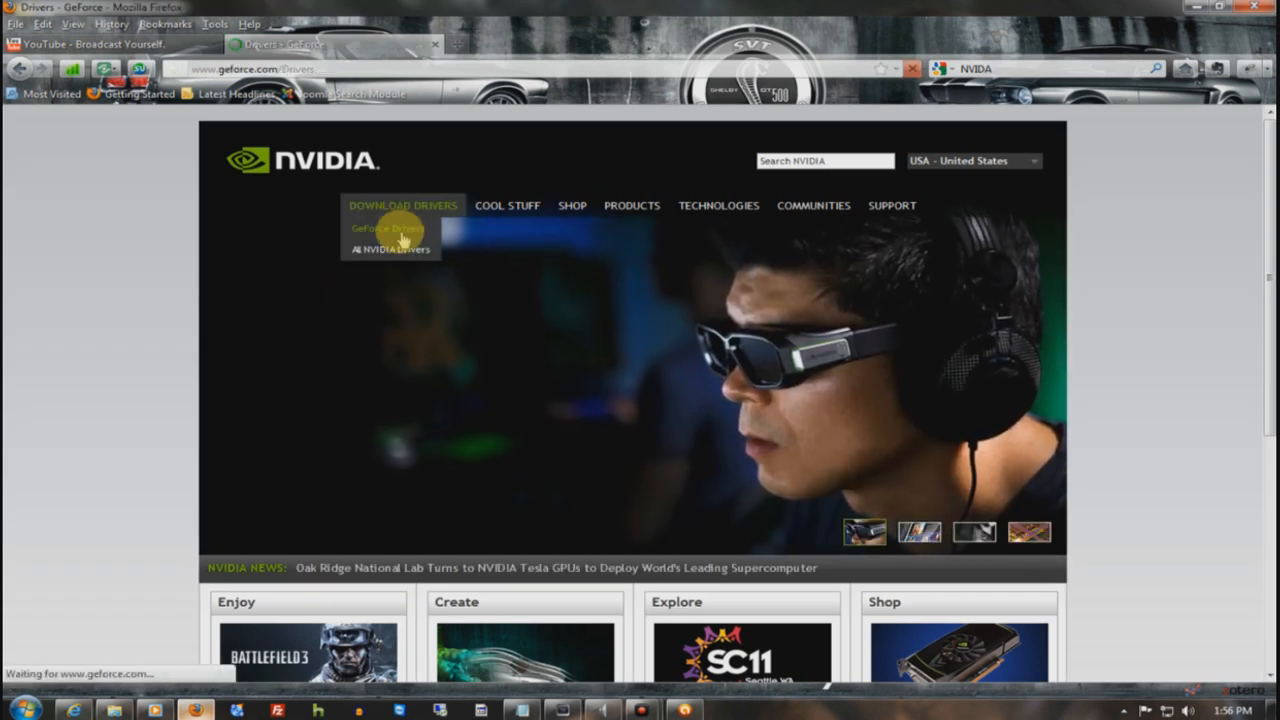
left_click(386, 228)
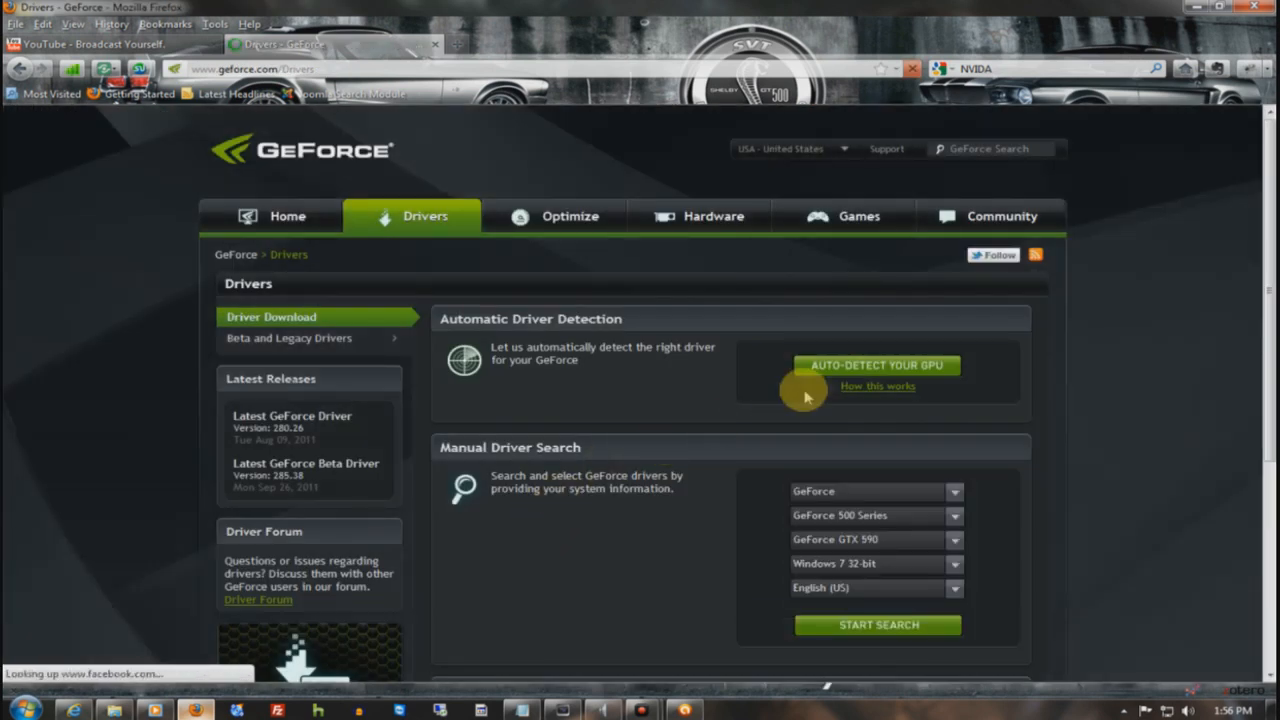
left_click(876, 364)
type("ATI")
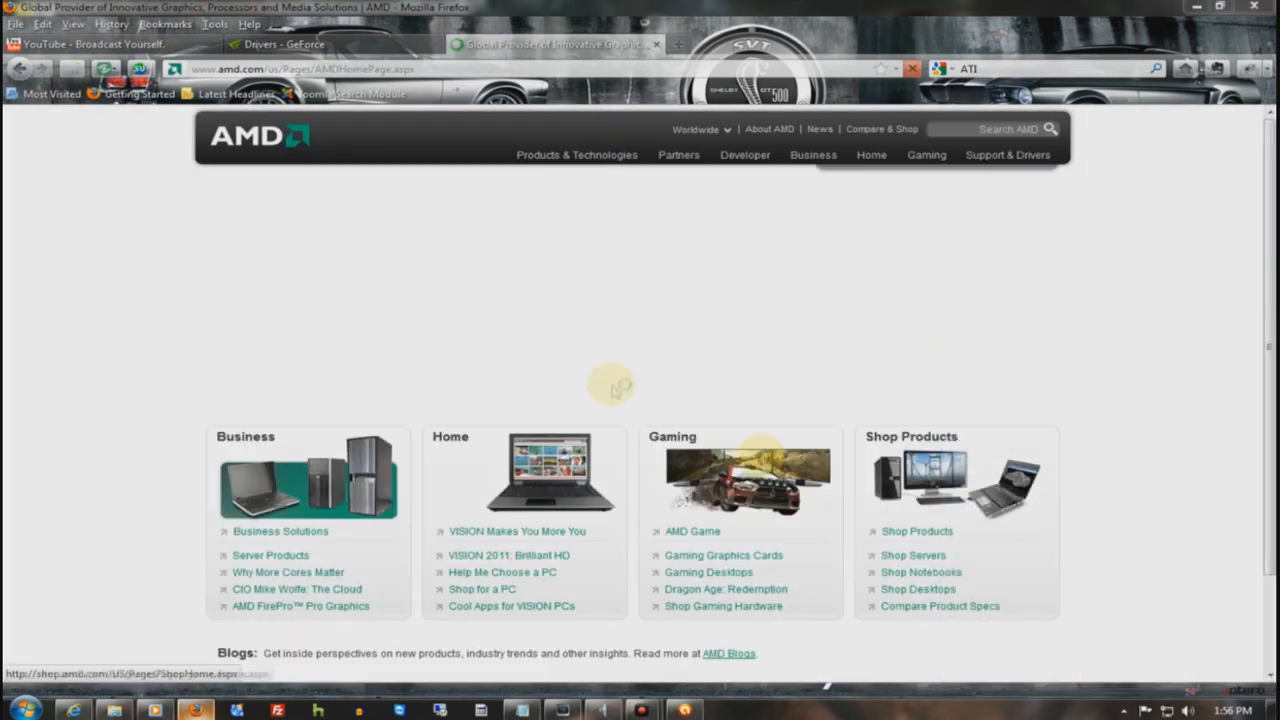
Check the GeForce detection tab, return to the AMD homepage, and begin a new search.
left_click(330, 44)
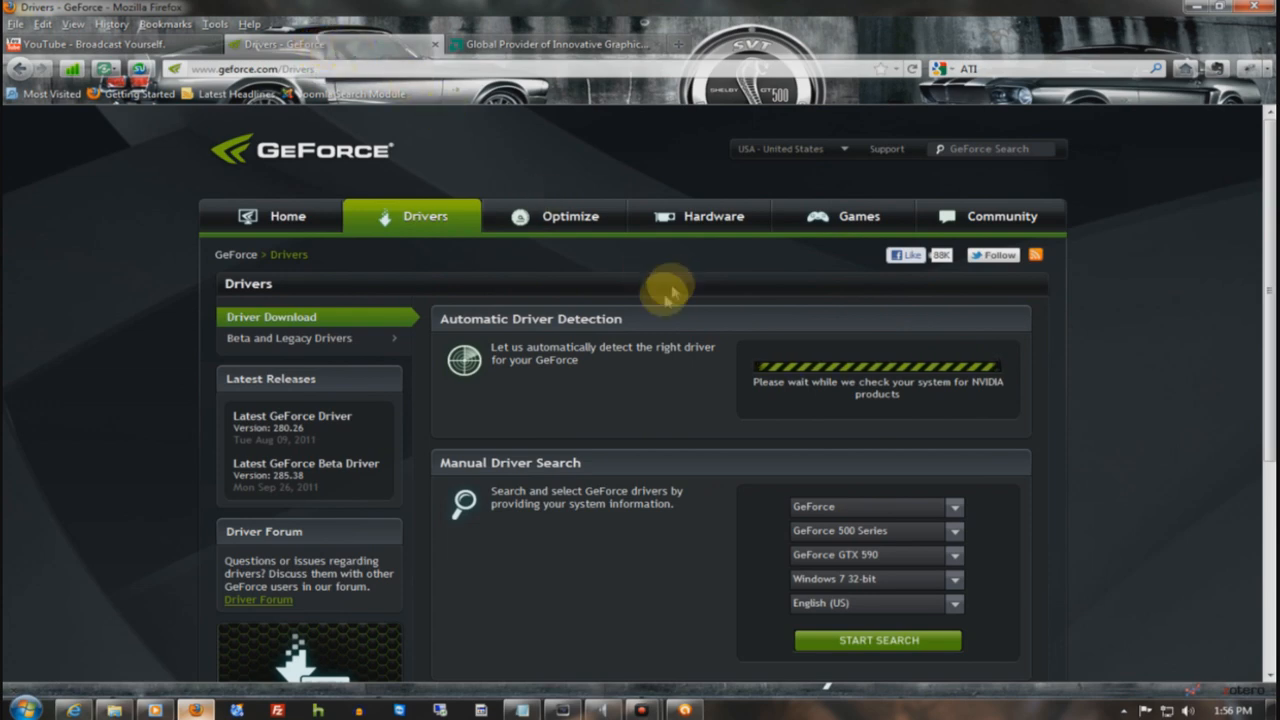
left_click(556, 44)
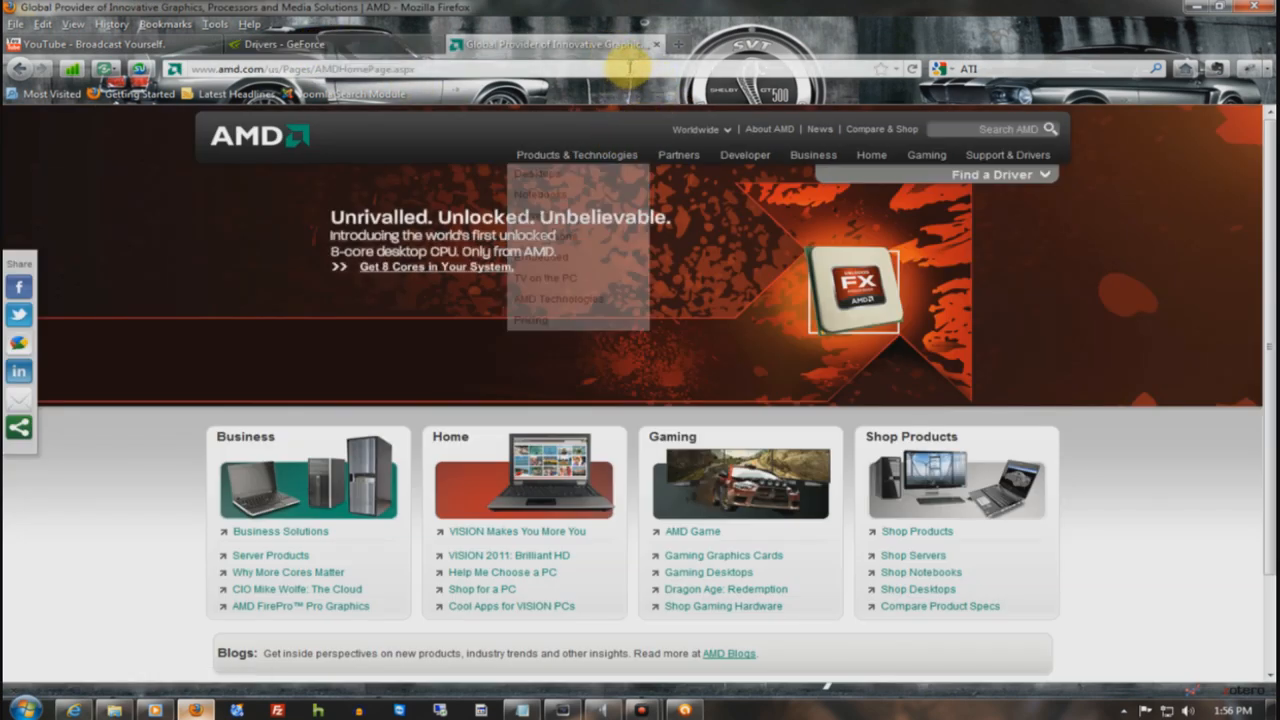
left_click(280, 44)
type("INTEL")
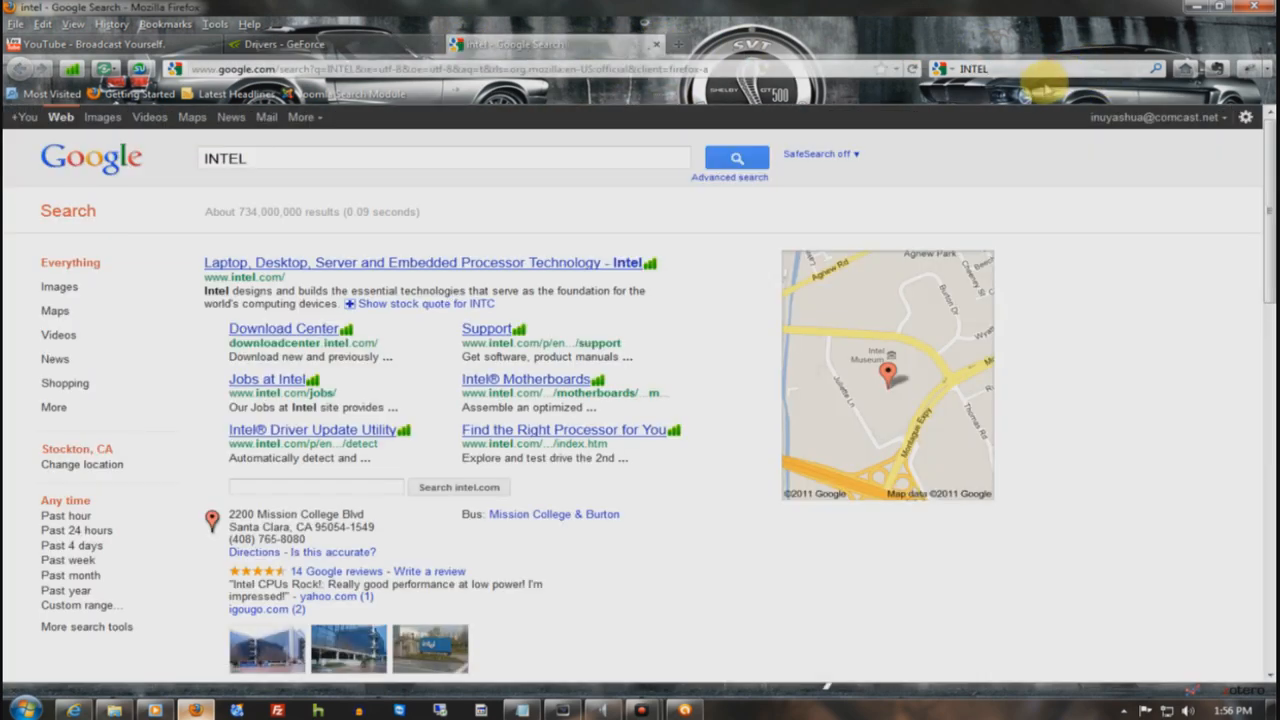
Open the Intel Driver Update Utility page from the results, then launch dxdiag via Run.
left_click(284, 328)
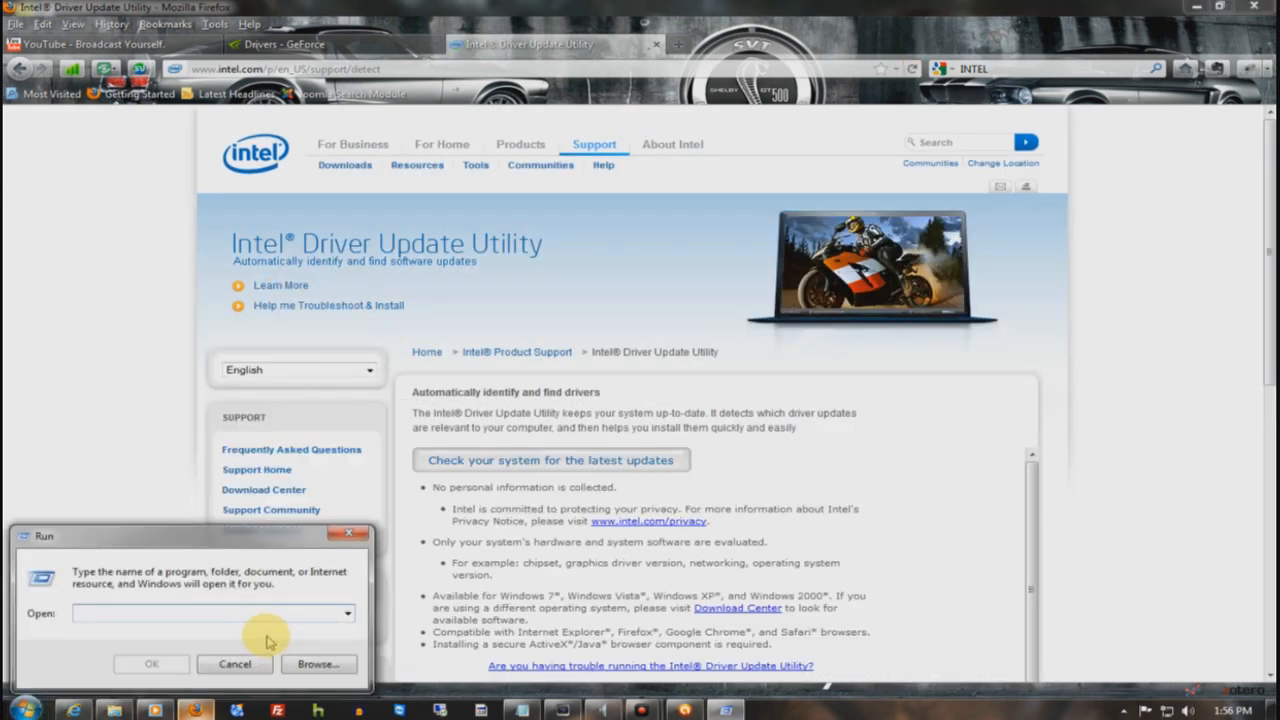
type("dxdiag")
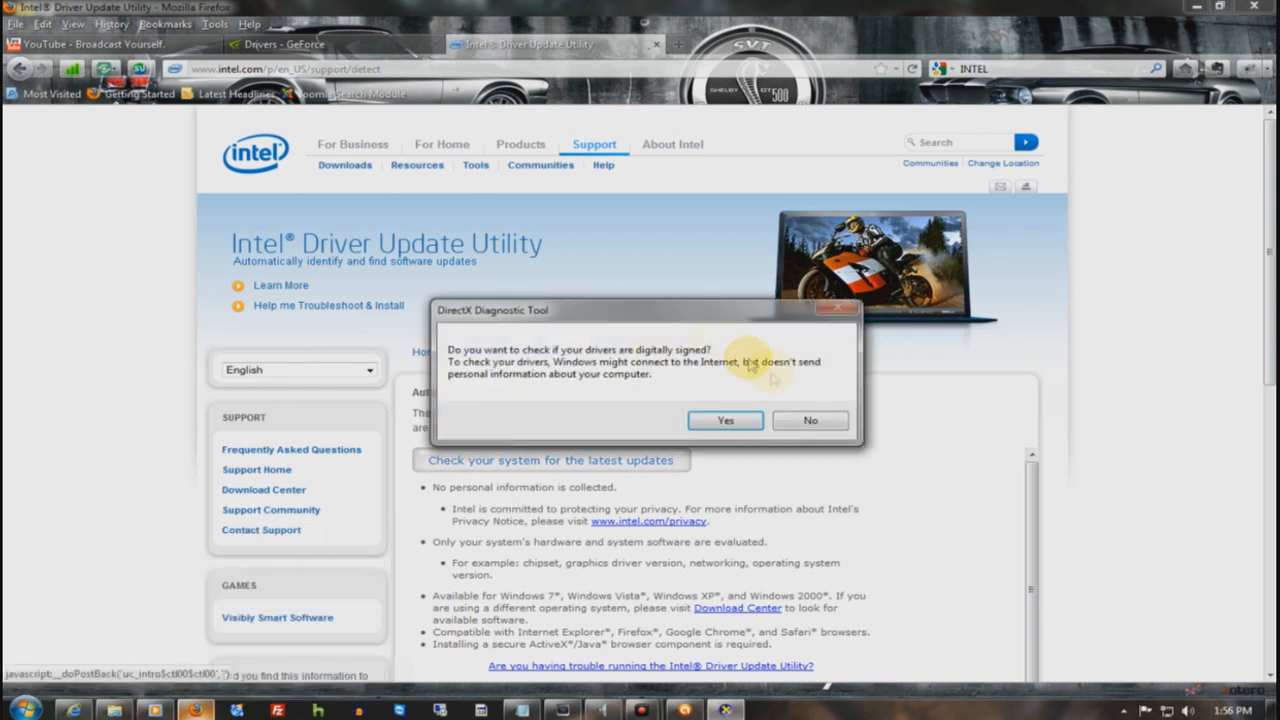
Allow the driver signature check and review the DirectX System report for Windows 7 64-bit.
left_click(18, 710)
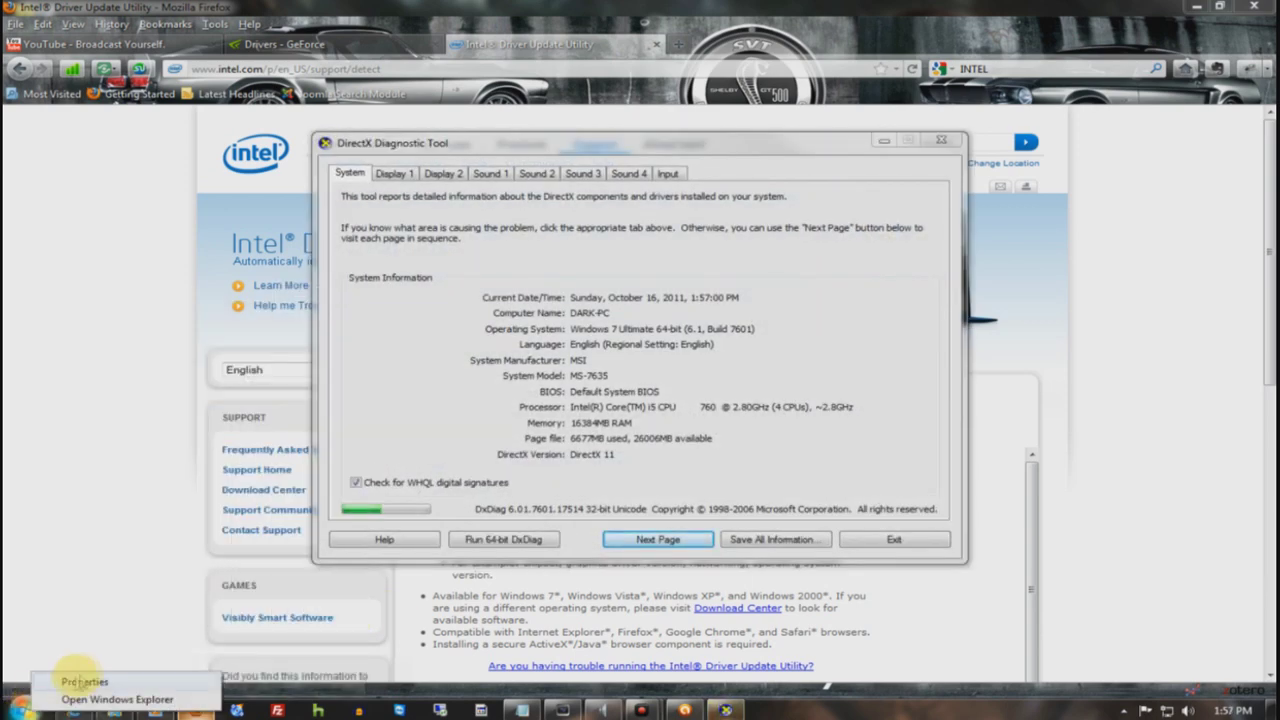
left_click(84, 680)
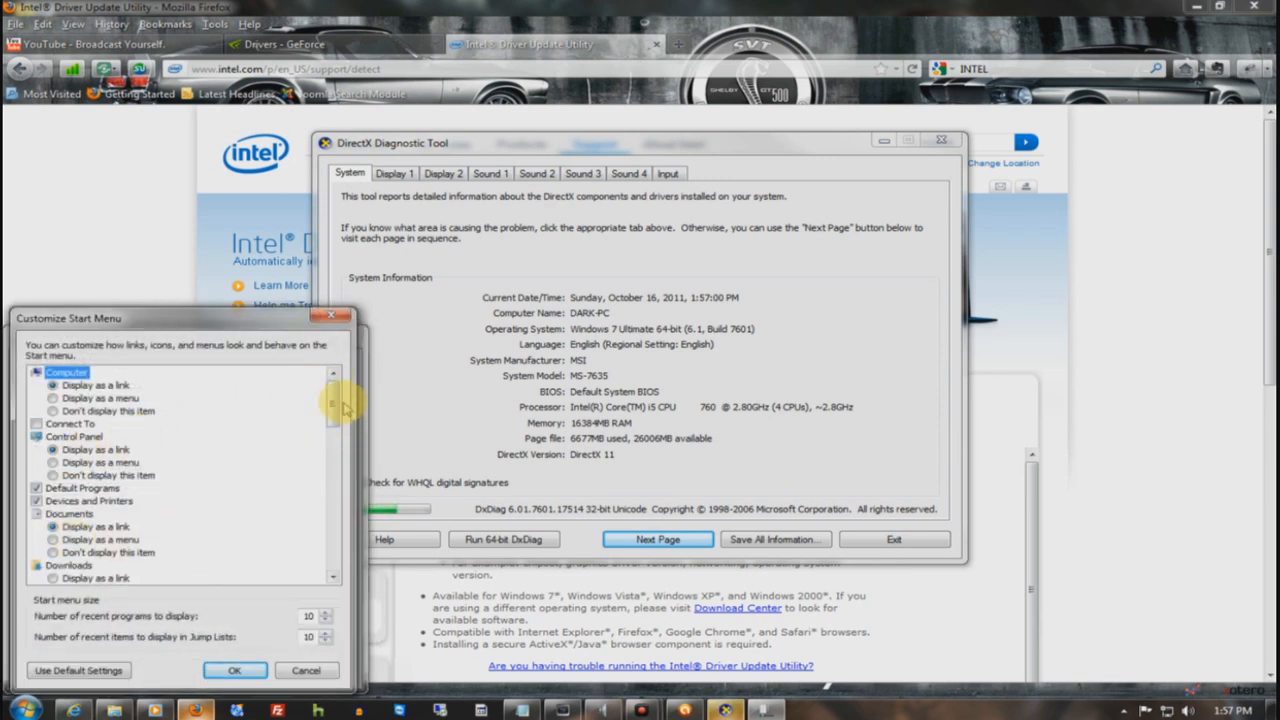
scroll("down", 3)
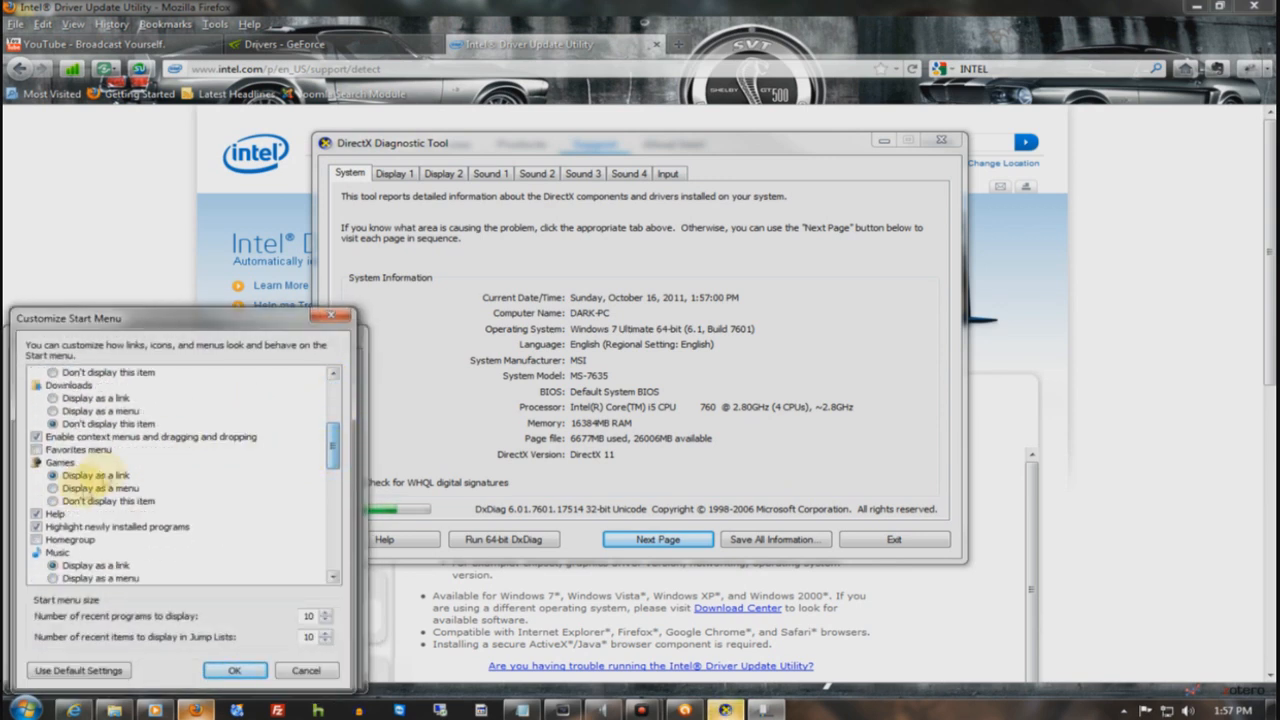
scroll("down", 3)
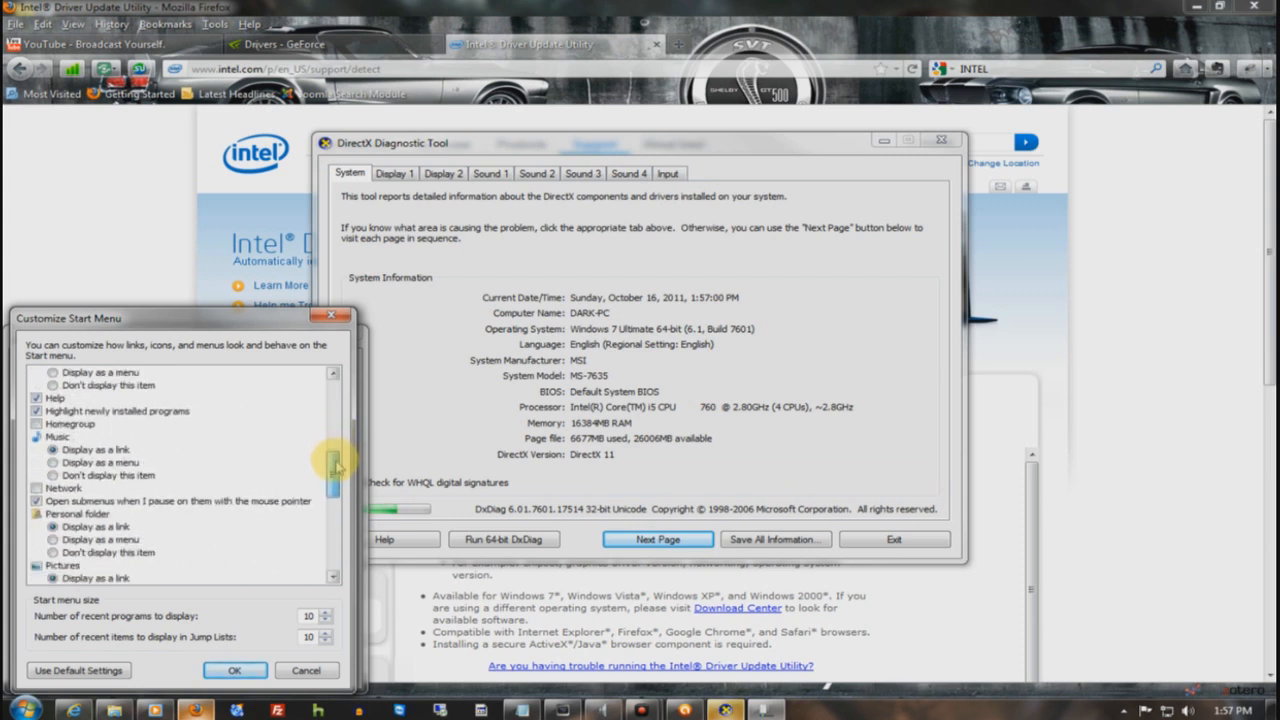
scroll("down", 3)
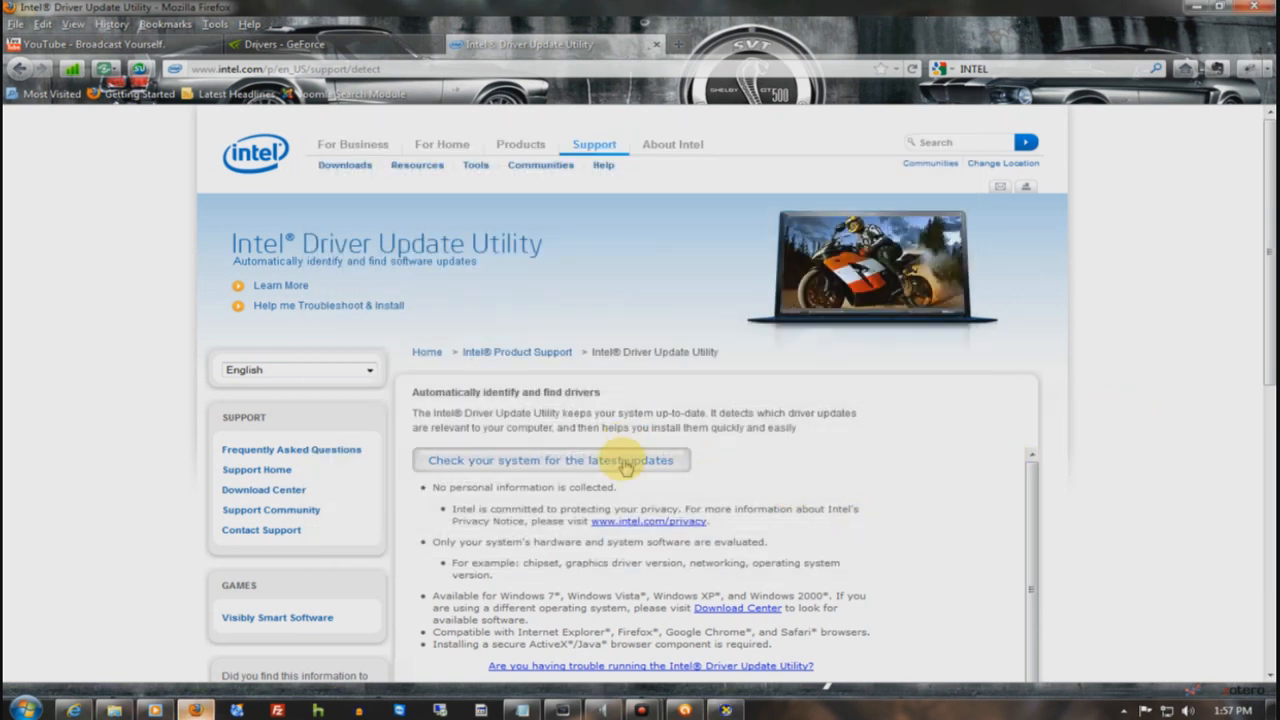
Scan the system for Intel driver updates and look through the graphics, chipset and audio results.
left_click(556, 460)
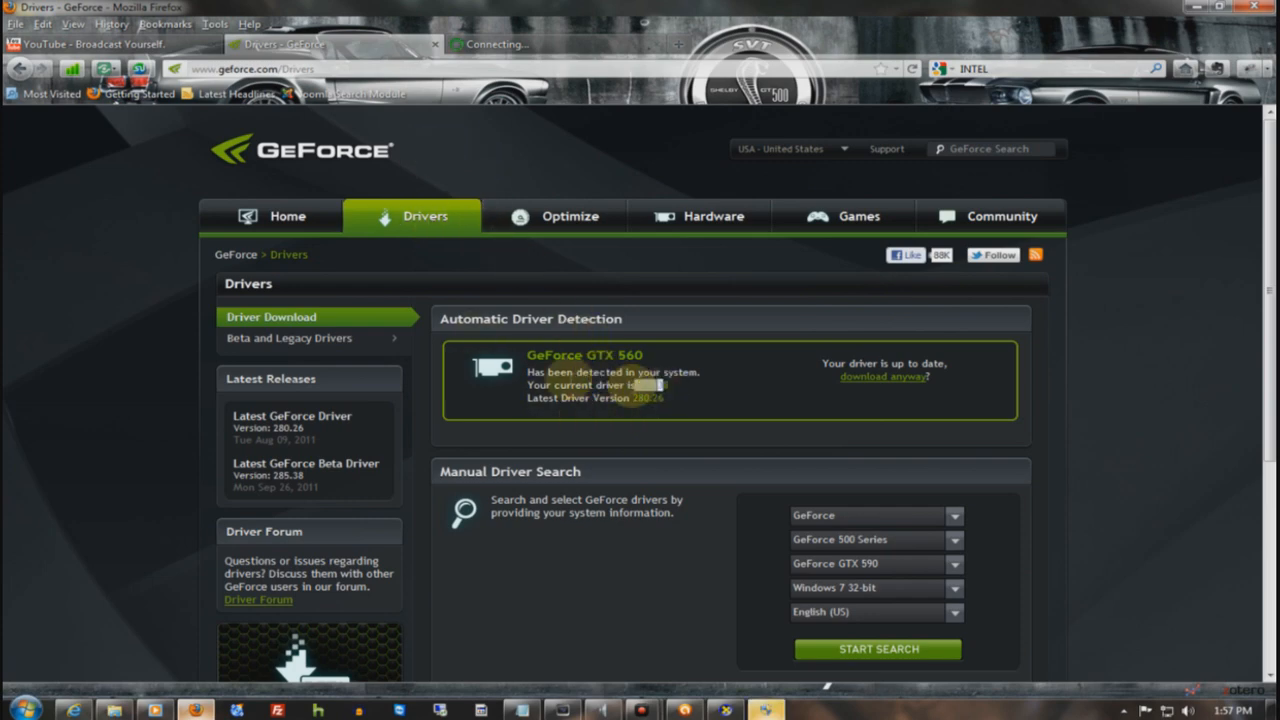
left_click(330, 44)
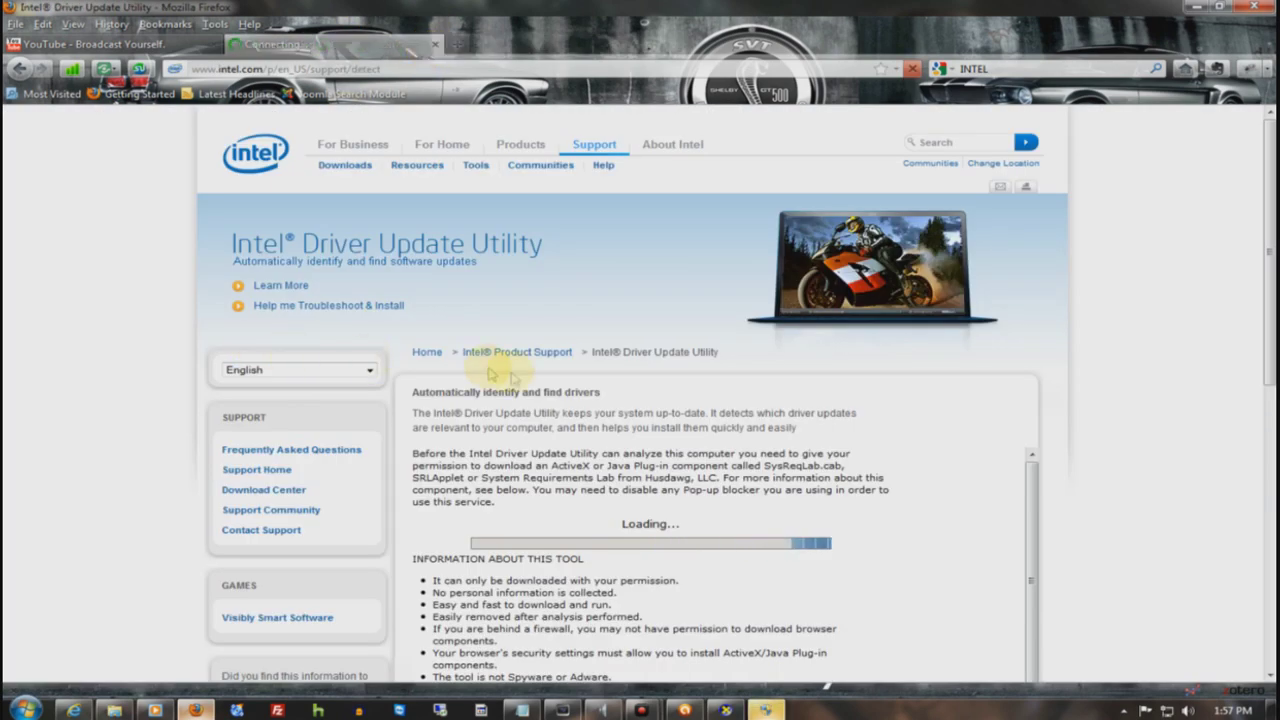
scroll("down", 3)
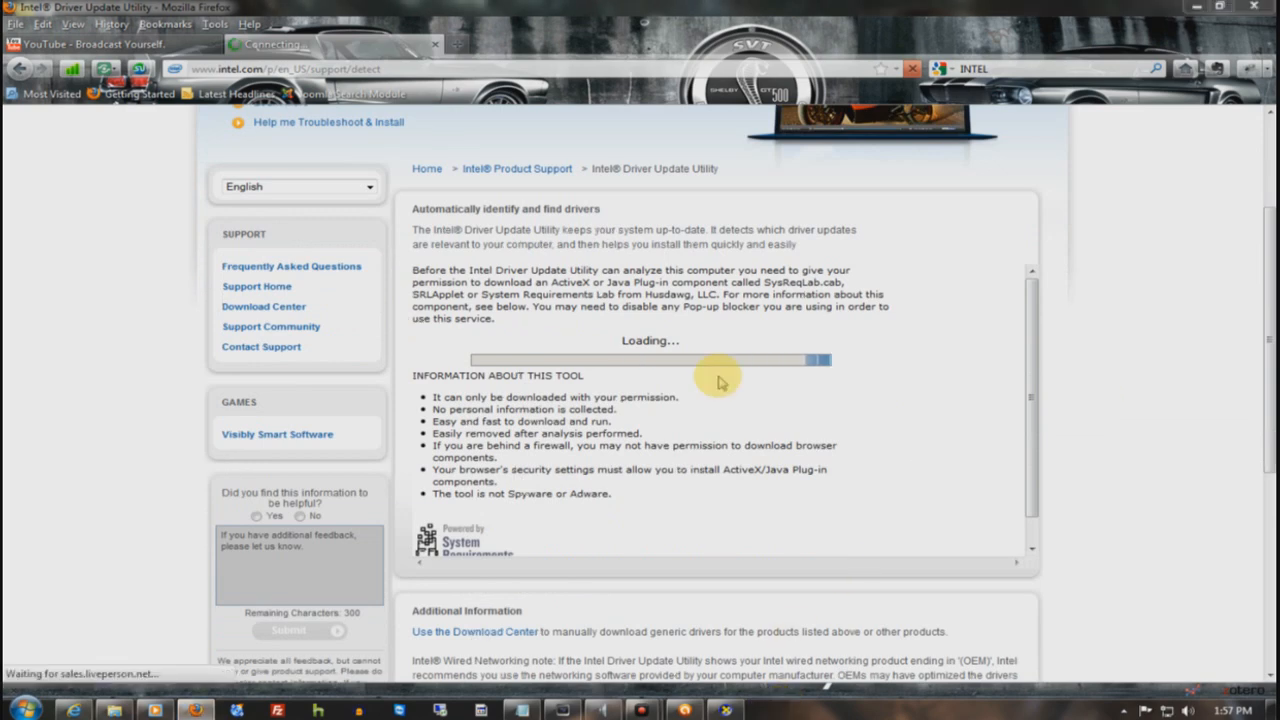
scroll("up", 3)
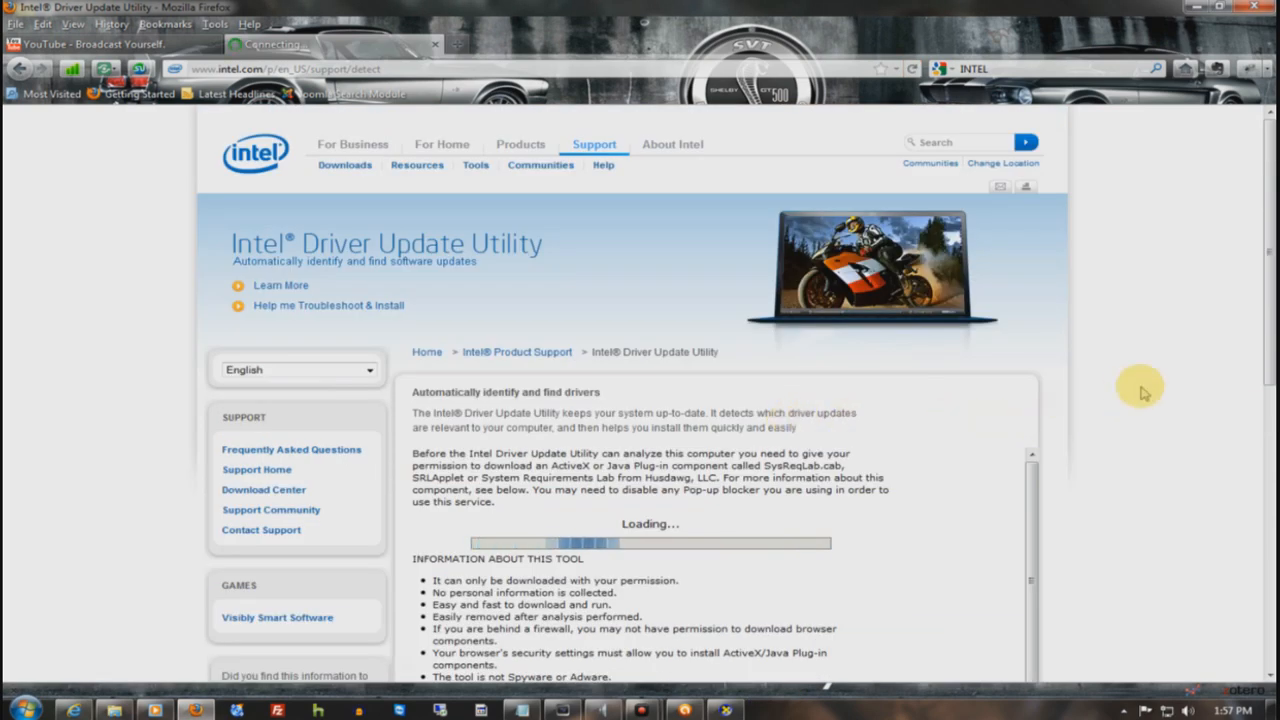
scroll("down", 3)
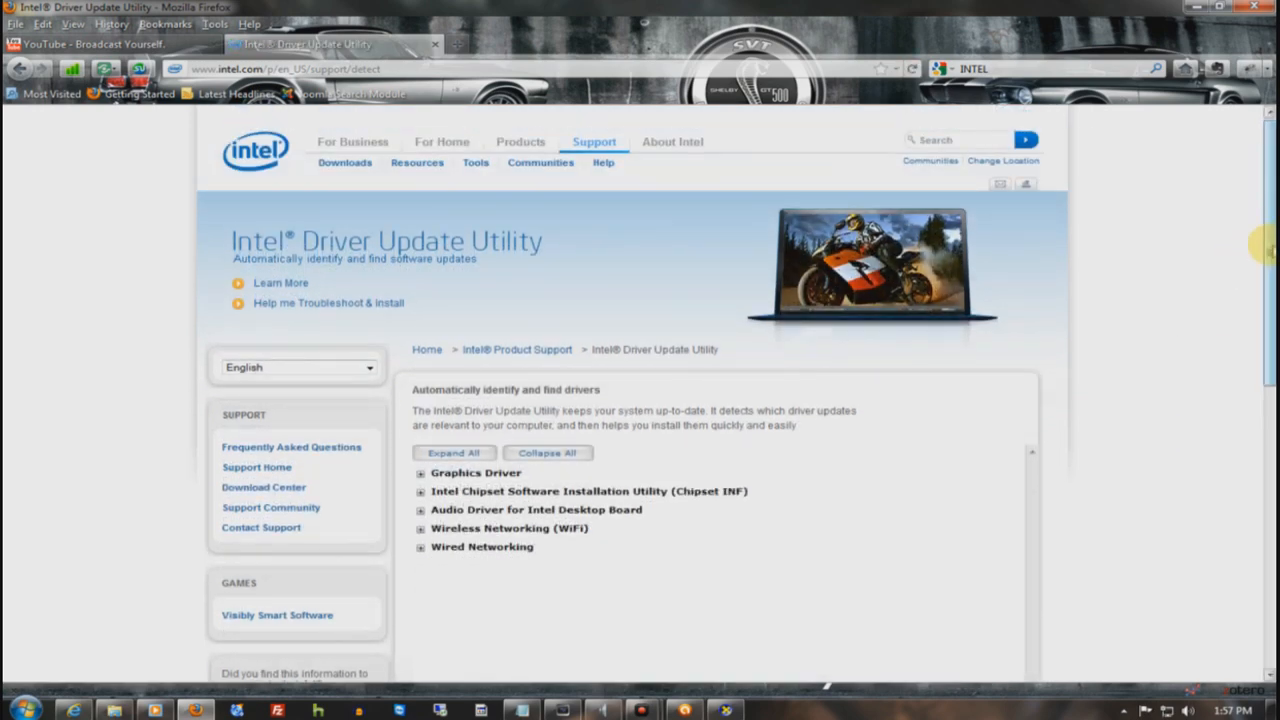
scroll("down", 3)
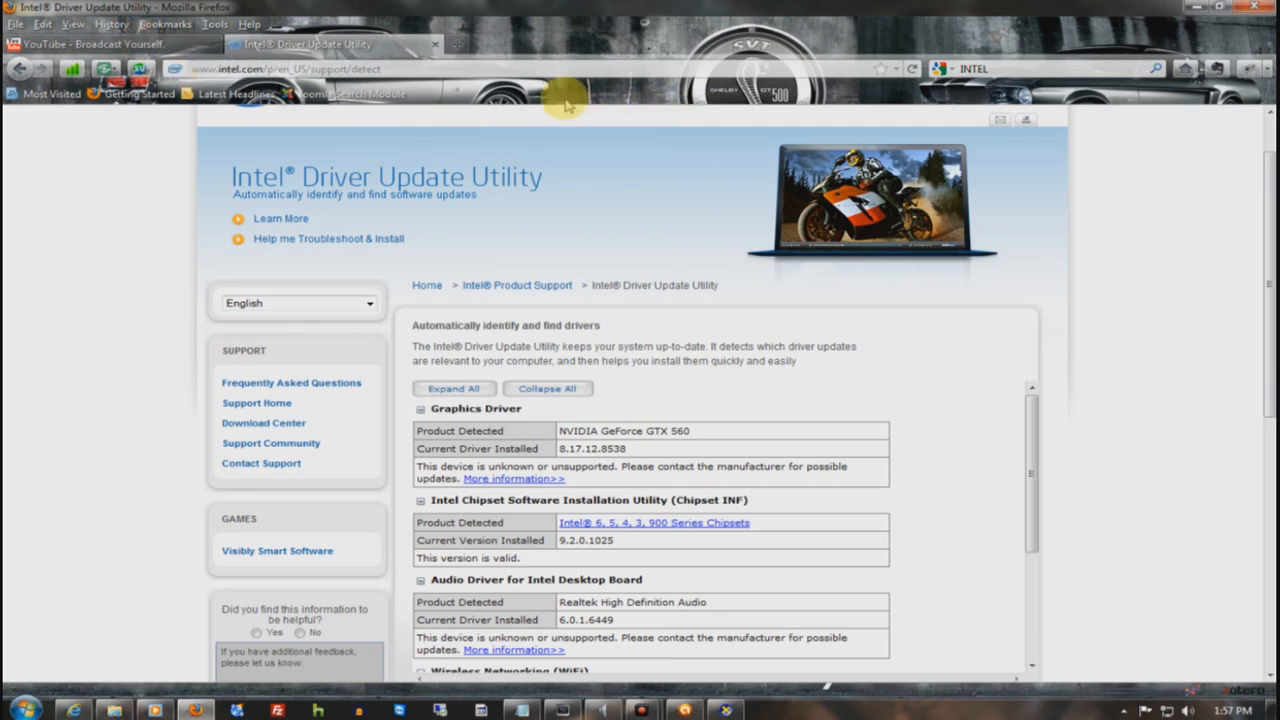
Return to the Intel scan results and review the WiFi and wired networking driver entries.
left_click(90, 44)
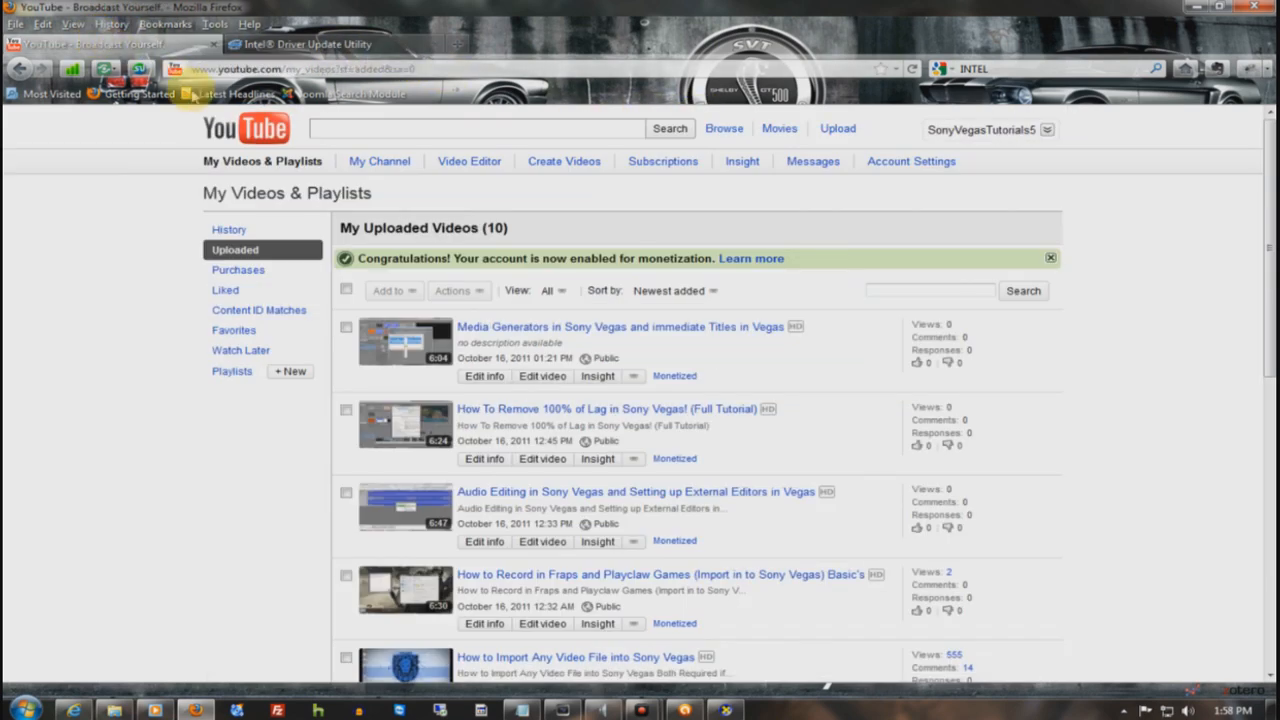
left_click(310, 44)
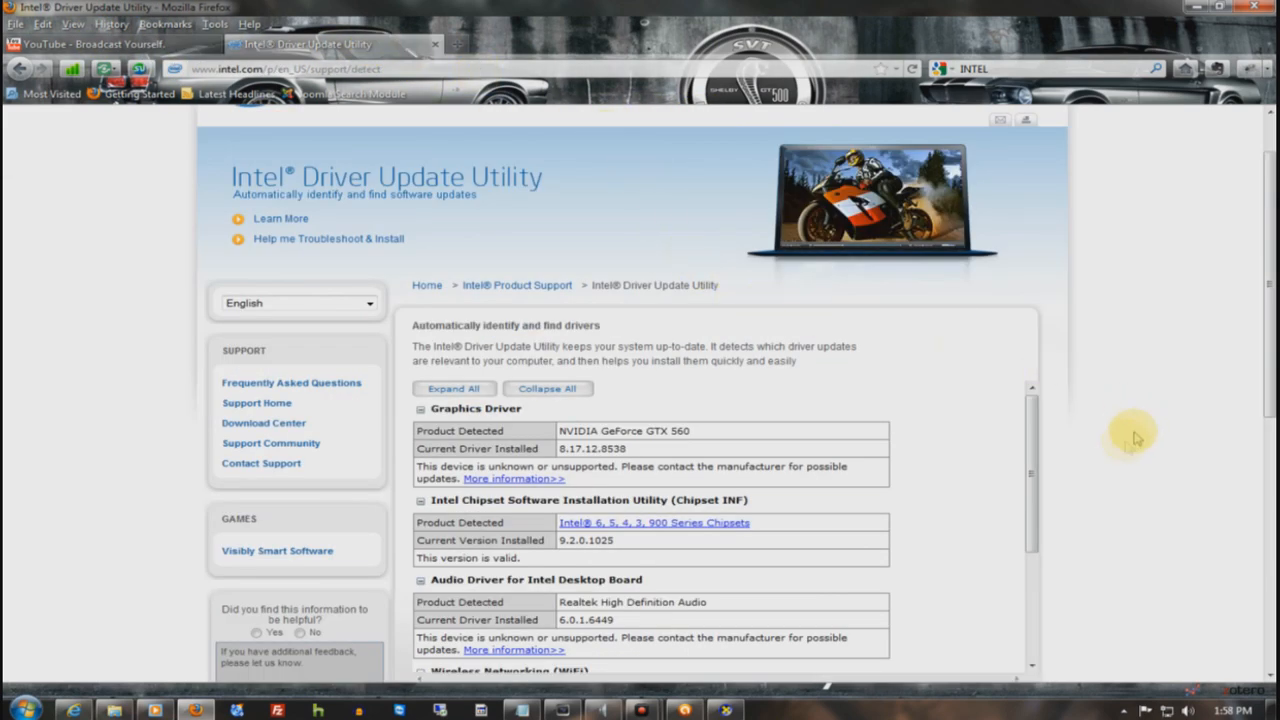
scroll("down", 3)
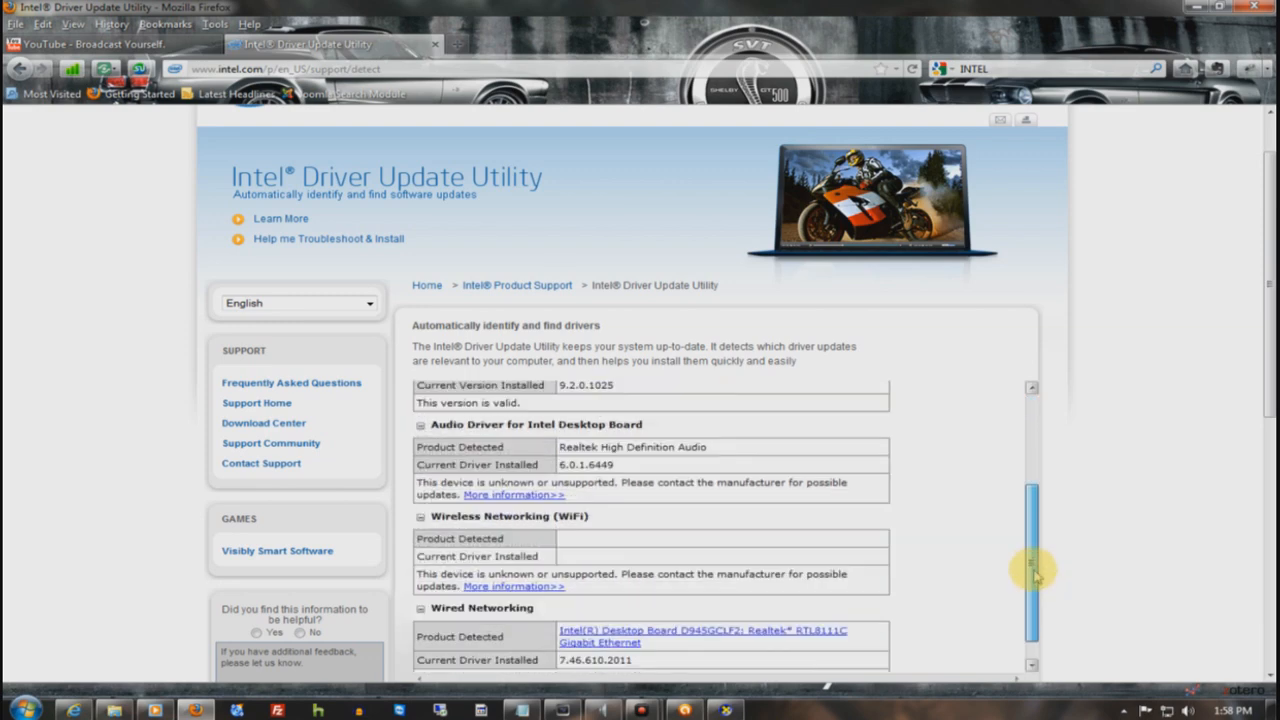
scroll("up", 3)
type("realtek")
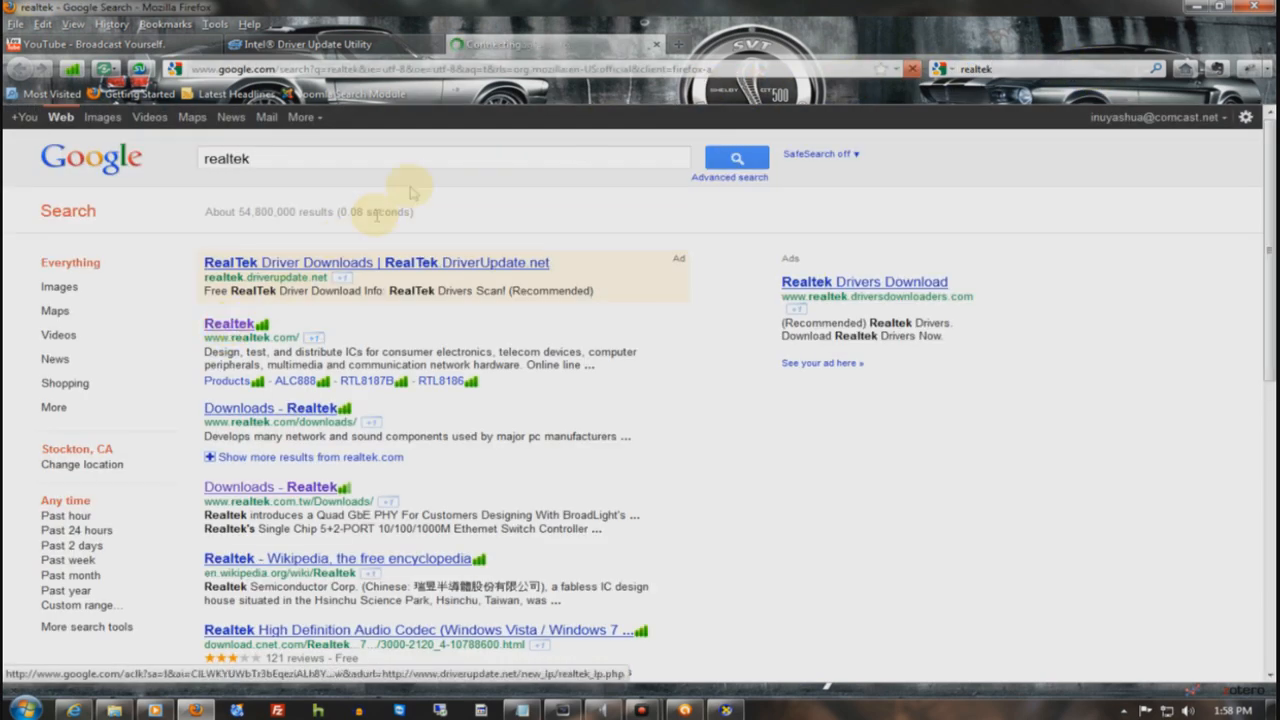
Search Google for Soundblaster in a new tab, then bring up the Start menu.
left_click(228, 324)
type("Siyb")
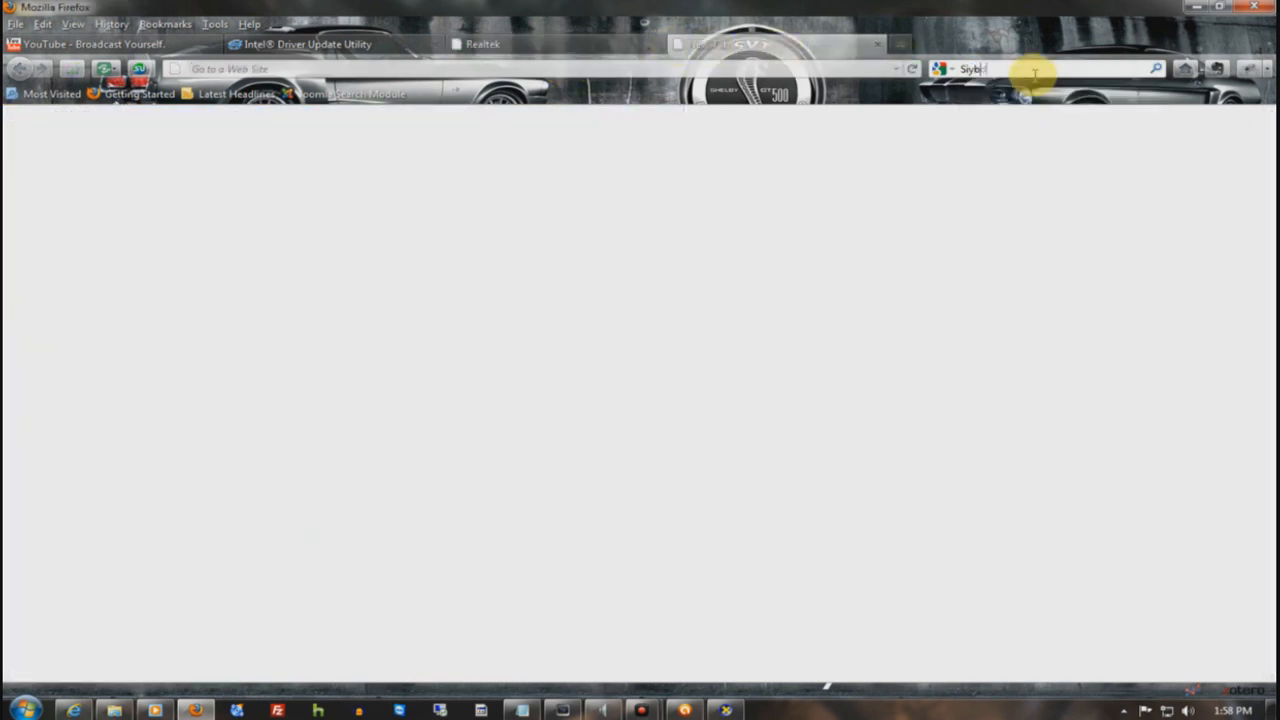
type("Soundblaster")
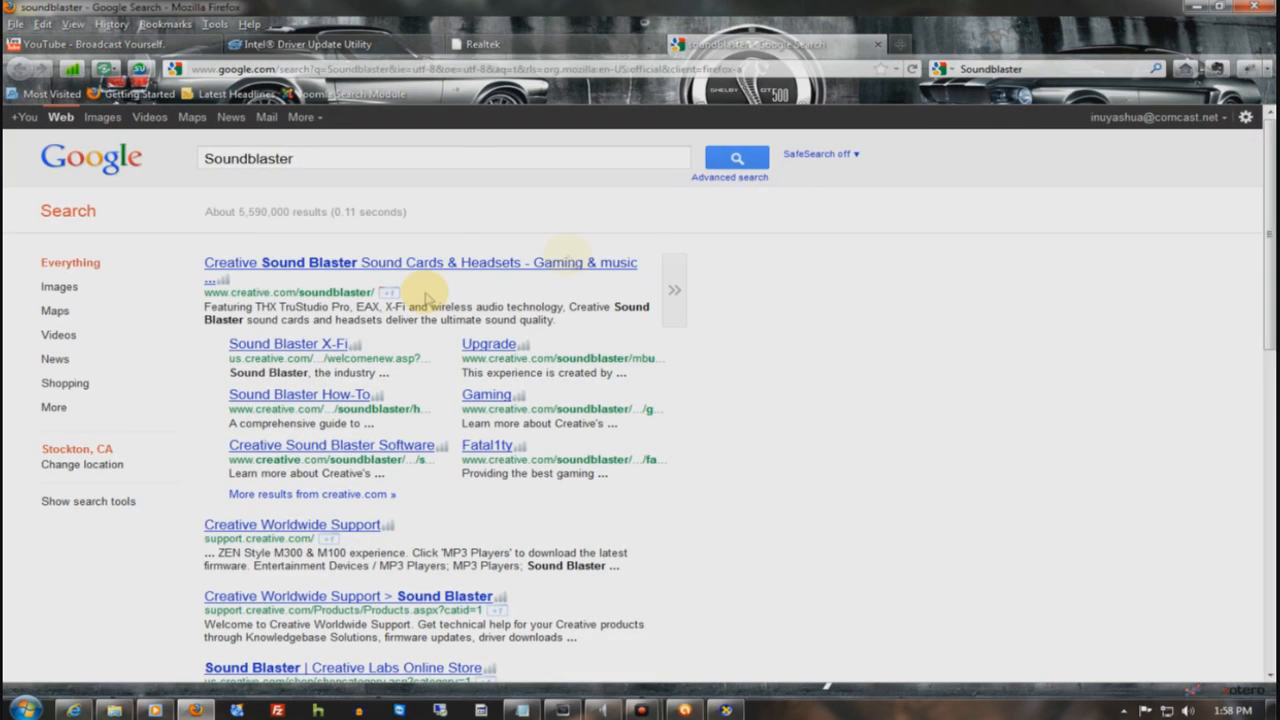
left_click(22, 710)
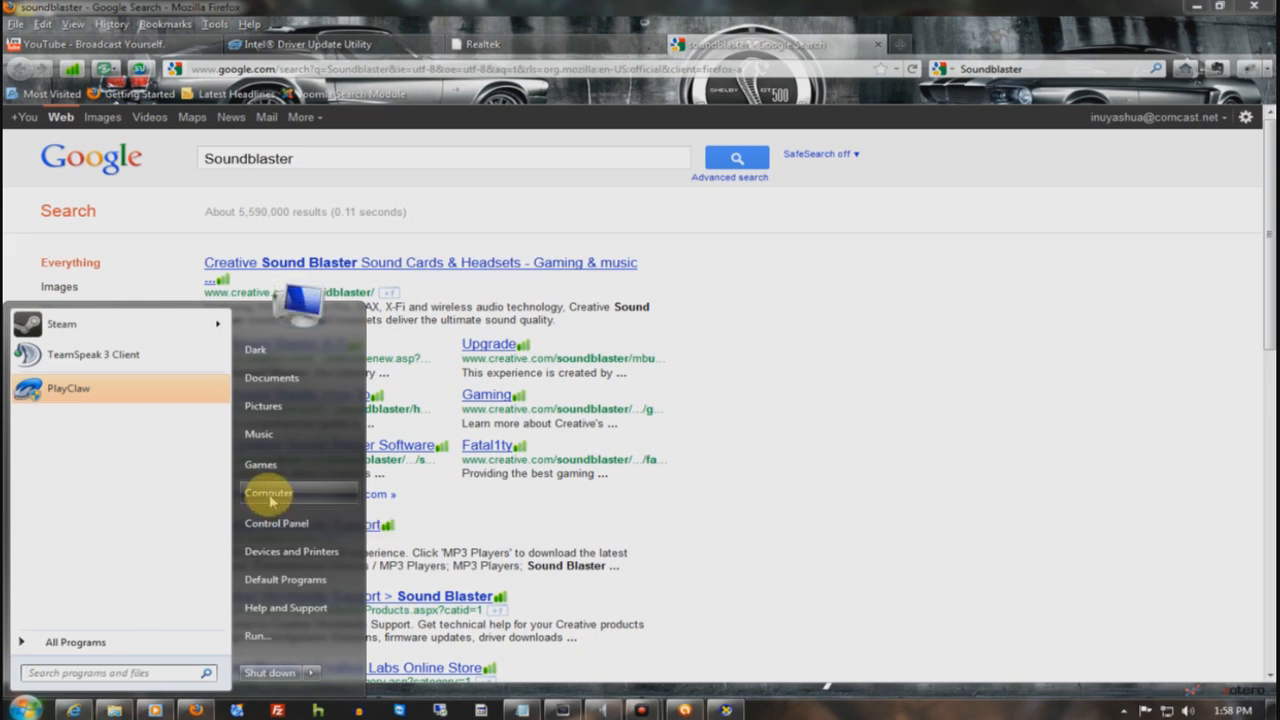
mouse_move(300, 524)
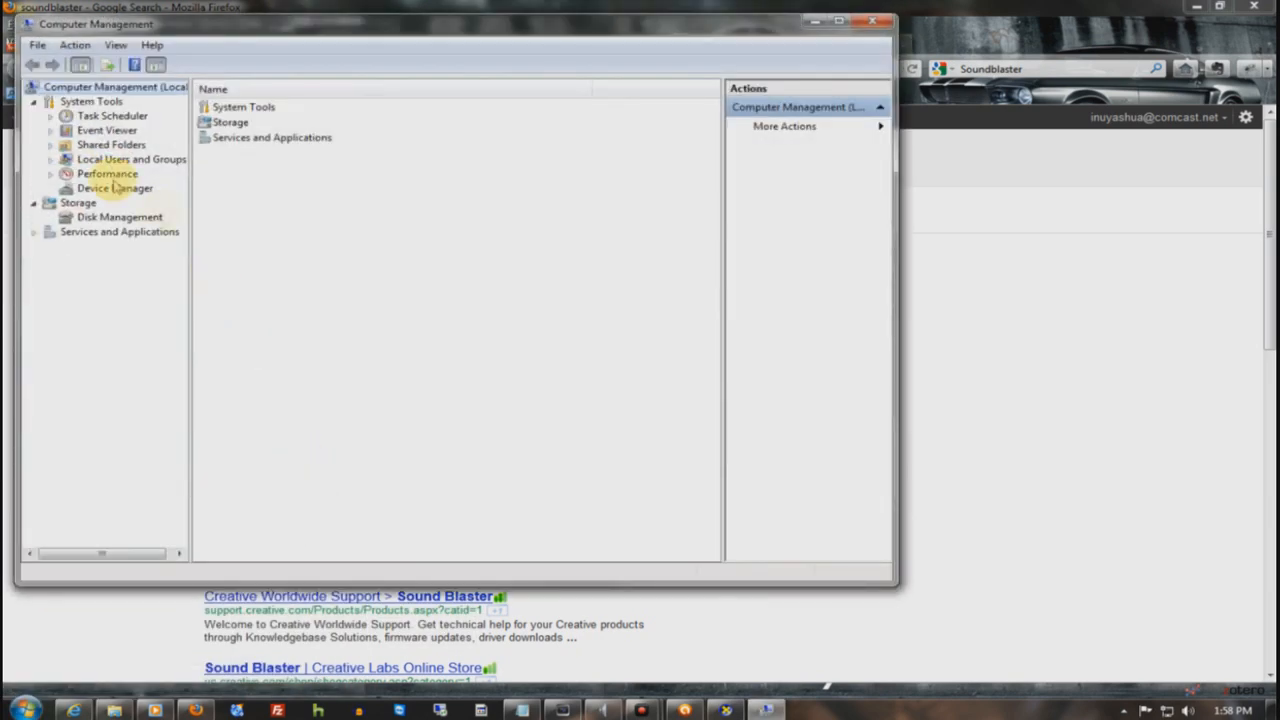
Show Device Manager and expand Sound, video and game controllers.
left_click(114, 188)
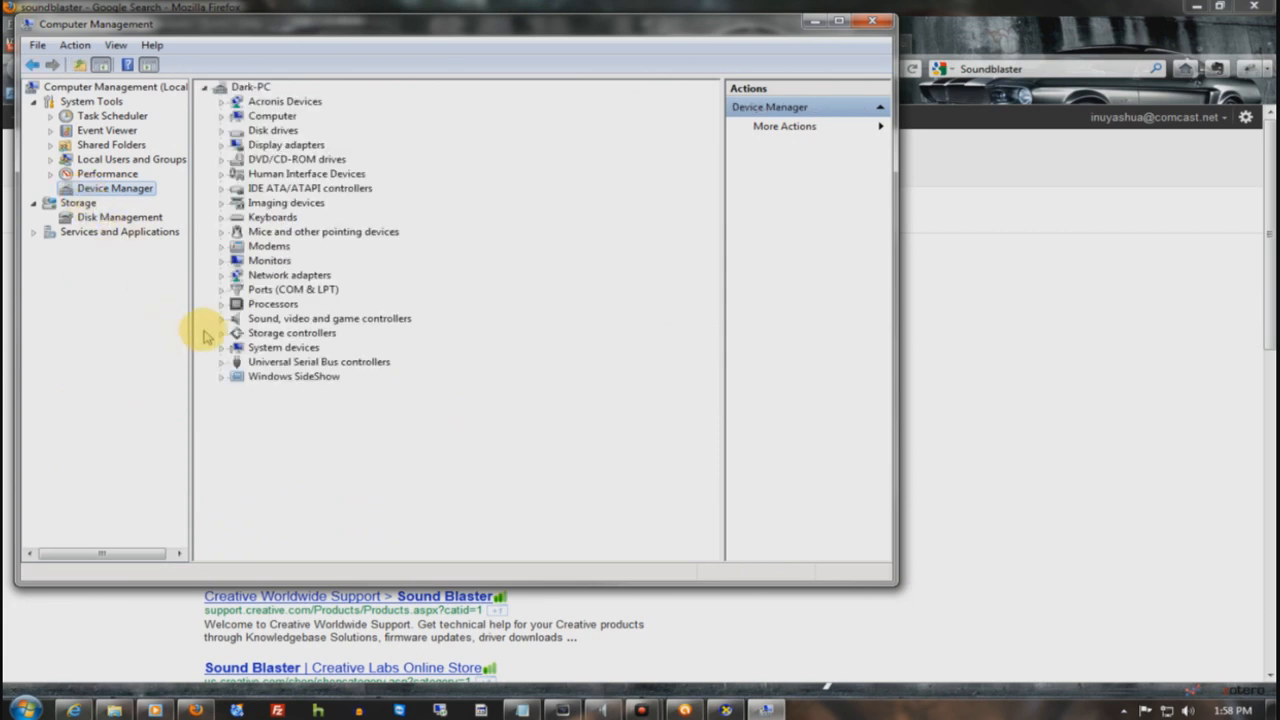
left_click(222, 318)
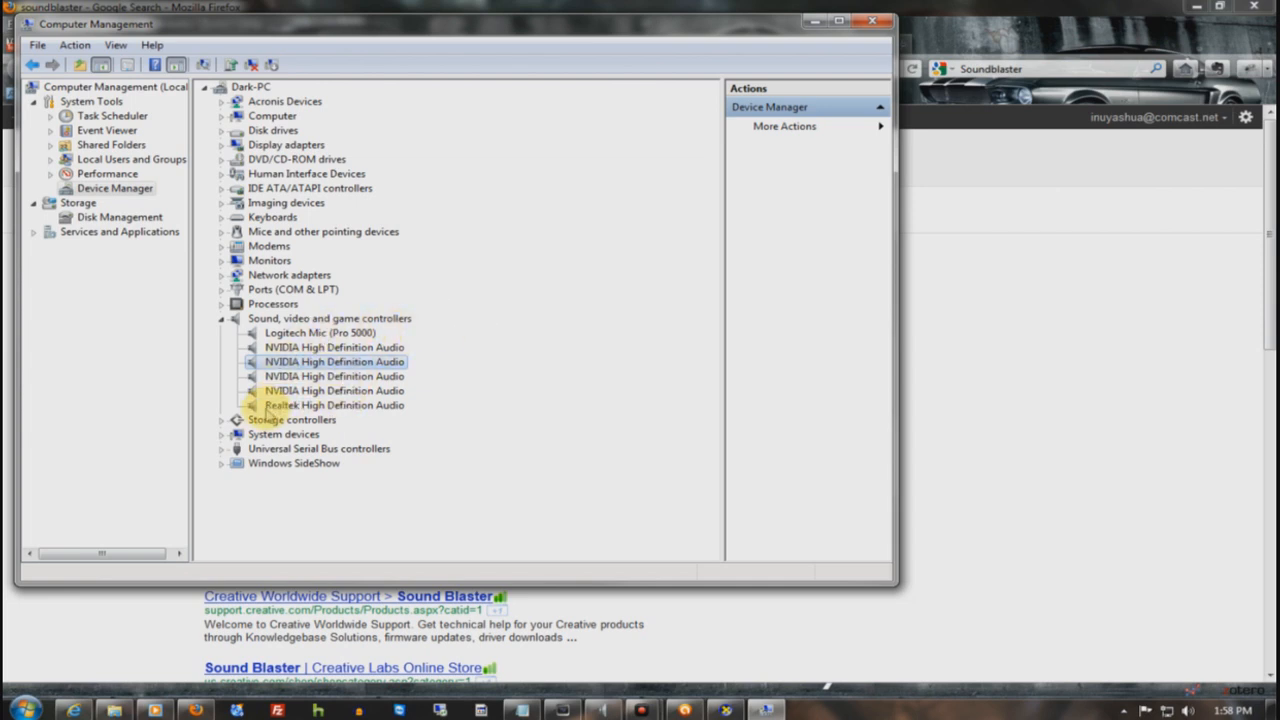
left_click(336, 404)
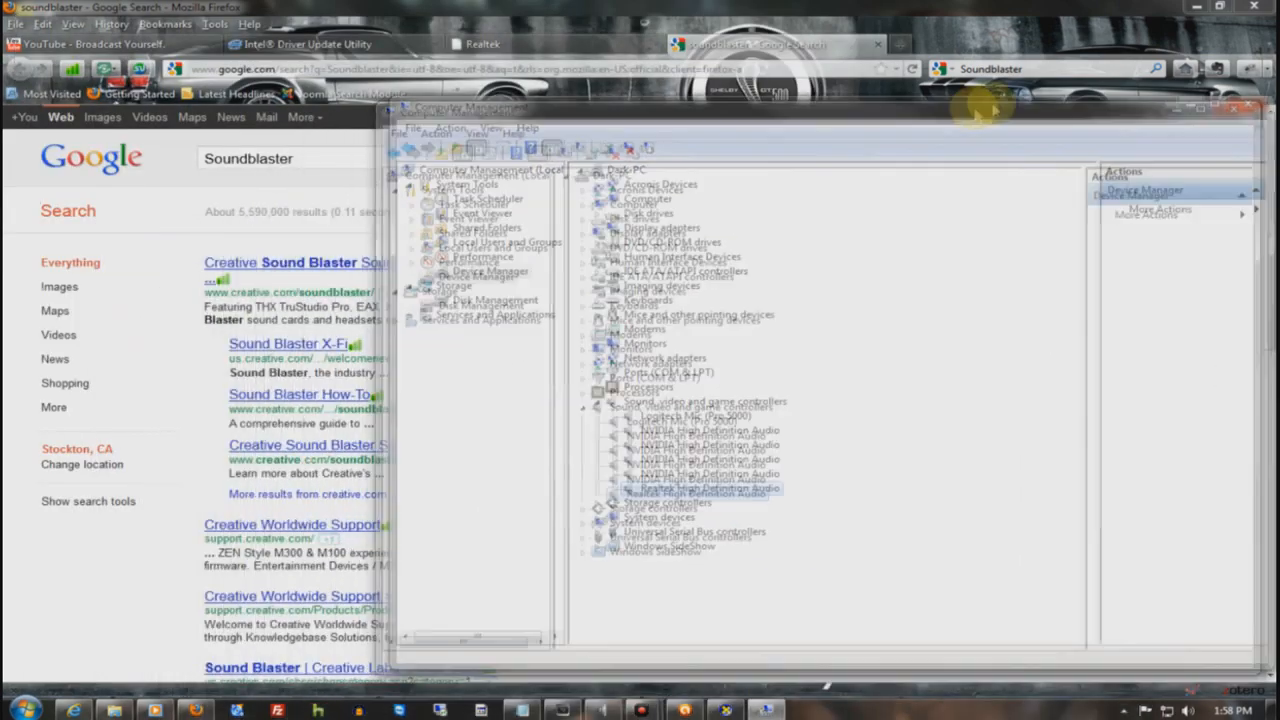
left_click(484, 44)
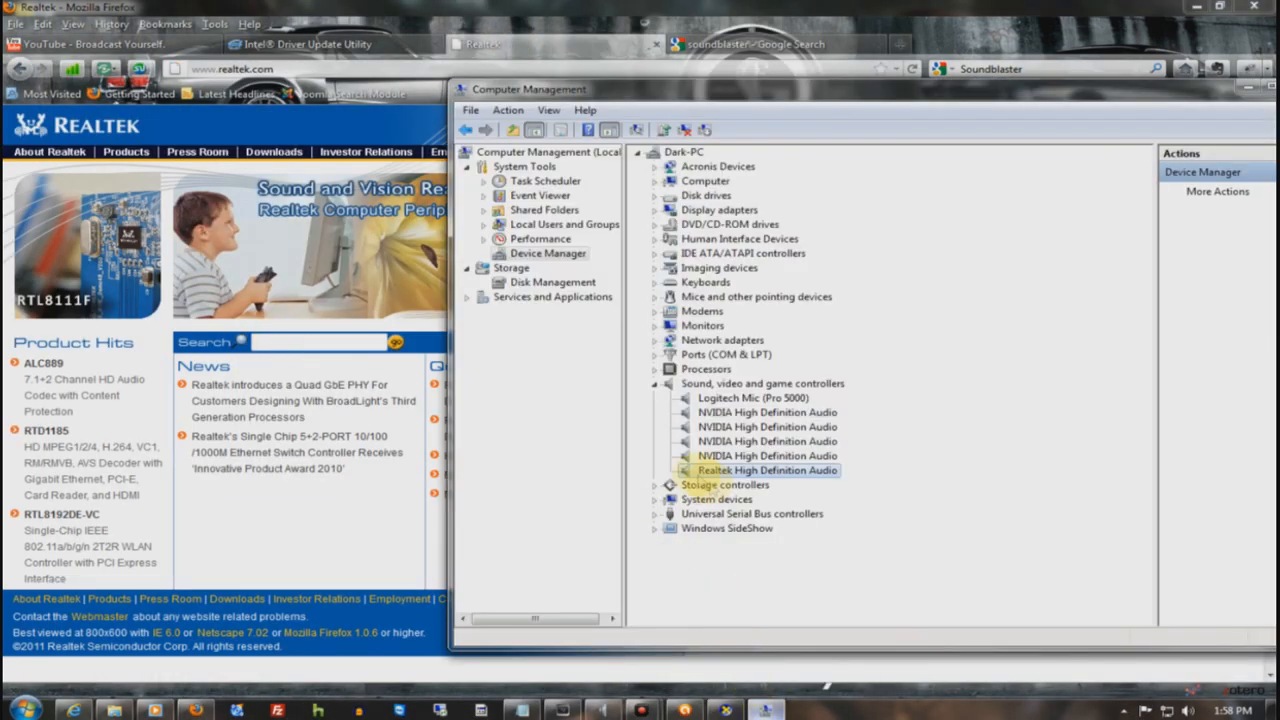
Select the Realtek High Definition Audio and Logitech Mic (Pro 5000) devices and expand Computer.
left_click(752, 396)
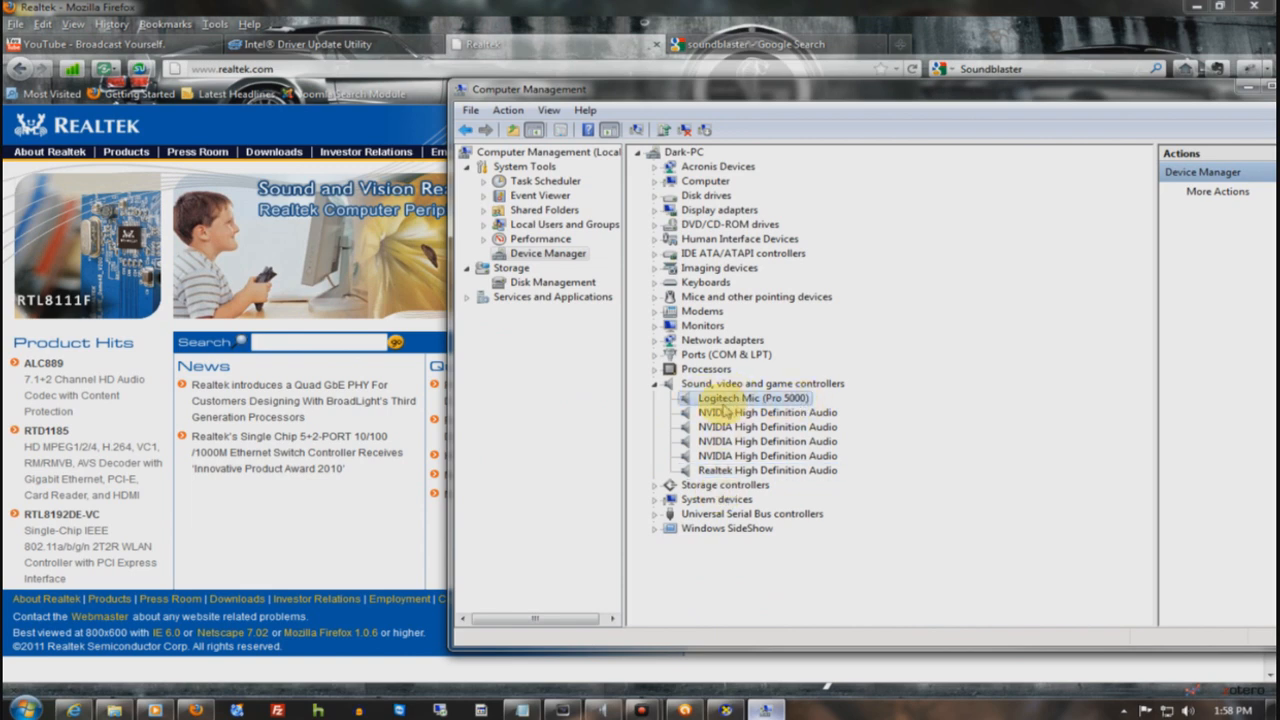
left_click(656, 180)
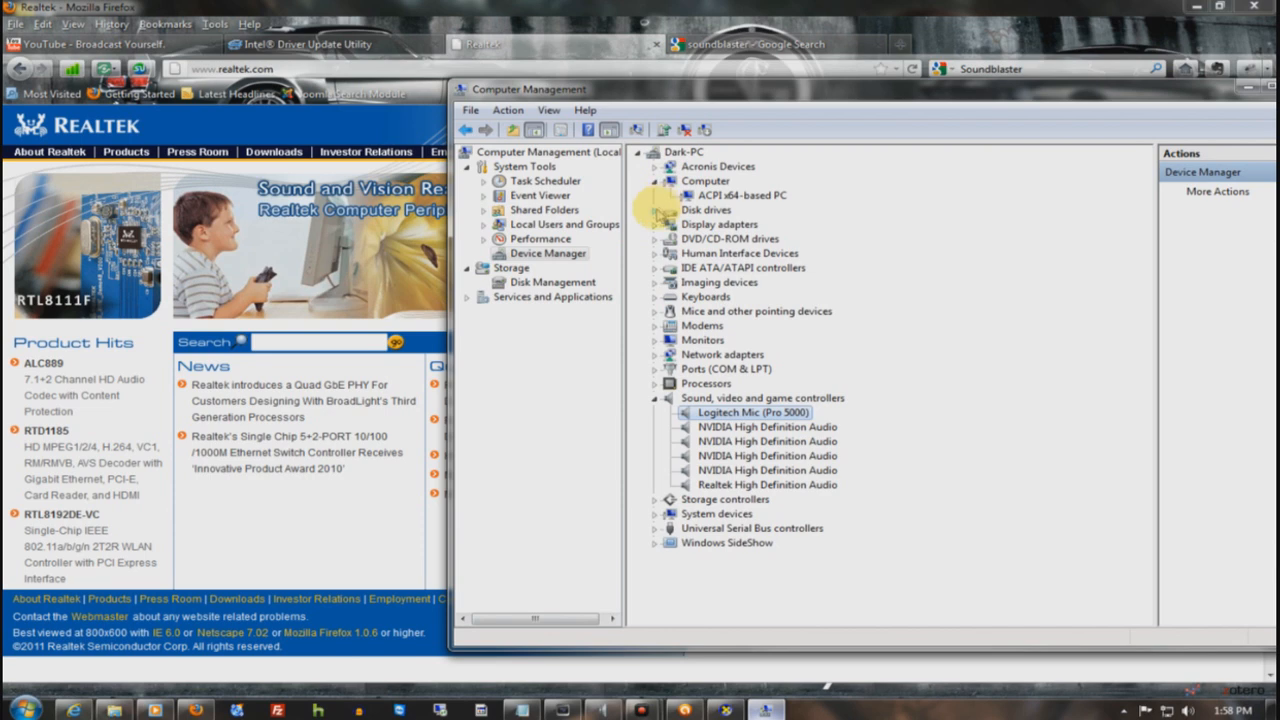
left_click(656, 210)
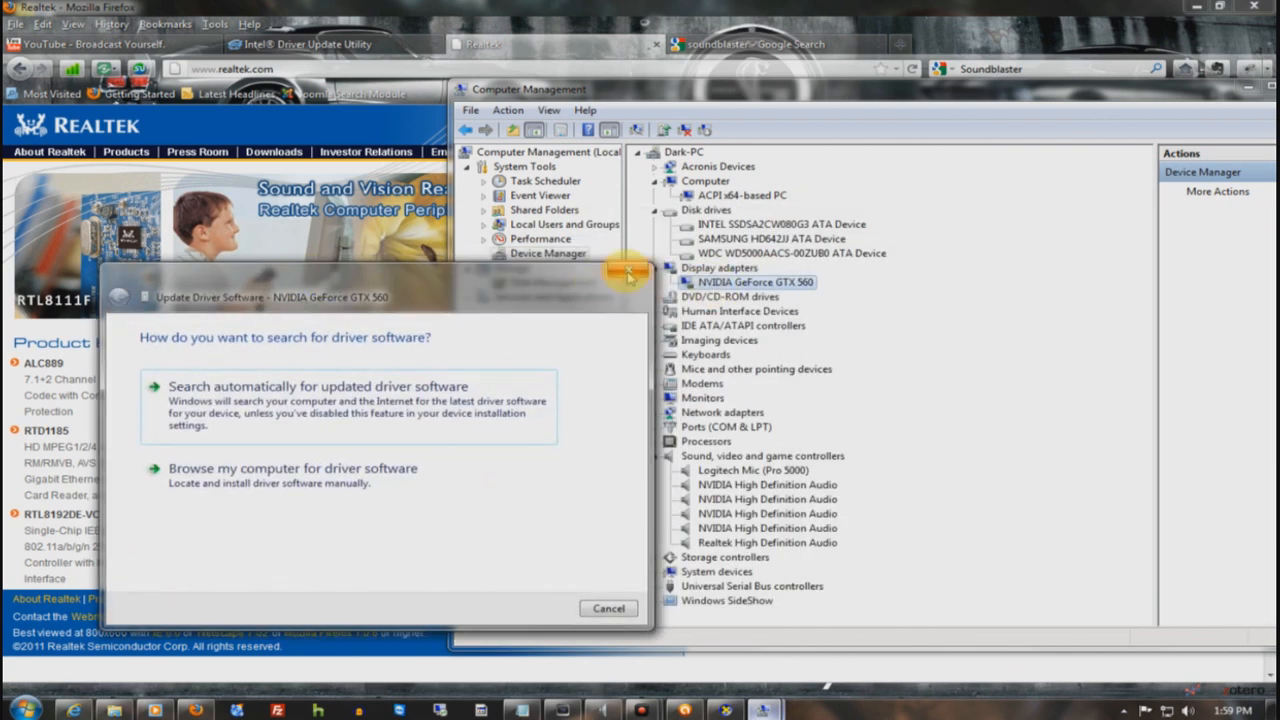
mouse_move(630, 276)
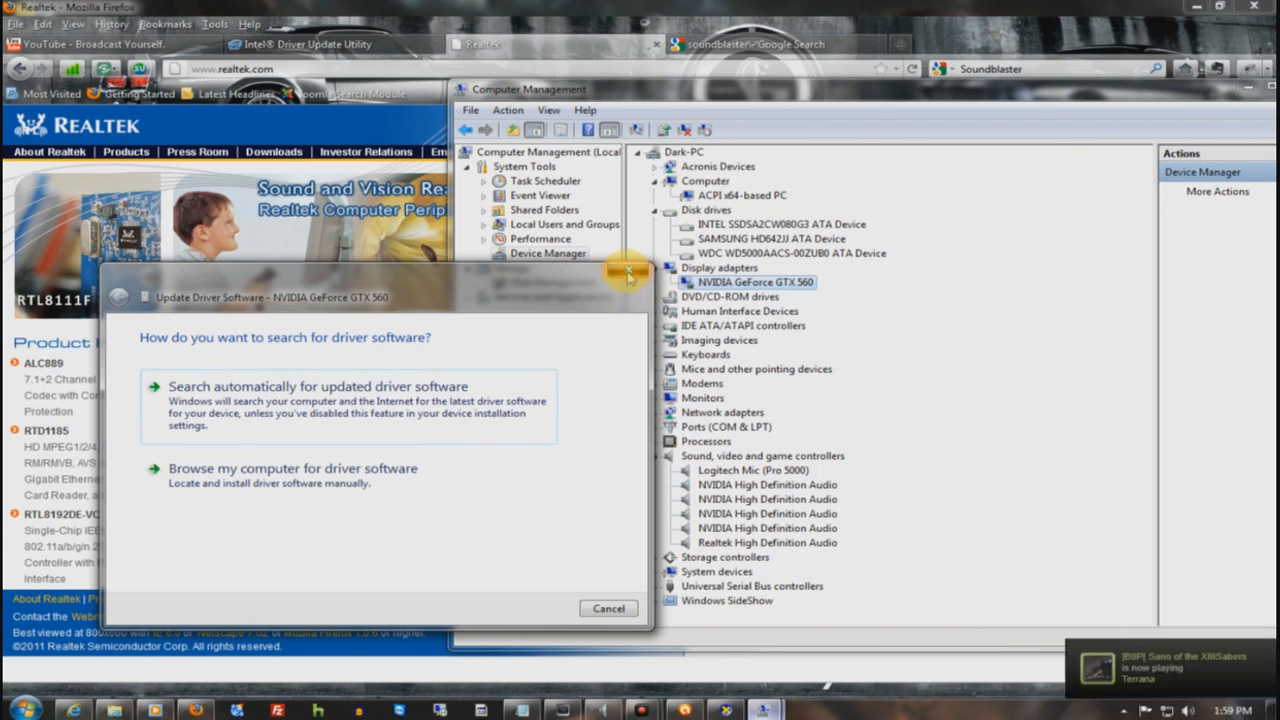
Cancel the GeForce GTX 560 driver update wizard and return to the Soundblaster results tab.
left_click(608, 608)
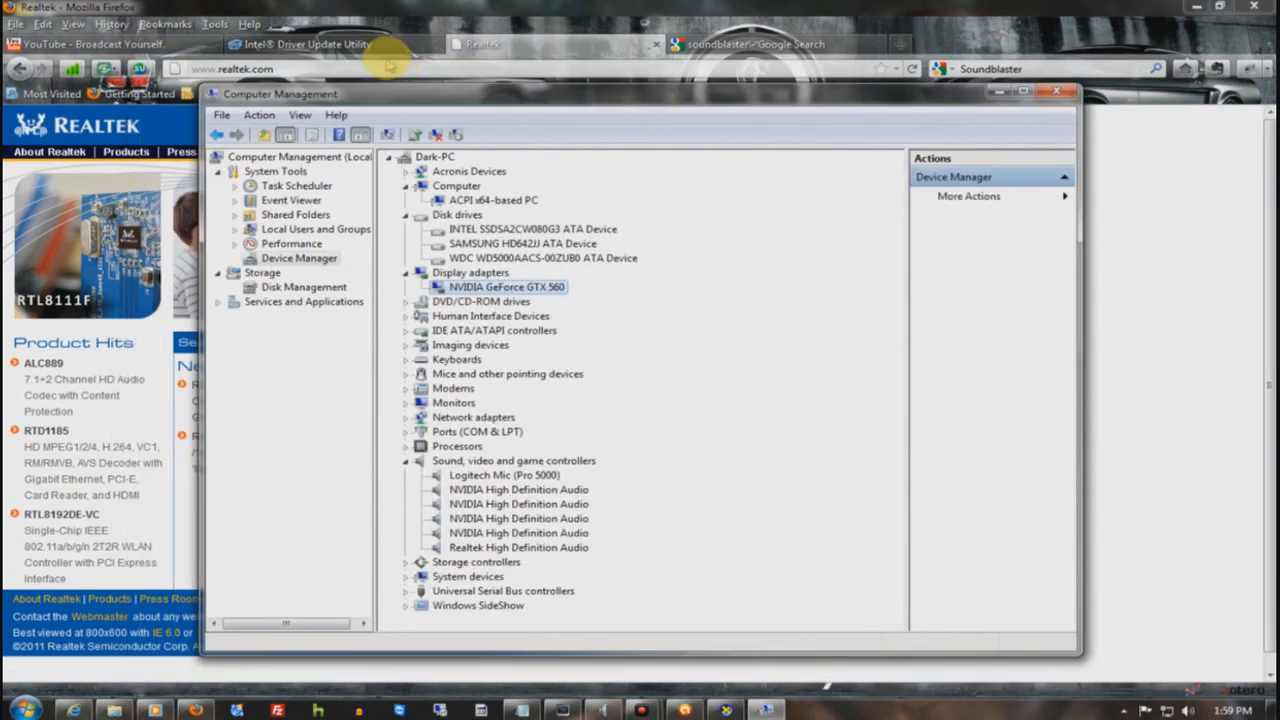
left_click(750, 44)
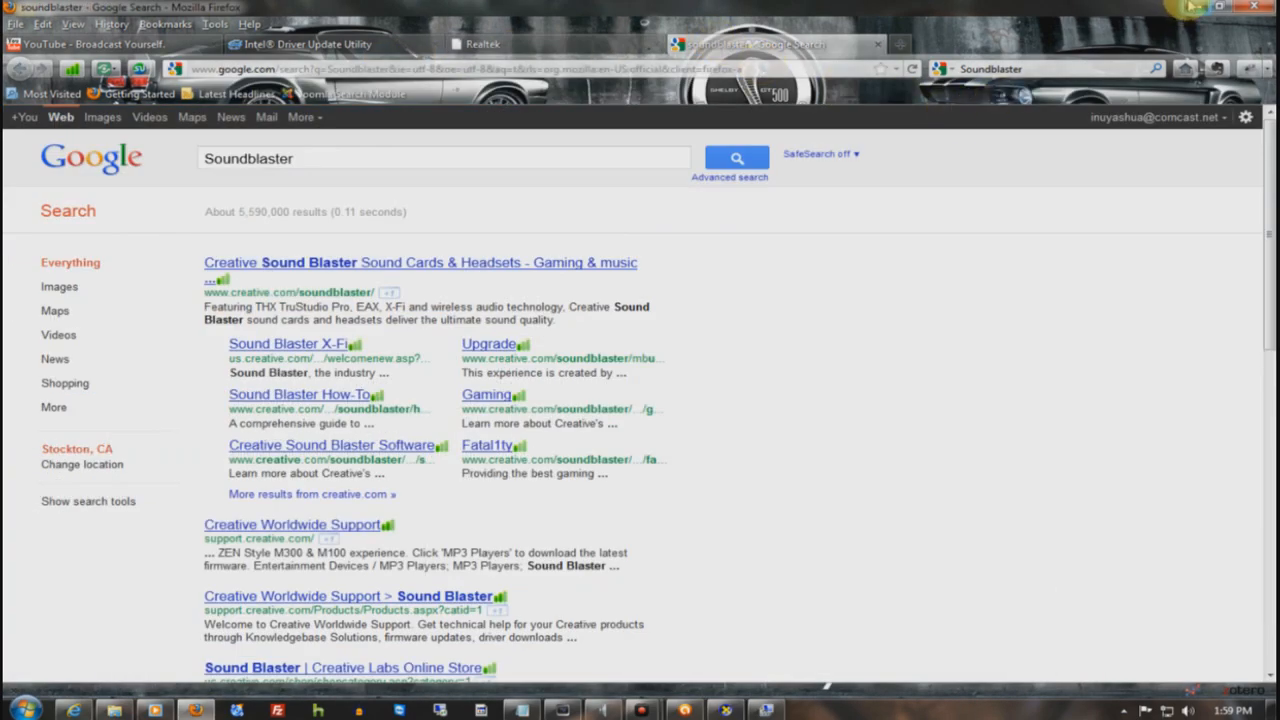